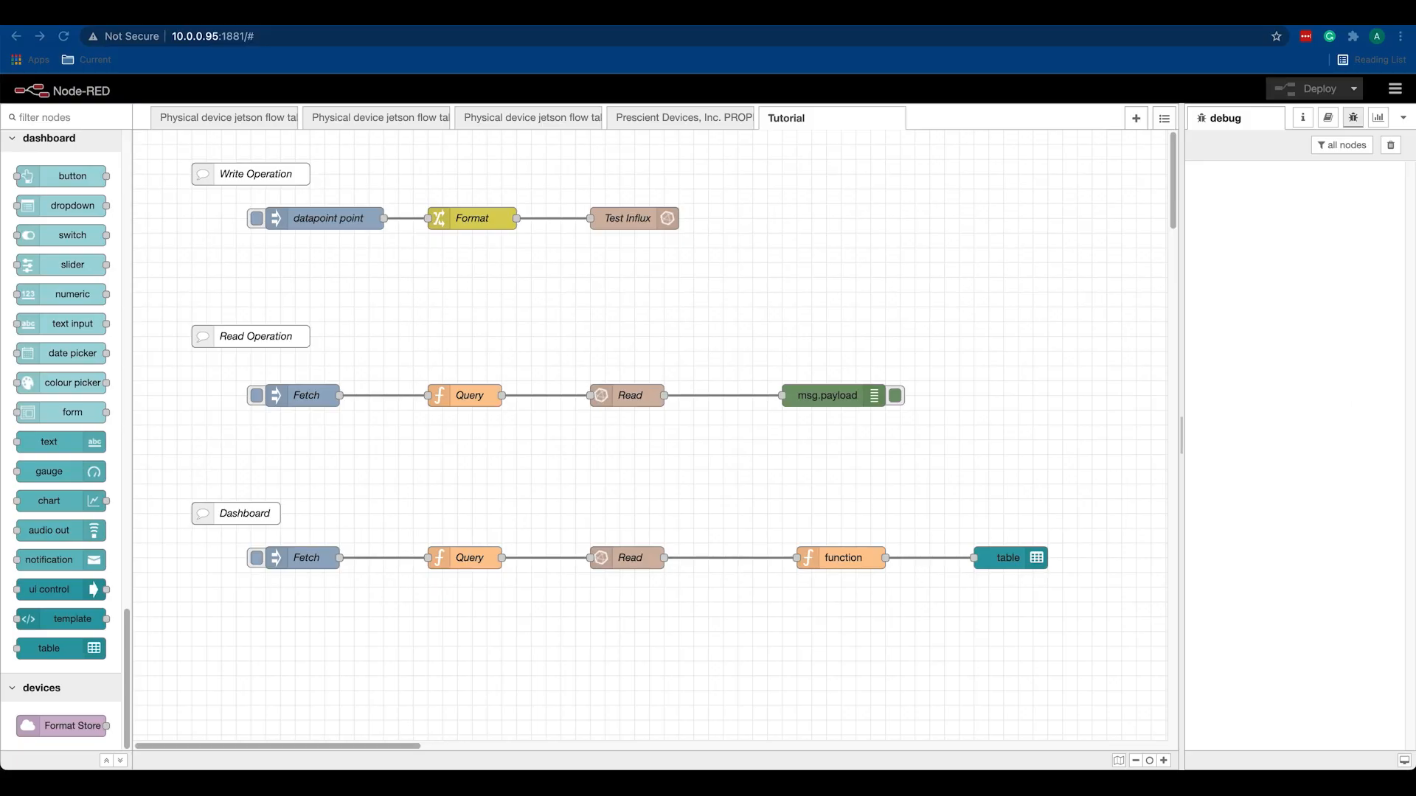
mouse_move(995, 251)
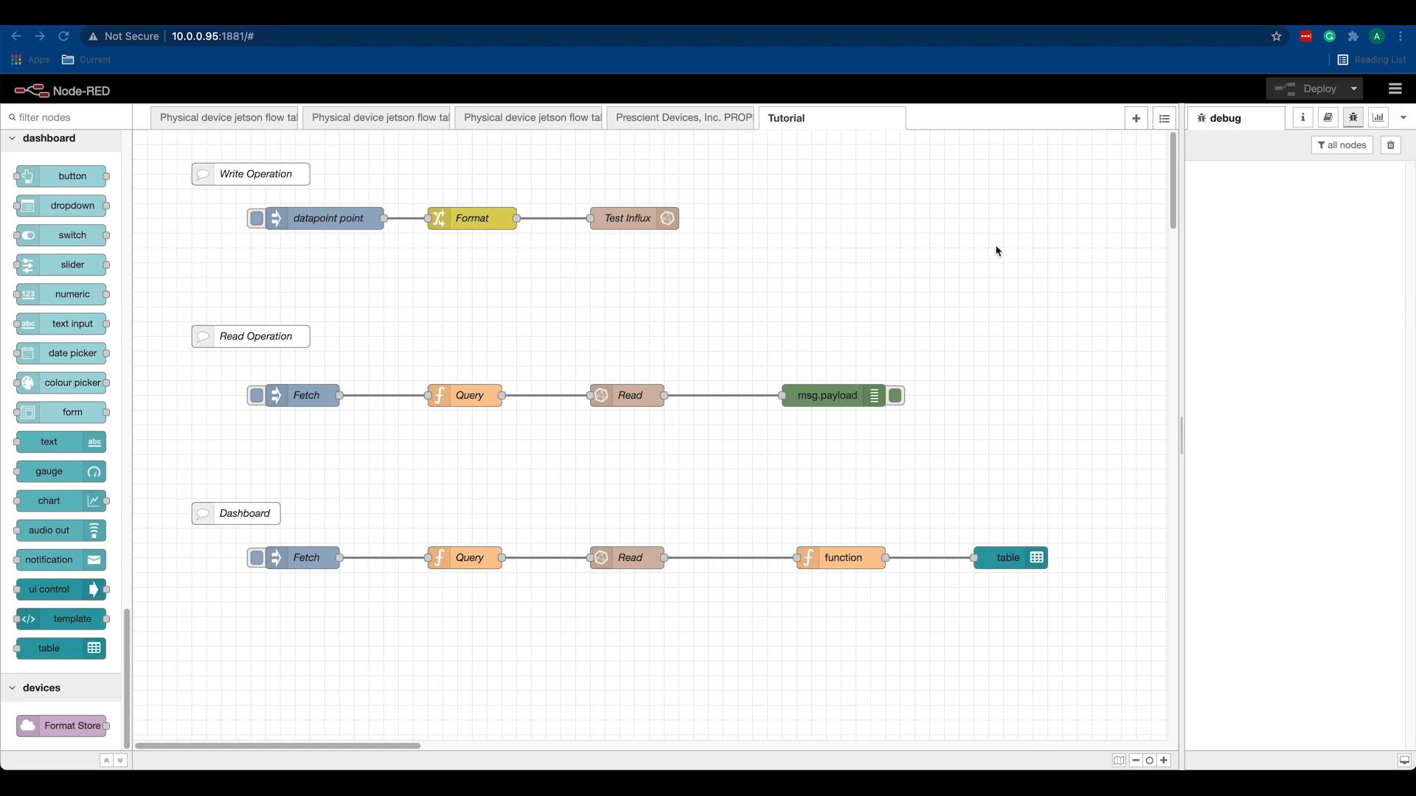
mouse_move(343, 240)
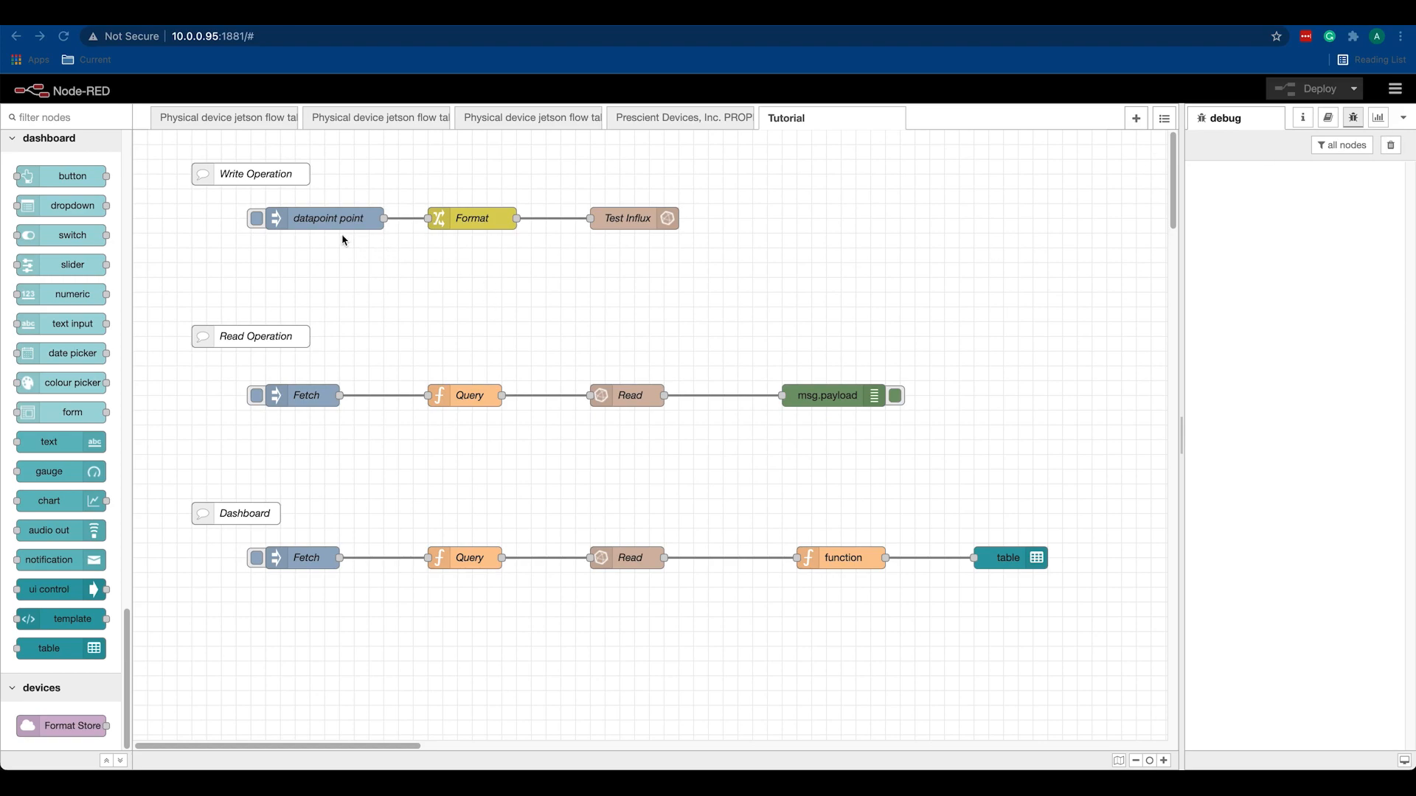
mouse_move(356, 249)
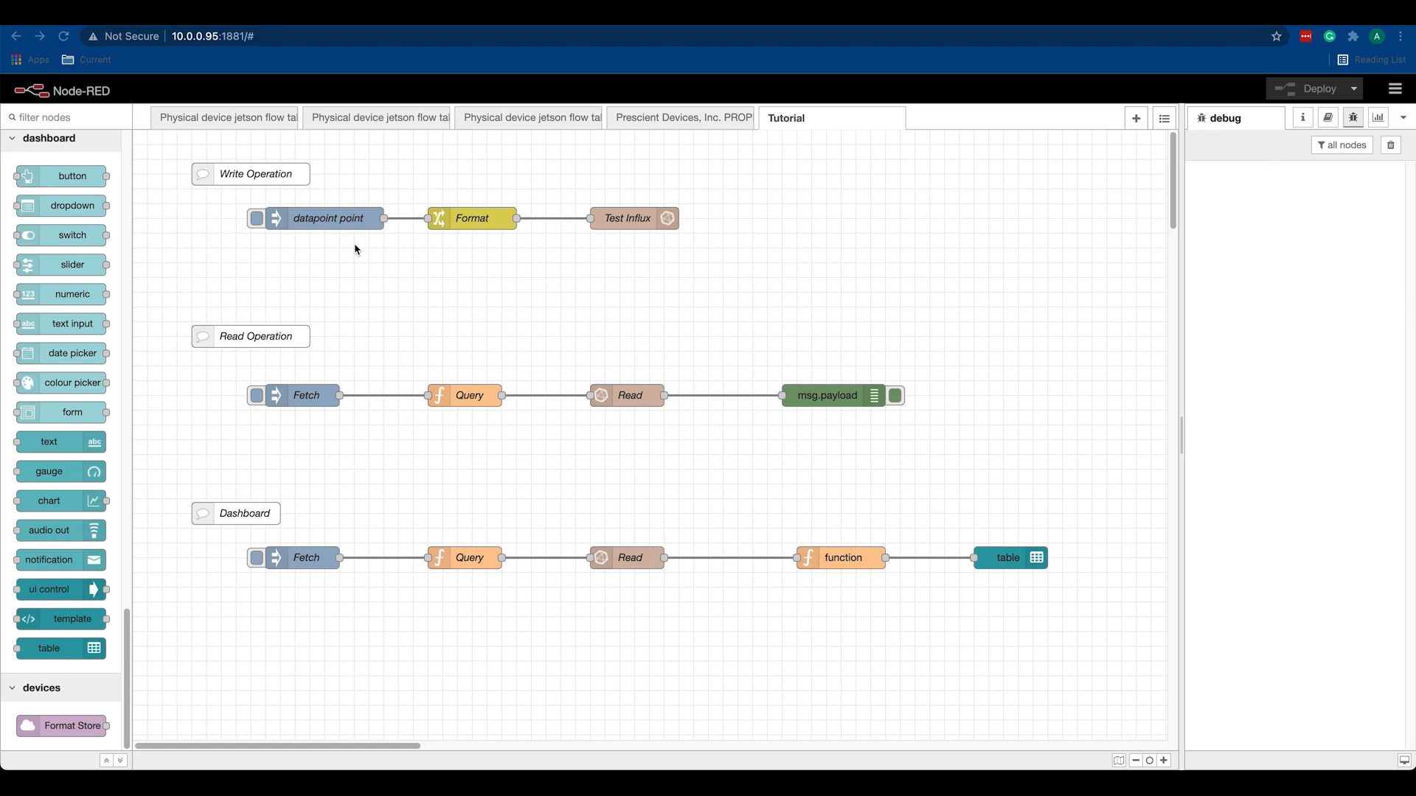
mouse_move(248, 340)
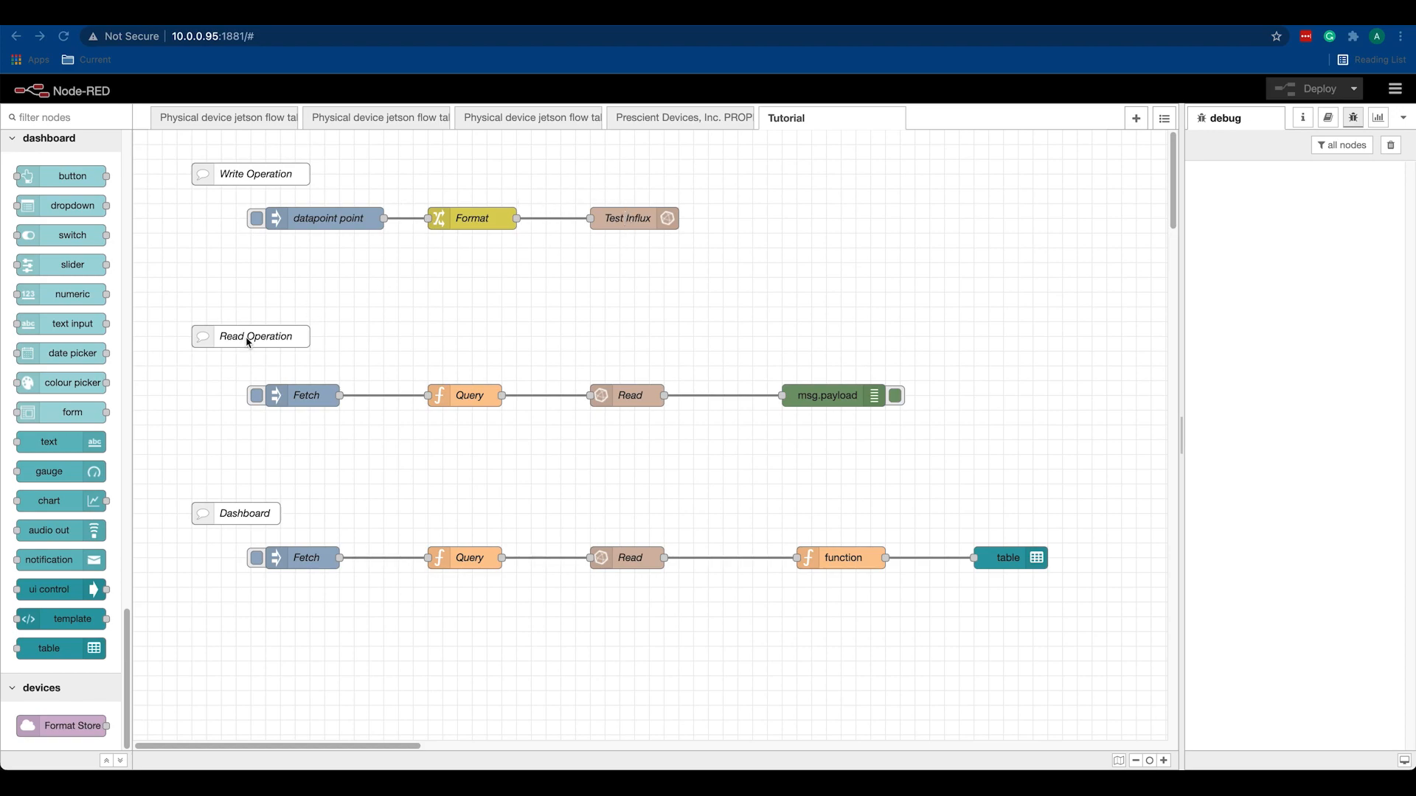
mouse_move(615, 422)
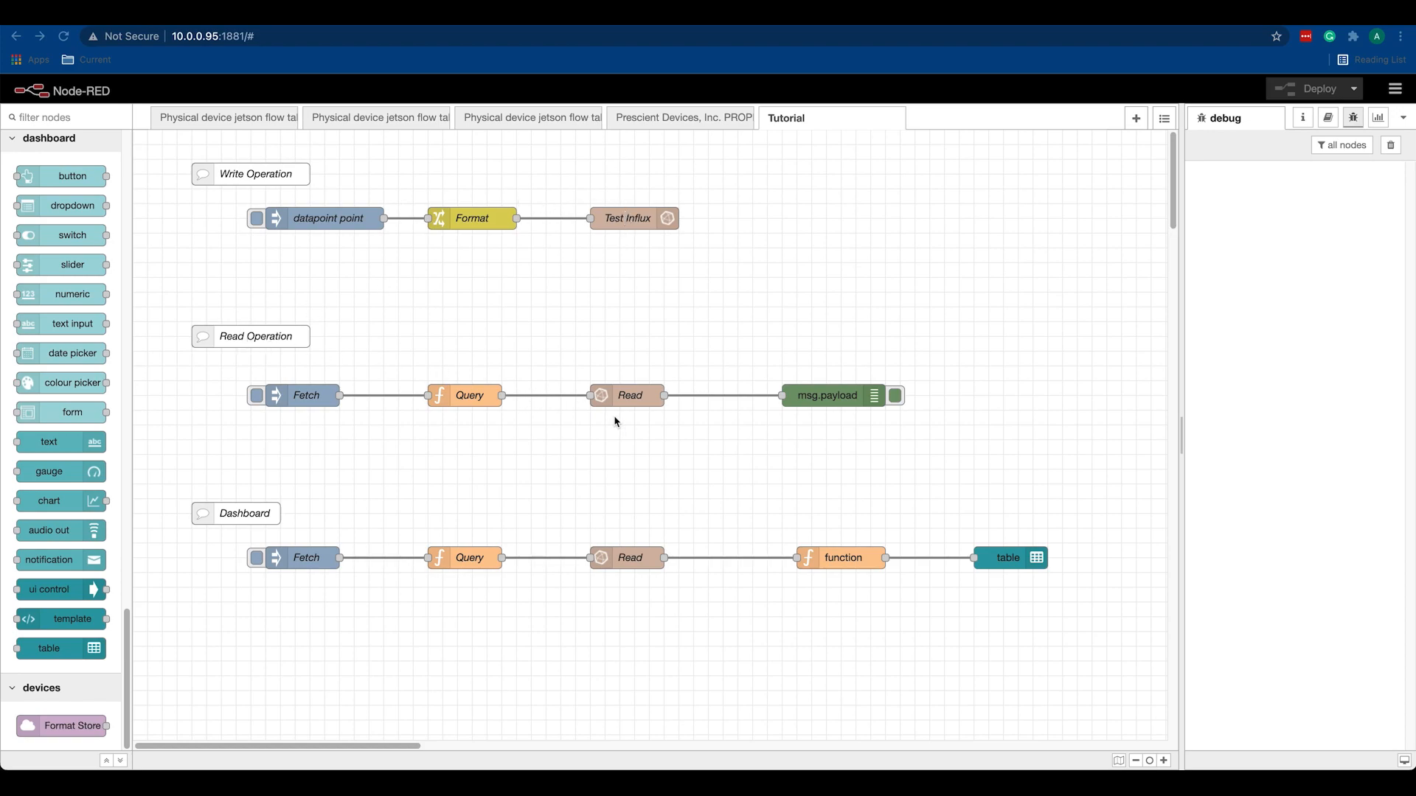
mouse_move(644, 608)
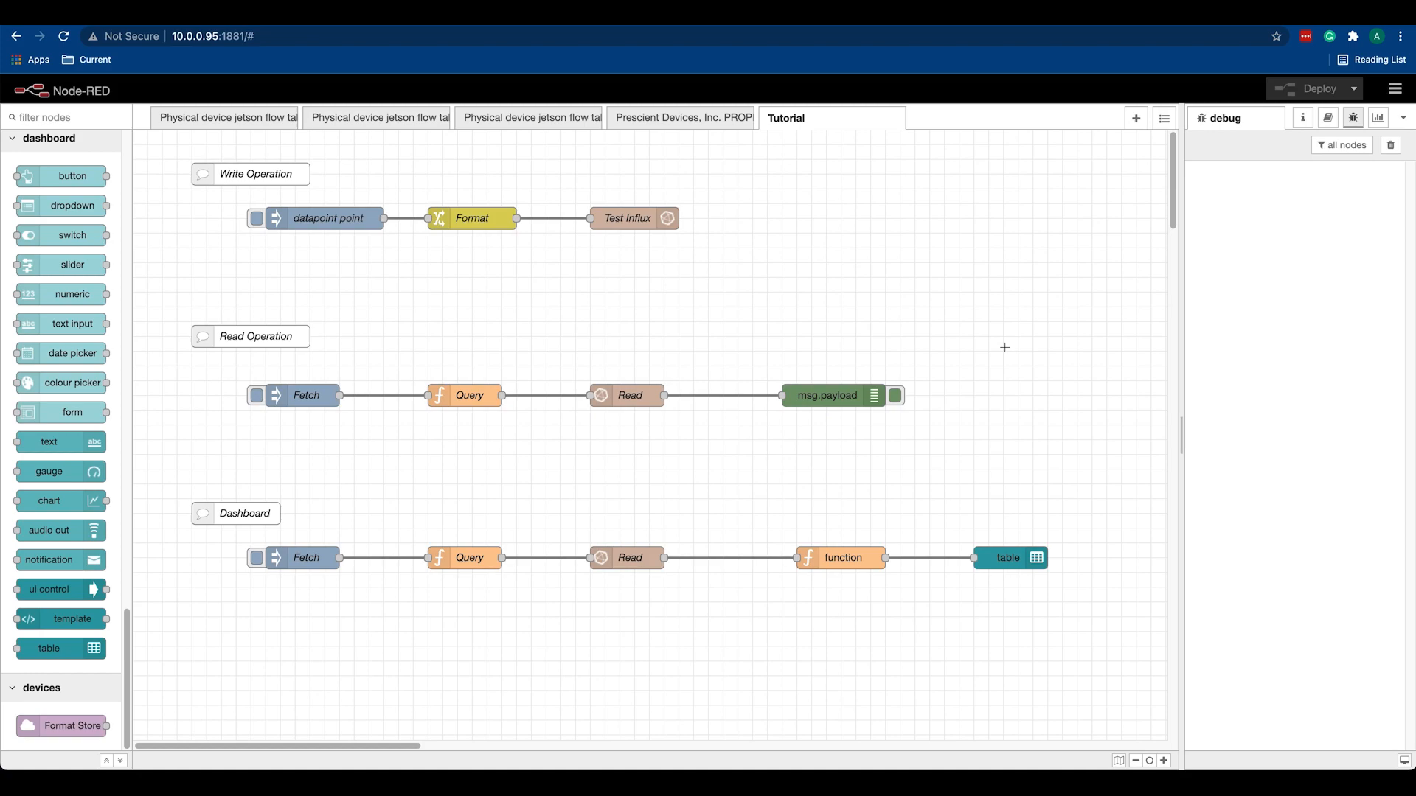
mouse_move(1026, 351)
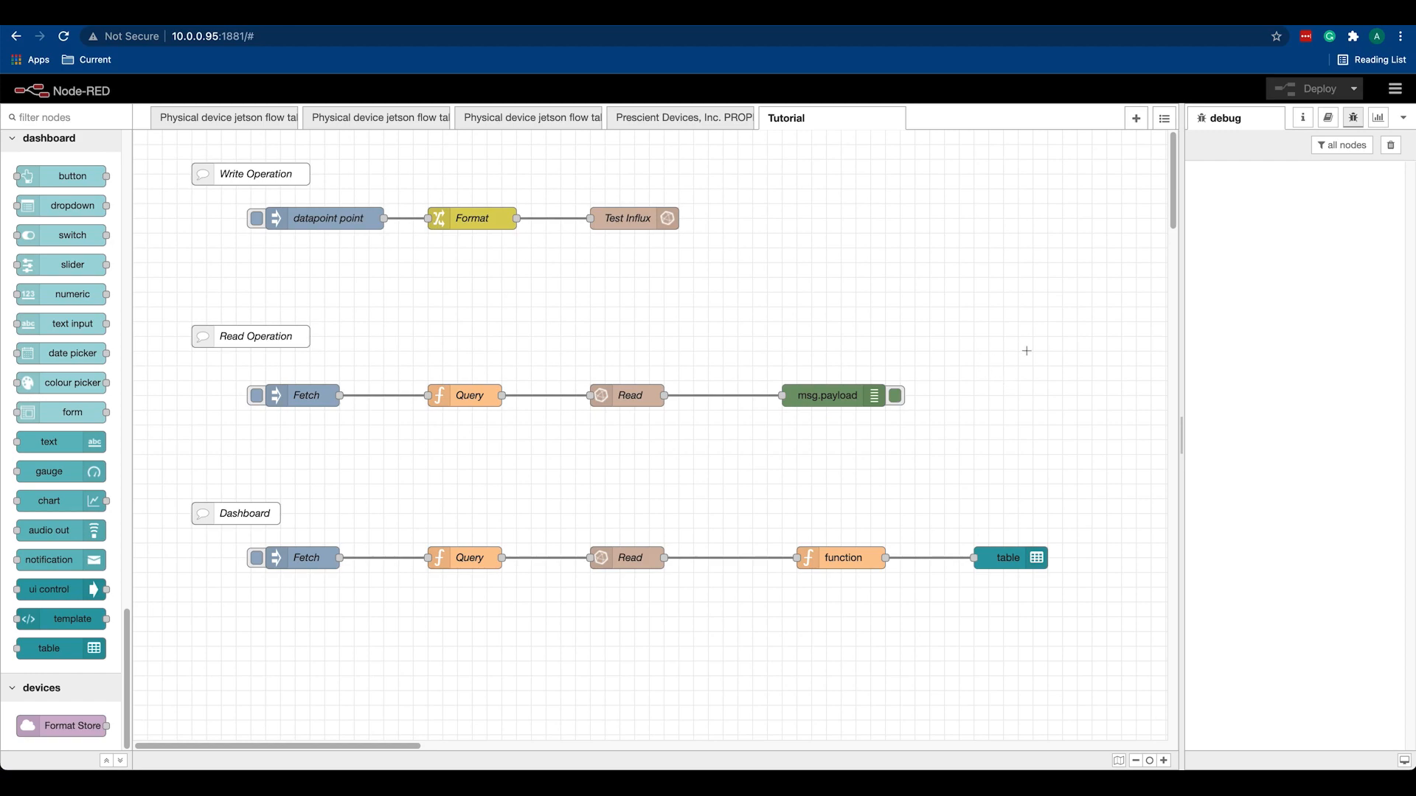
mouse_move(1047, 371)
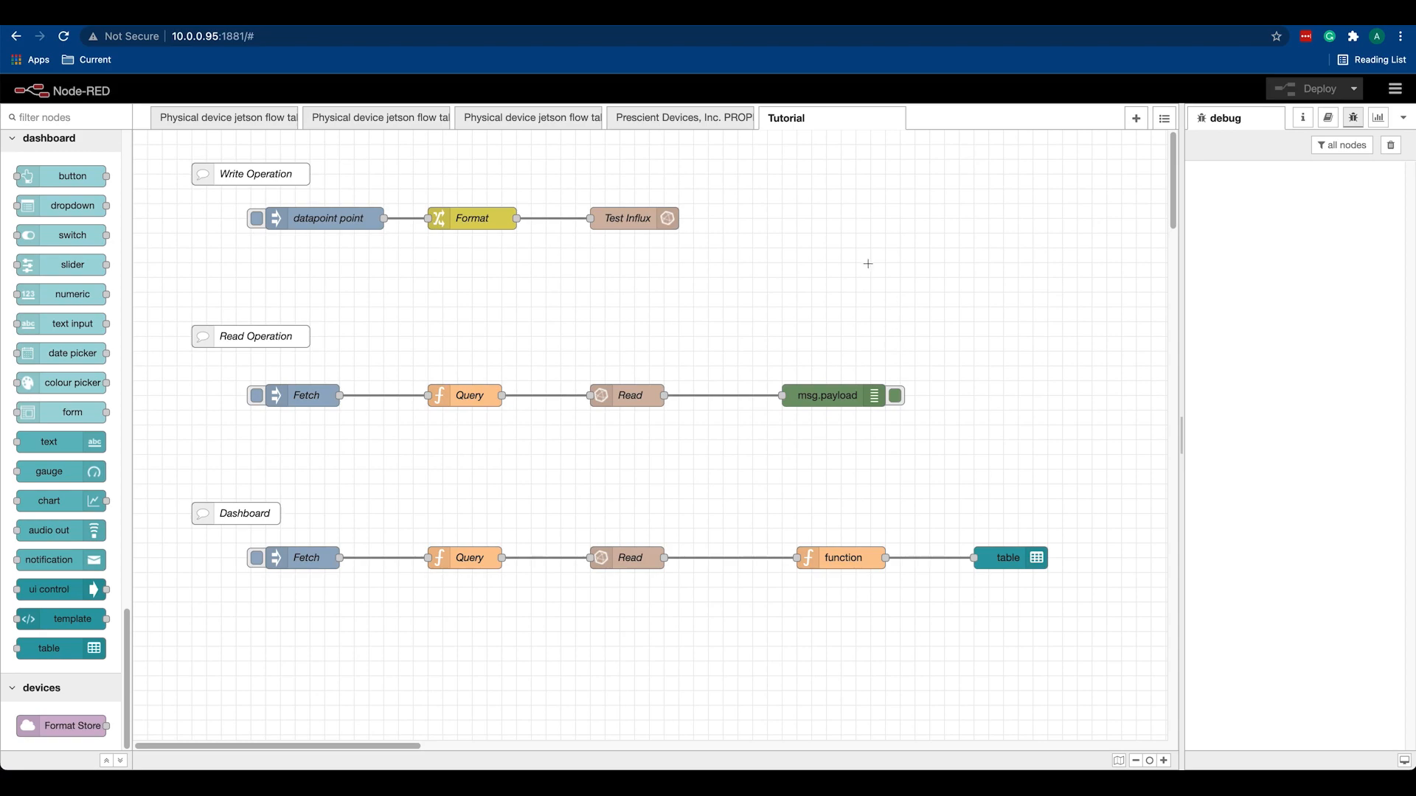
mouse_move(822, 436)
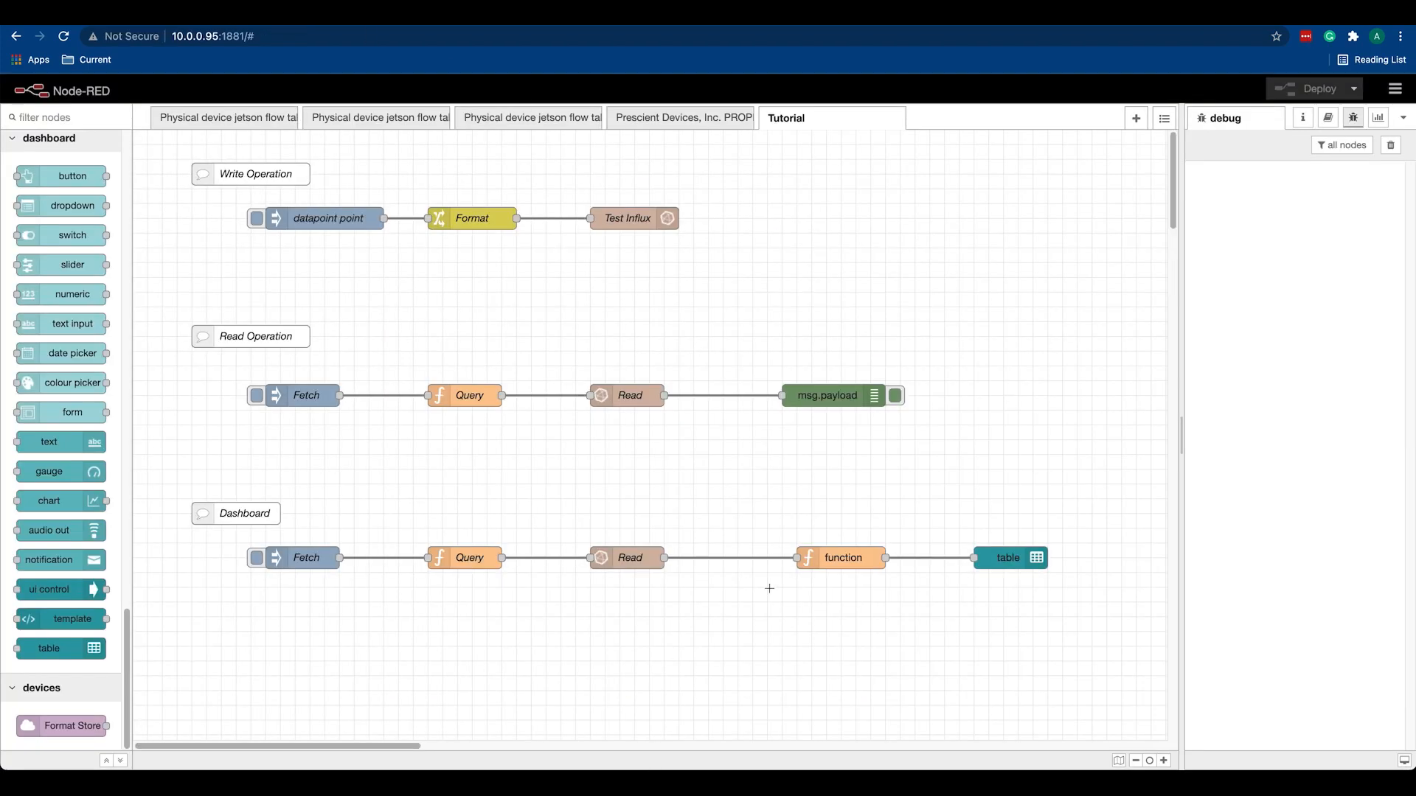
mouse_move(855, 490)
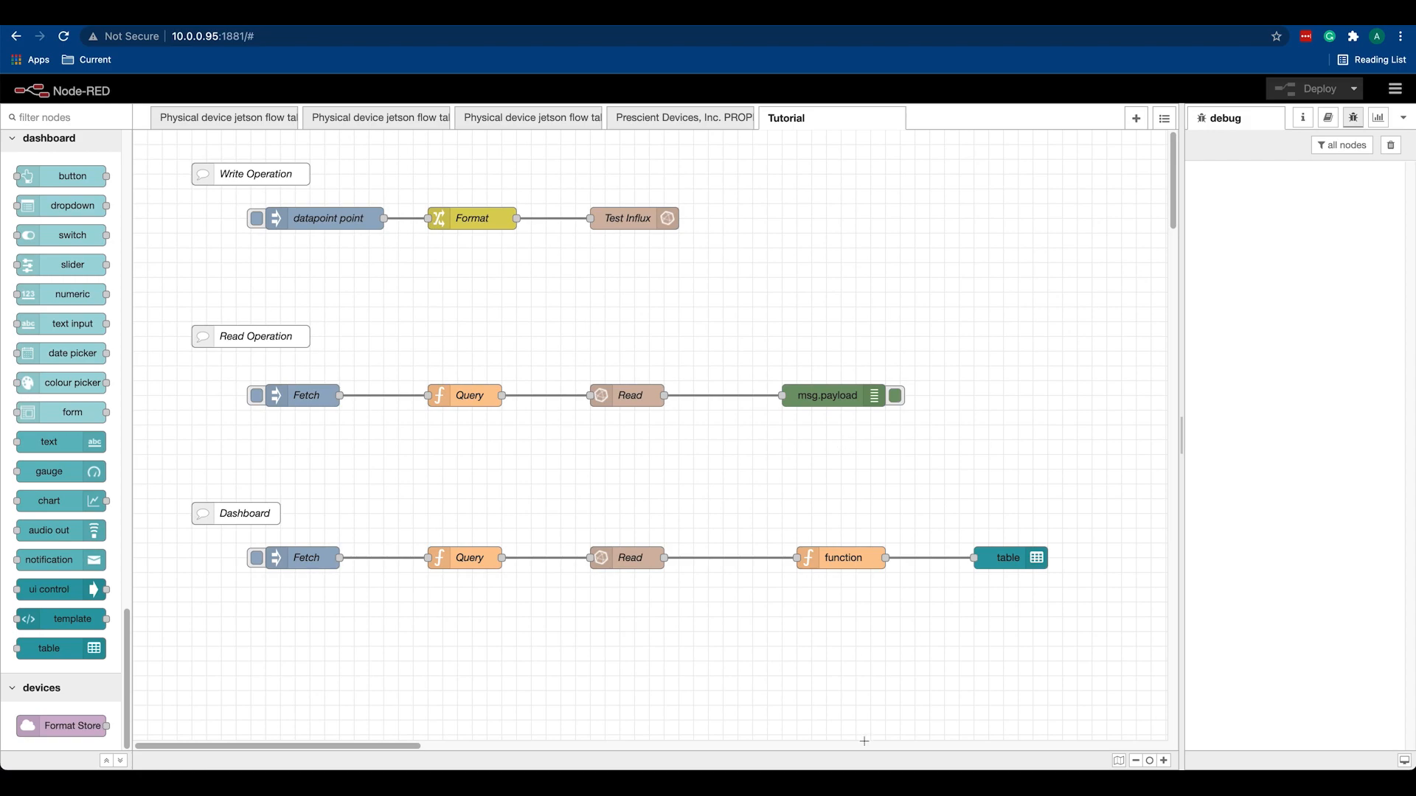
mouse_move(817, 733)
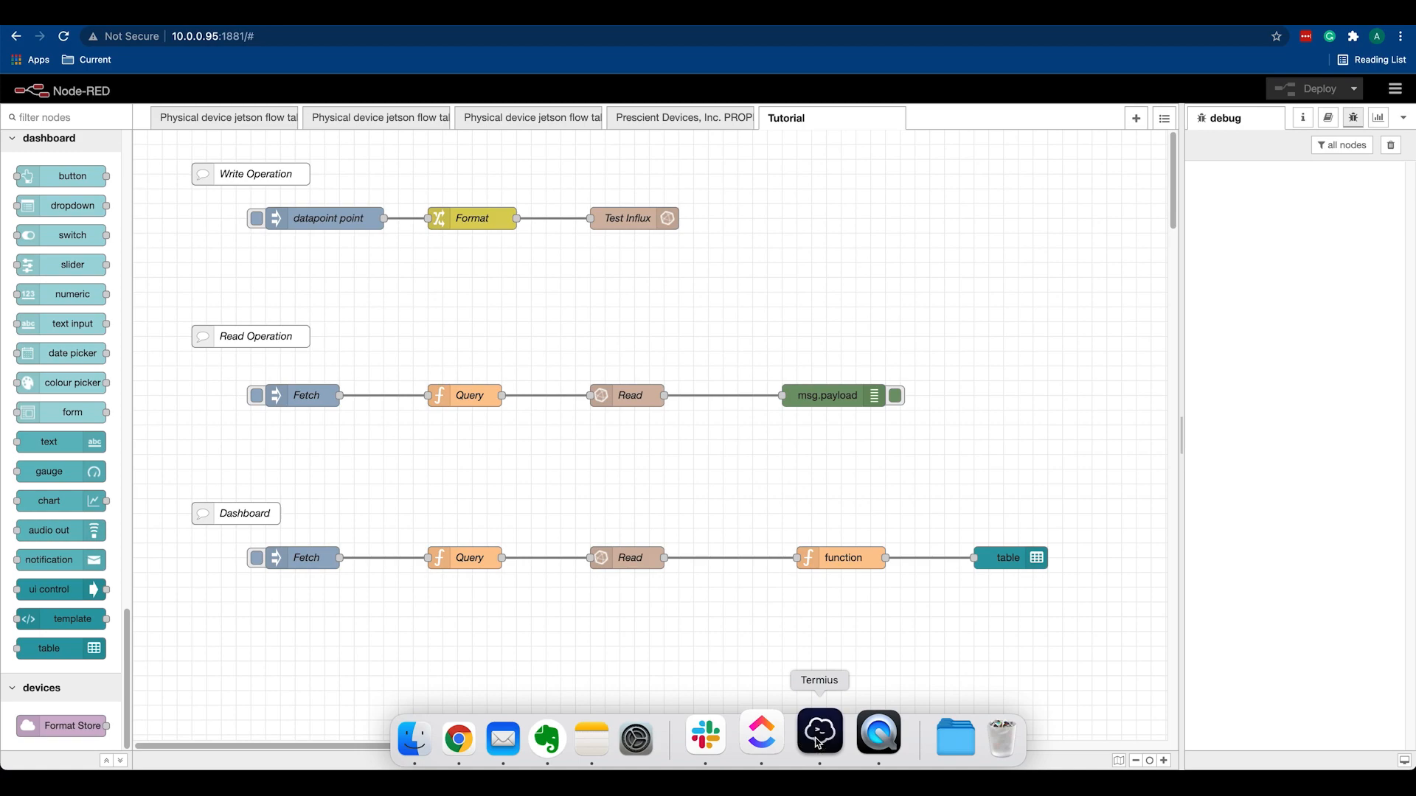
In the Termius influx shell, create the InfluxDB database prescient
left_click(817, 732)
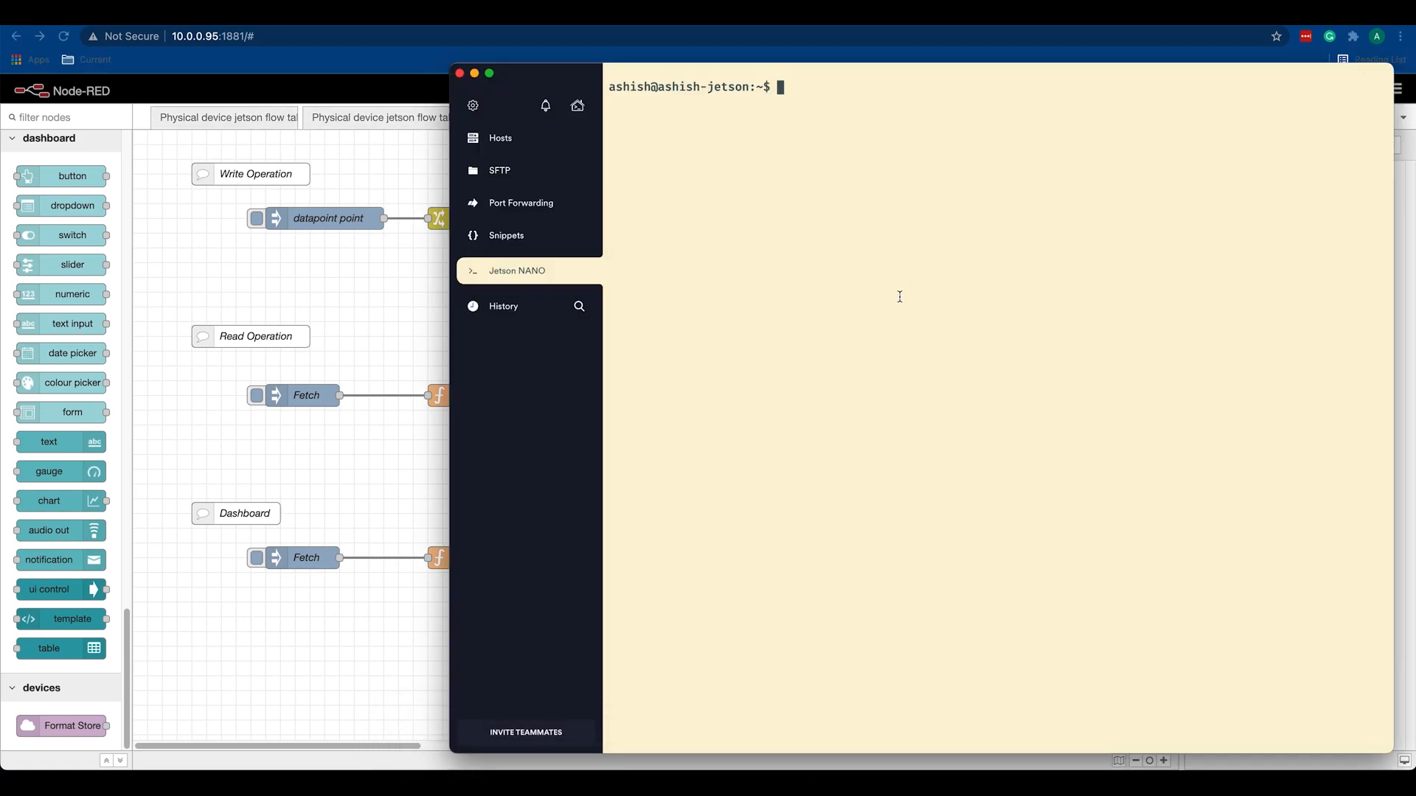
type("influx")
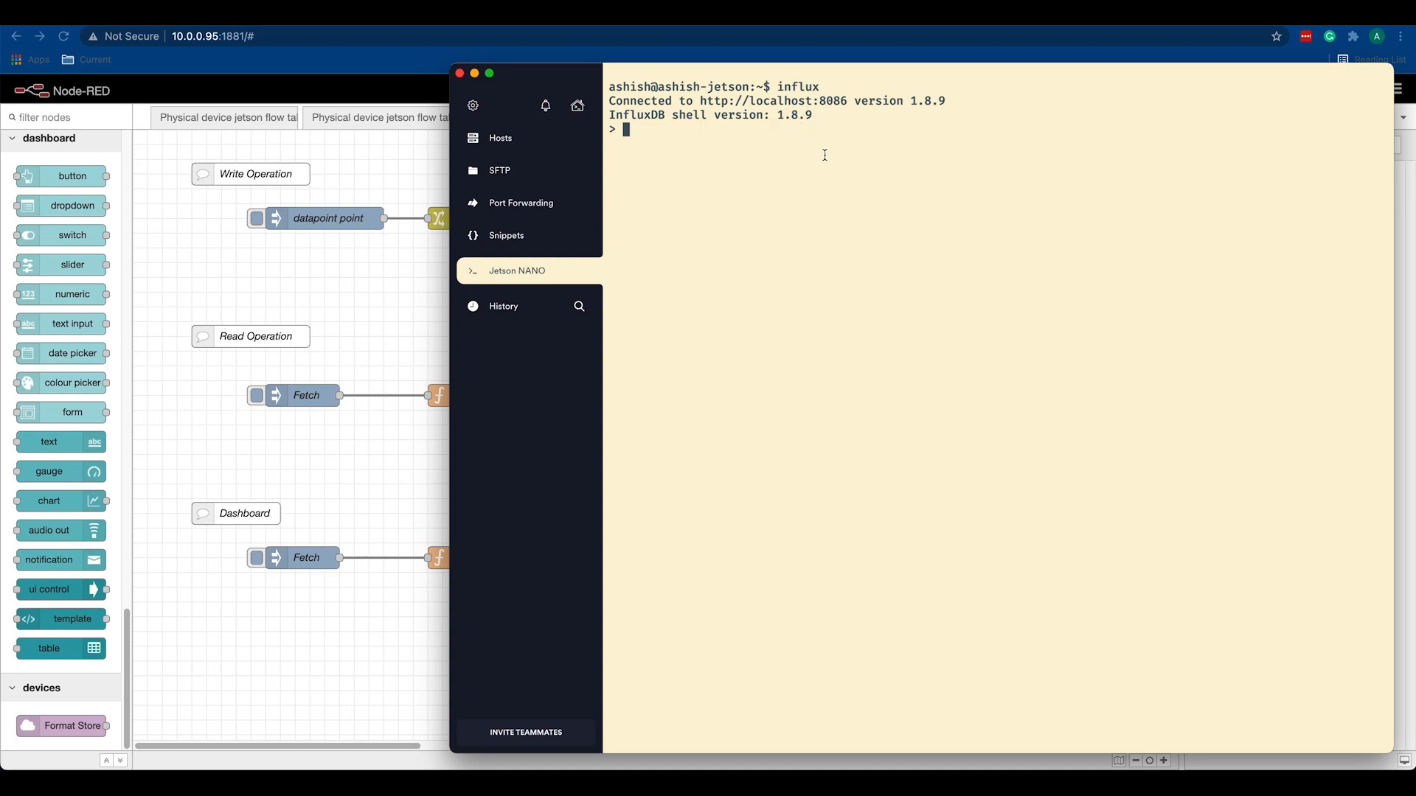
type("create")
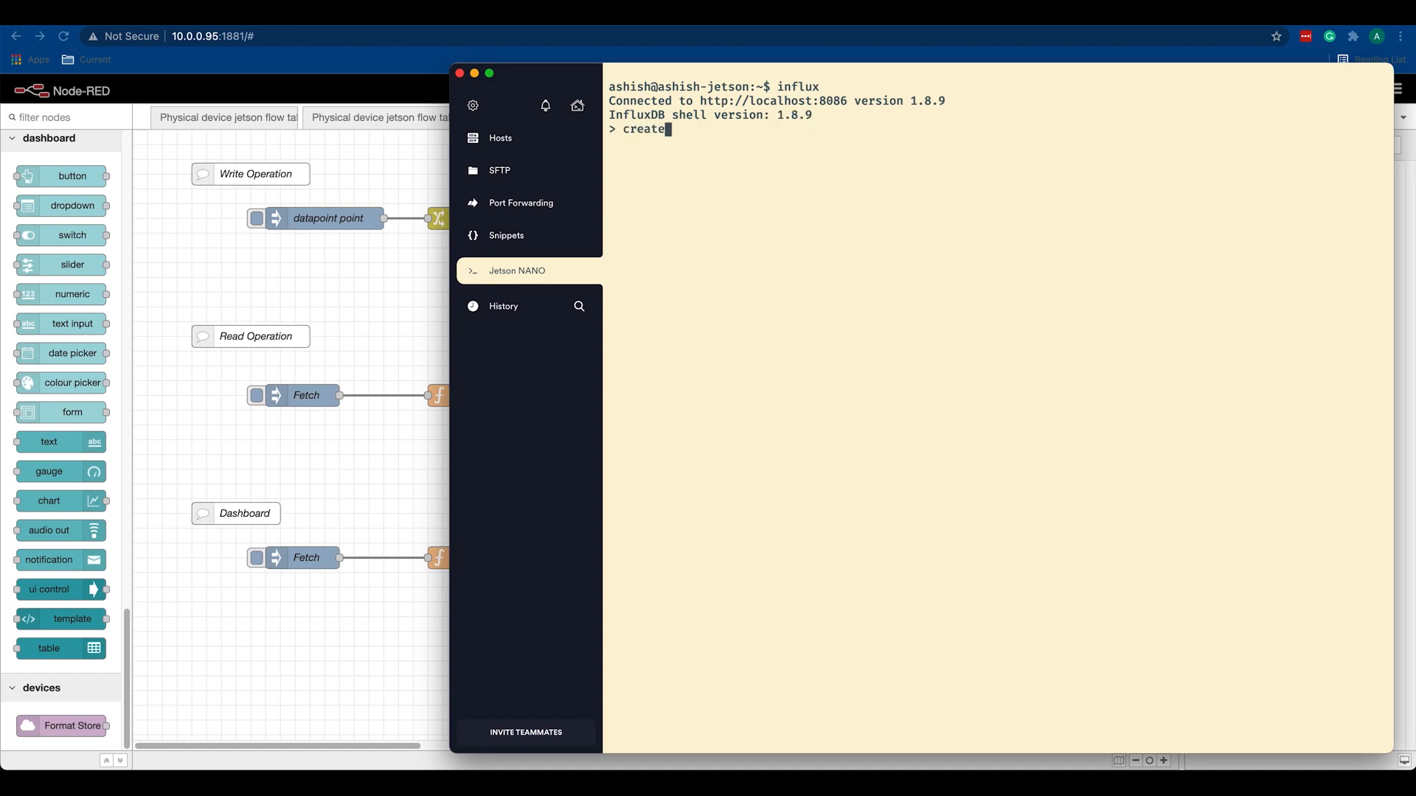
type("database")
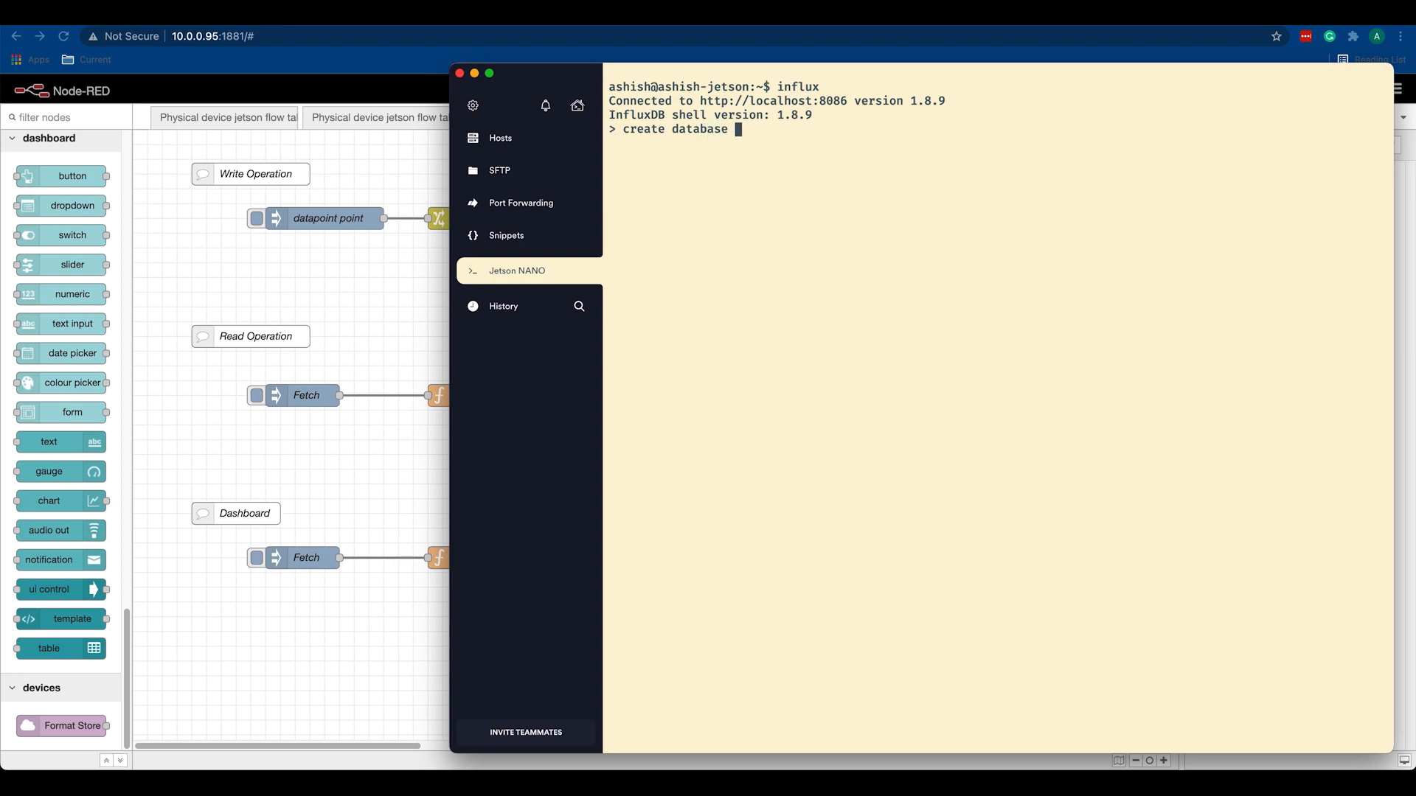
type("prescient;")
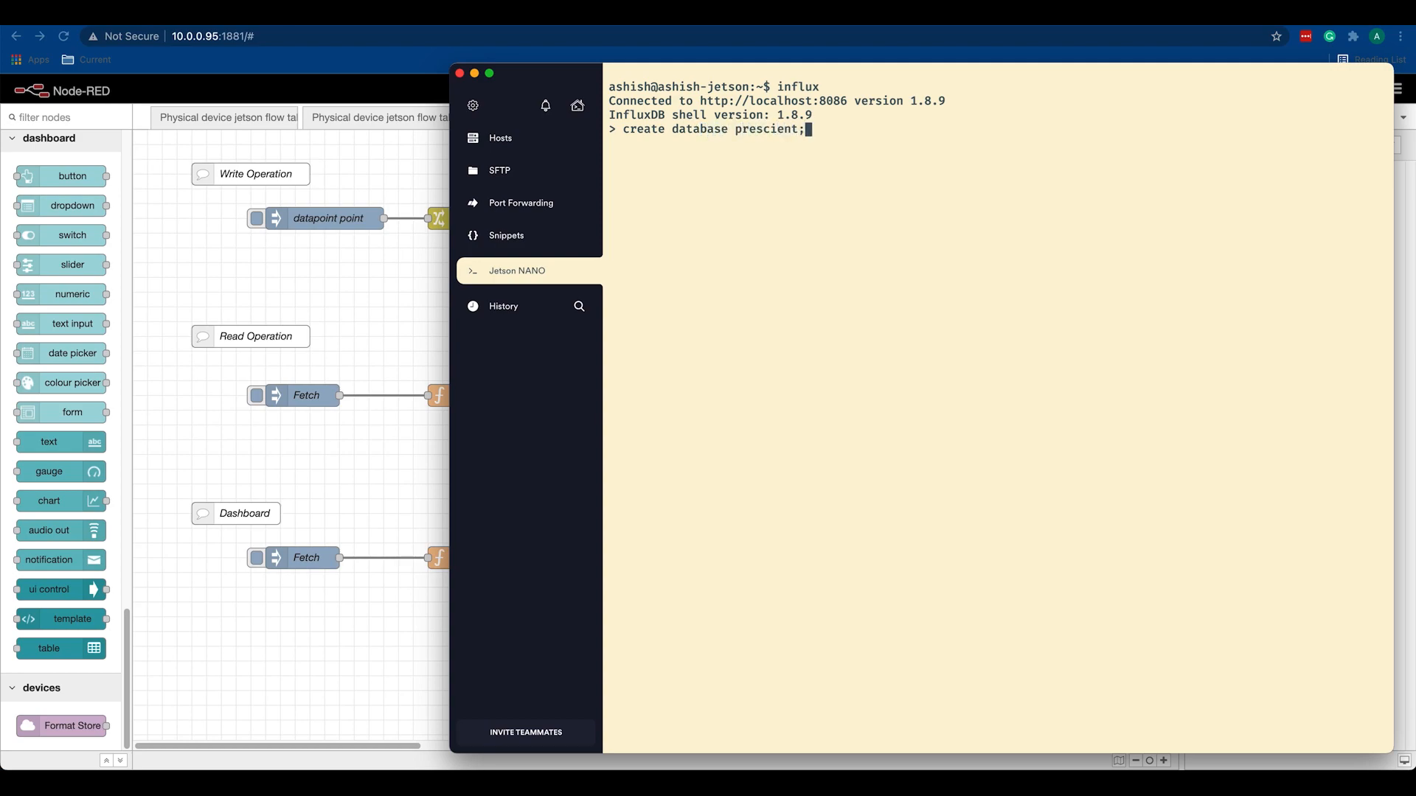
List the databases to confirm prescient now appears among them
type("shoe")
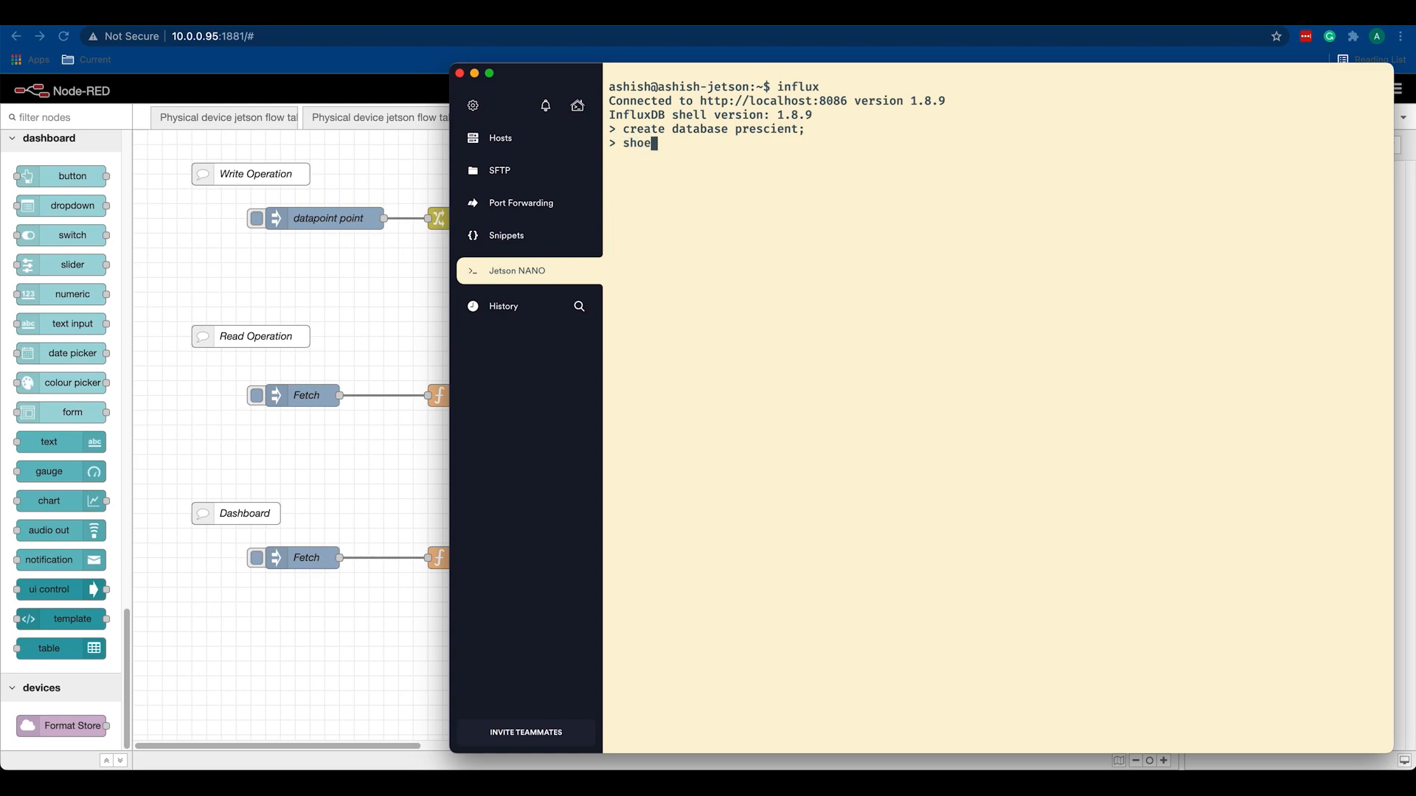
type("show da")
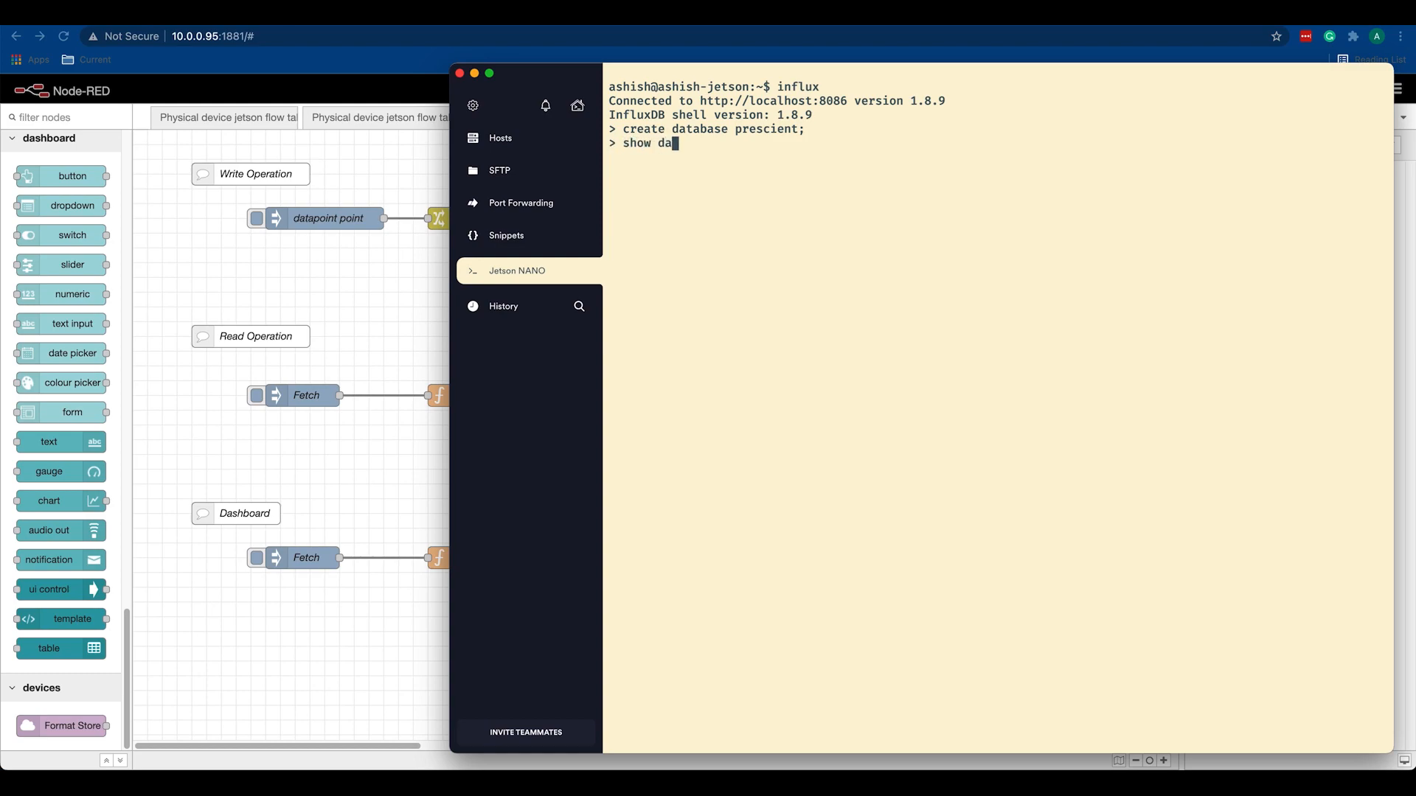
type("tabasesl")
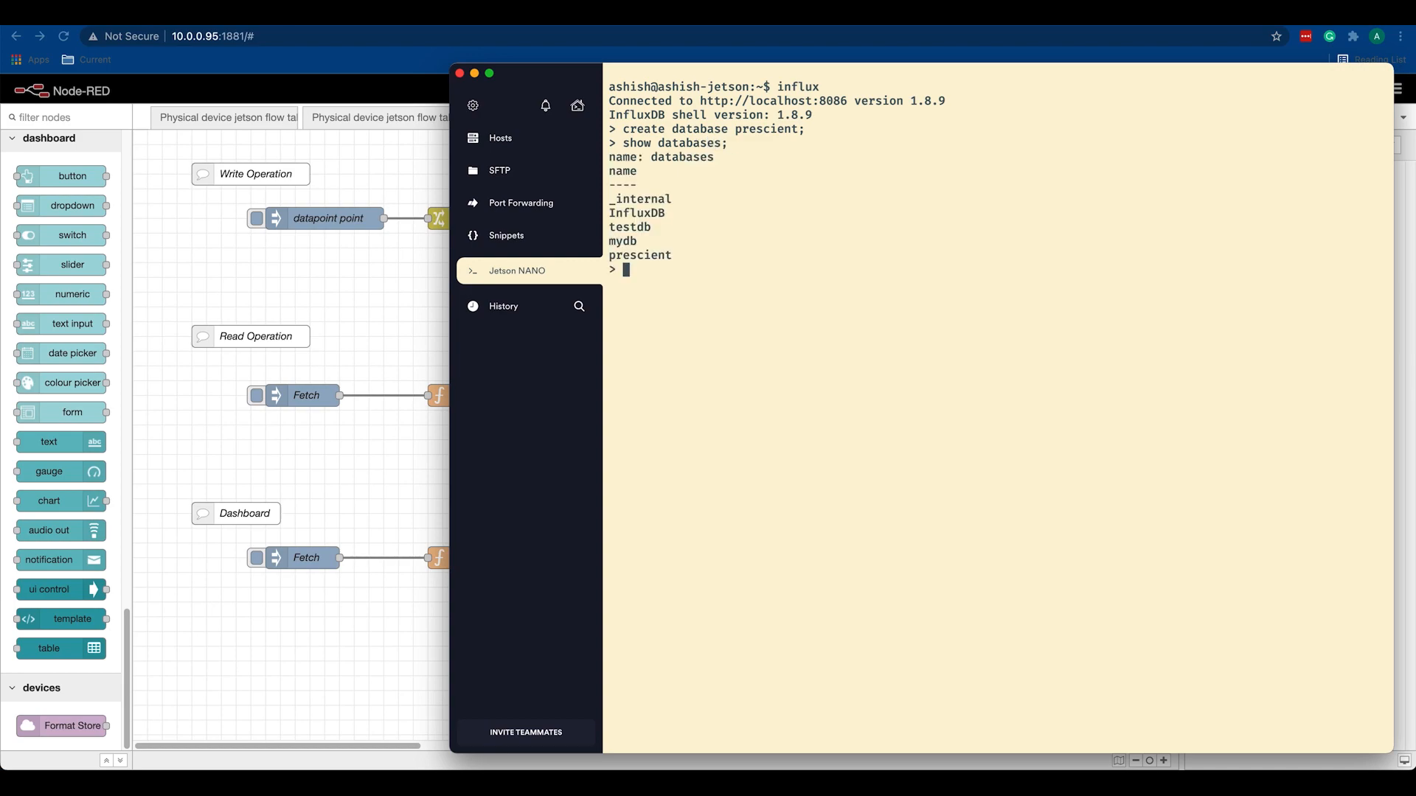
double_click(639, 256)
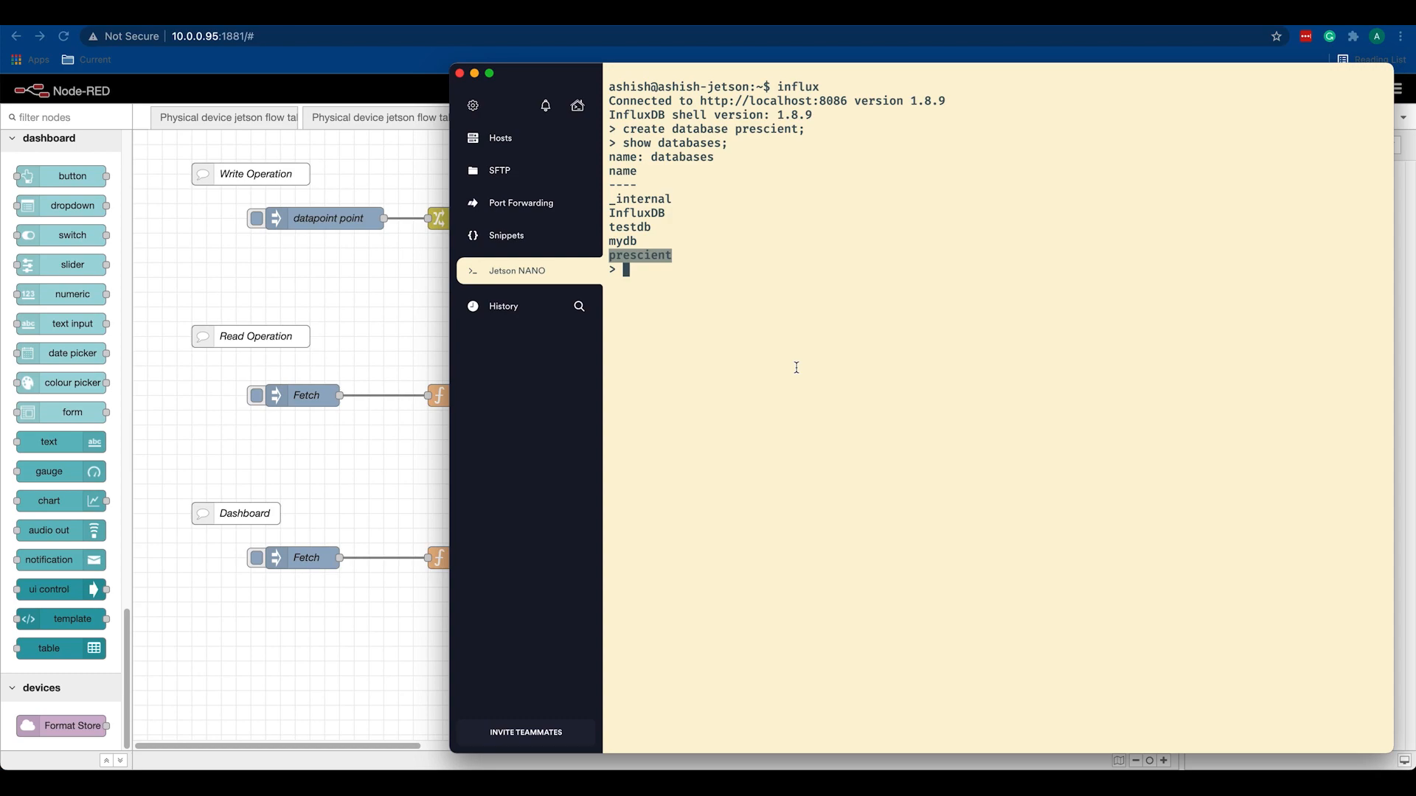
mouse_move(787, 371)
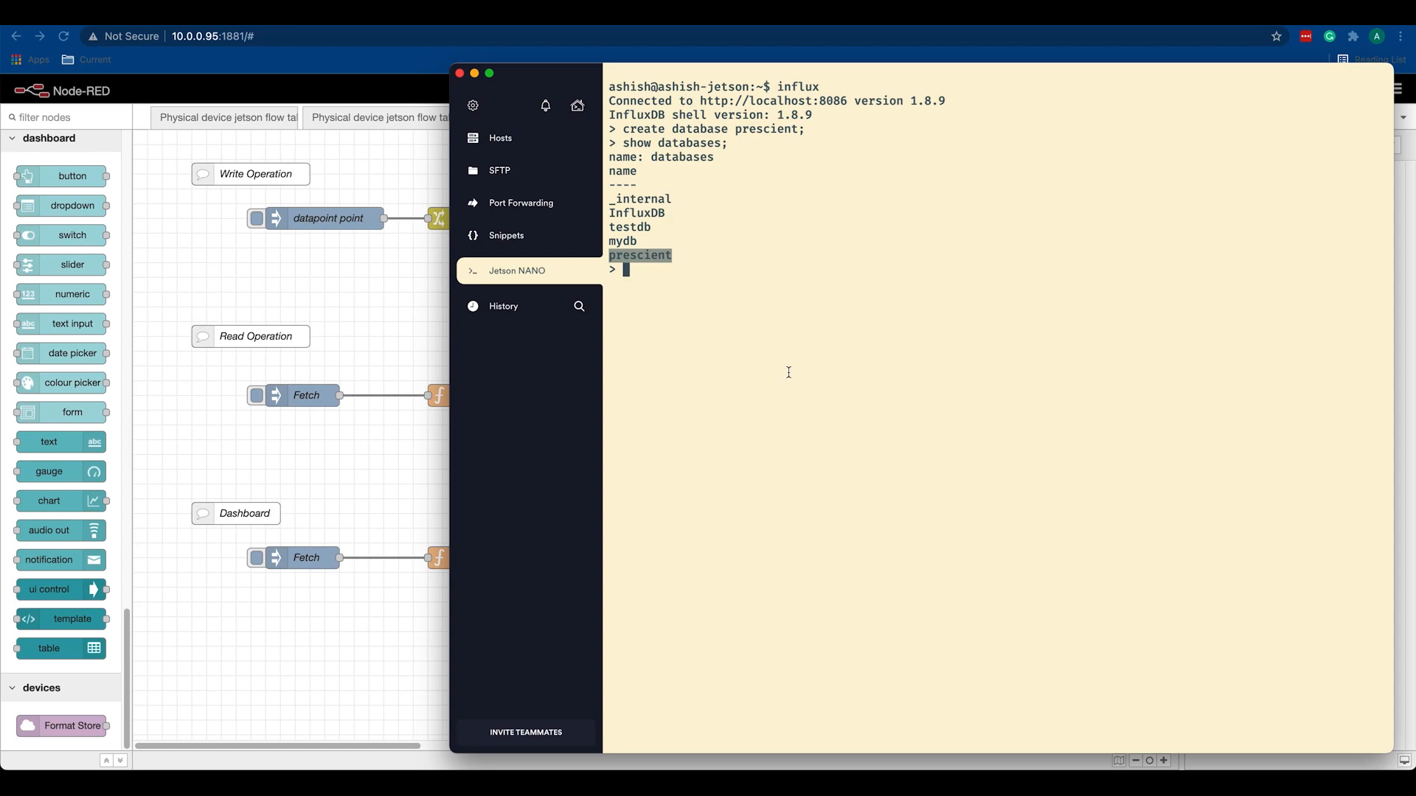
mouse_move(379, 328)
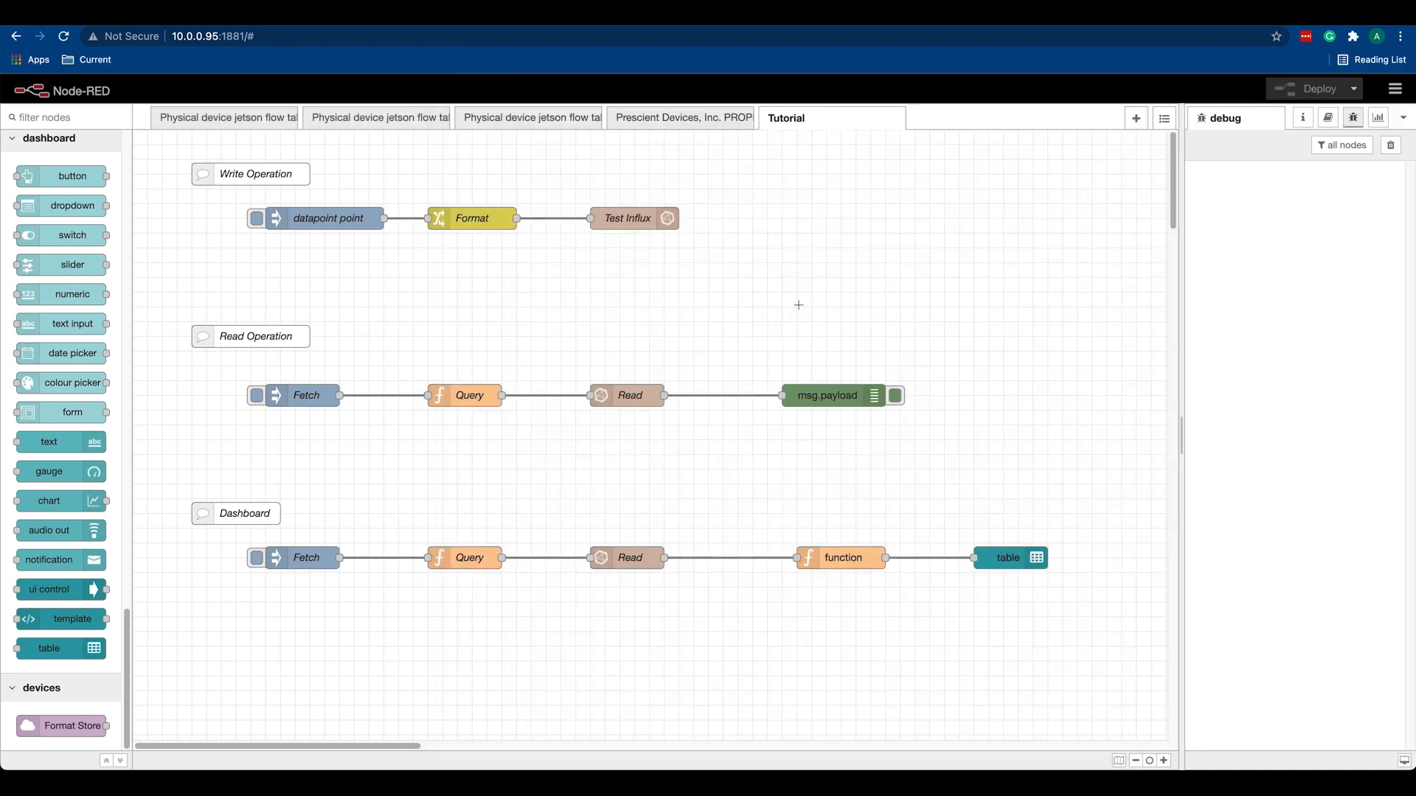
mouse_move(792, 292)
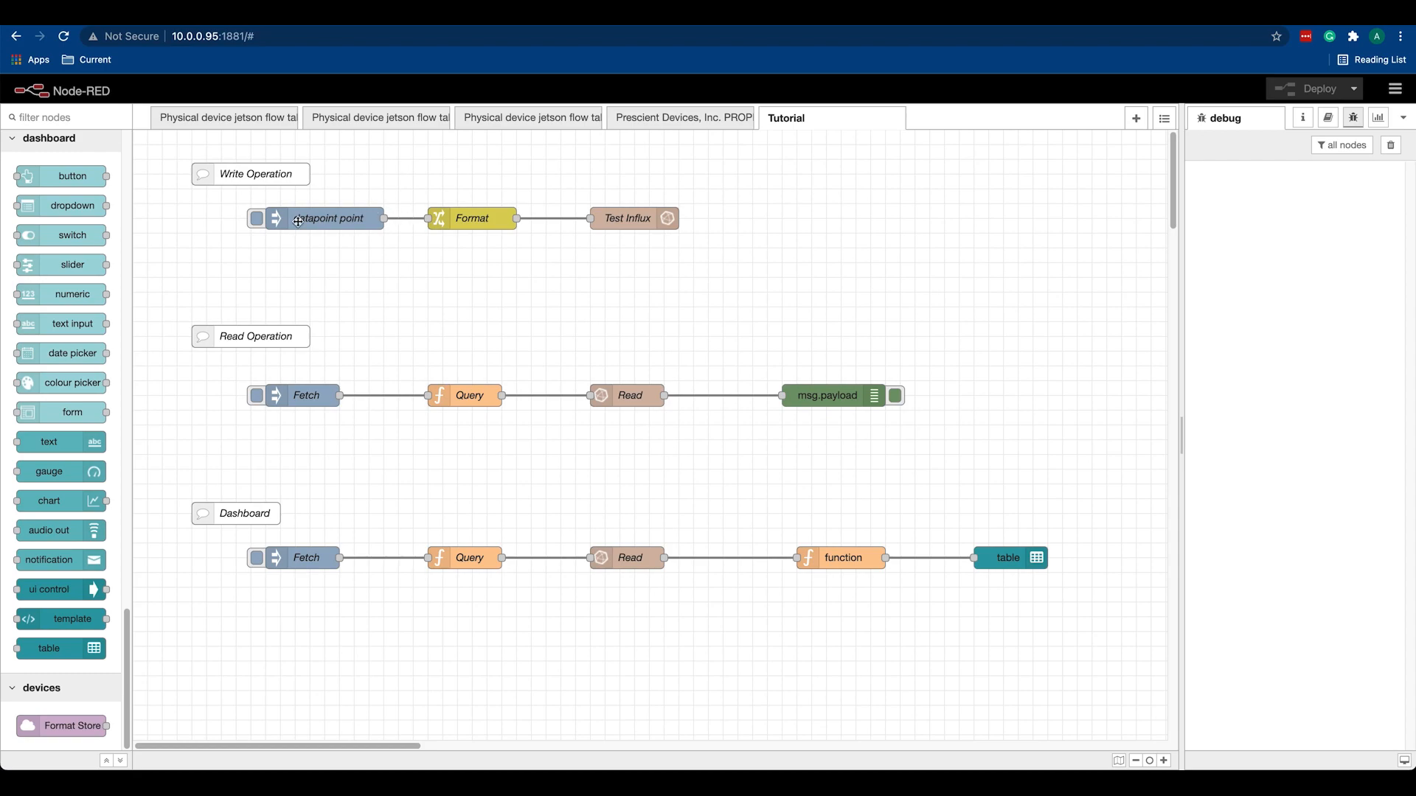
left_click(327, 218)
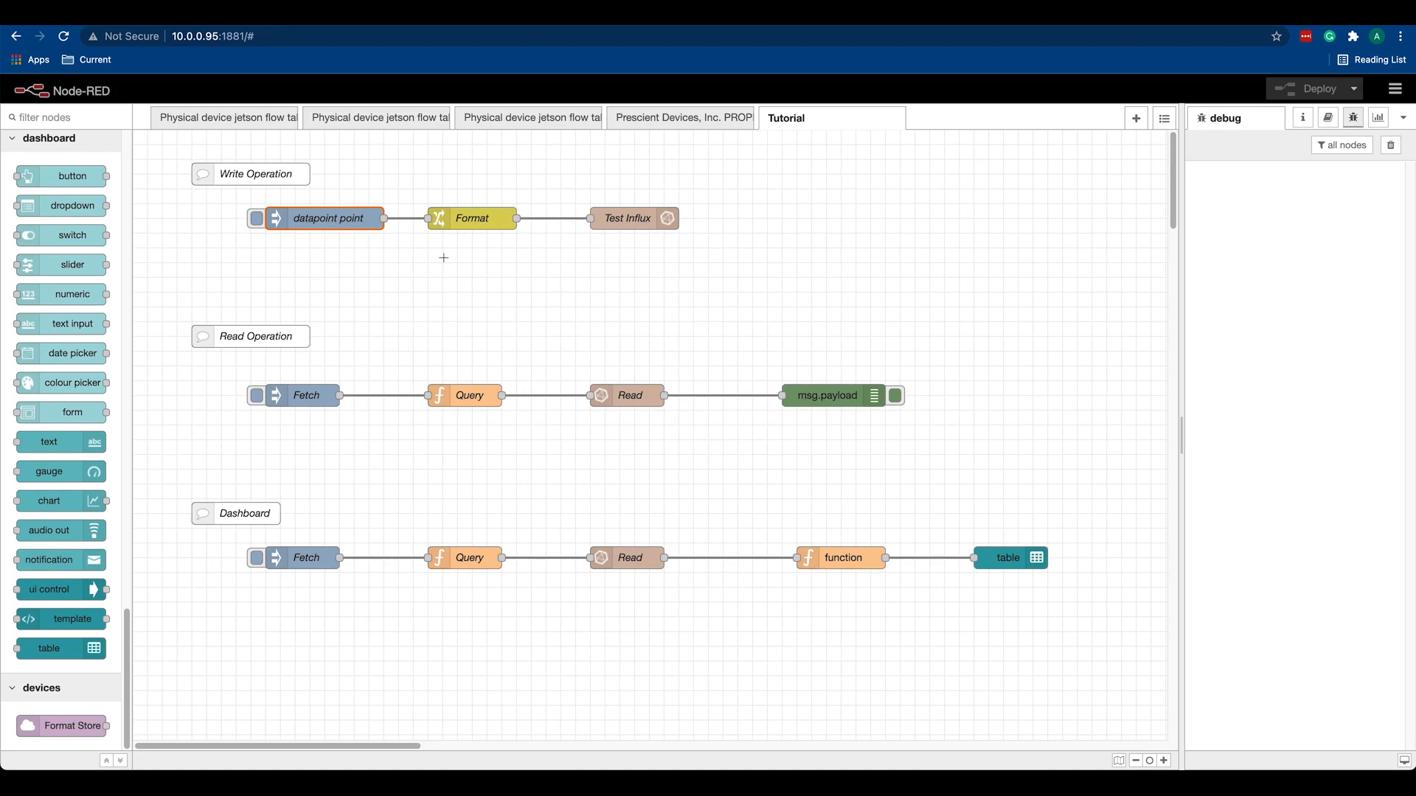
double_click(325, 219)
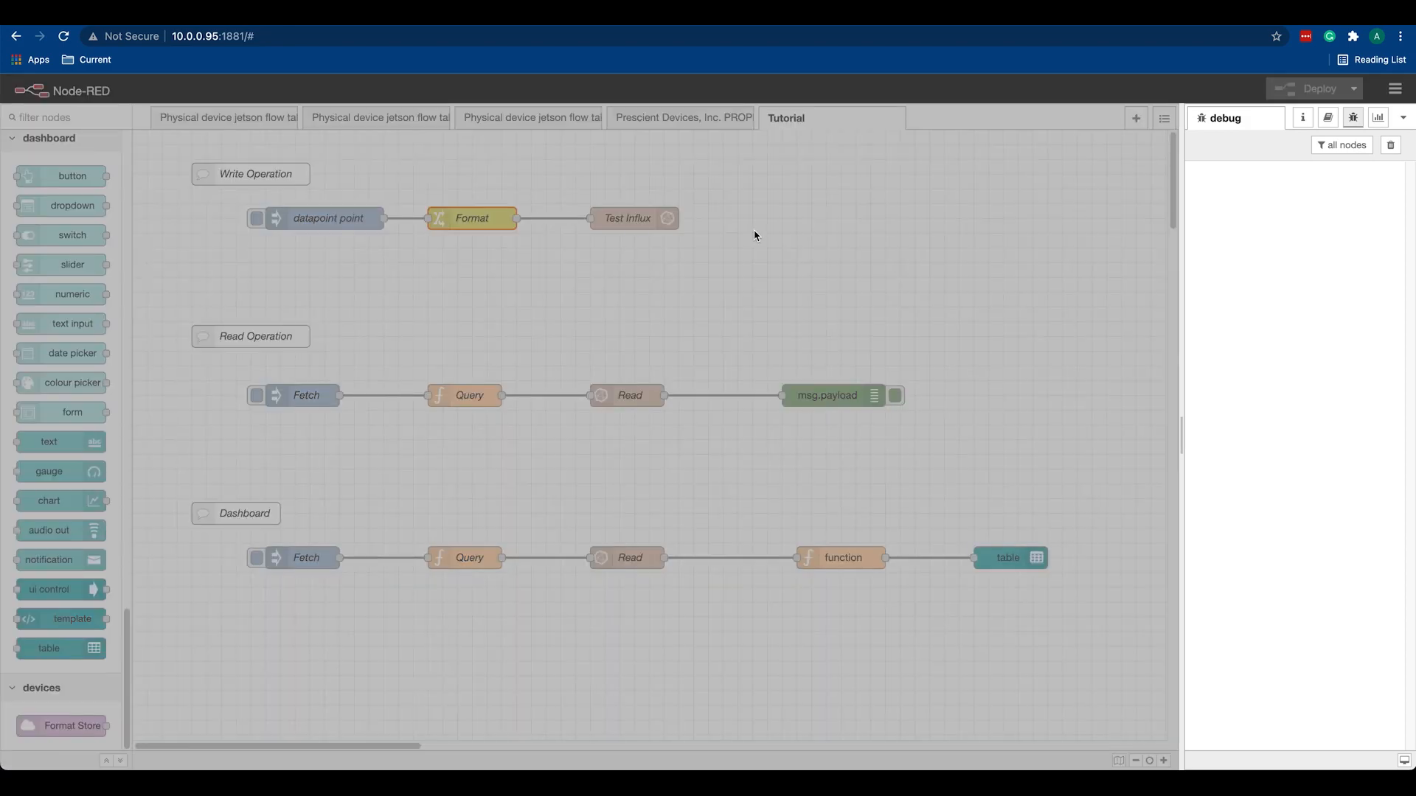
double_click(470, 218)
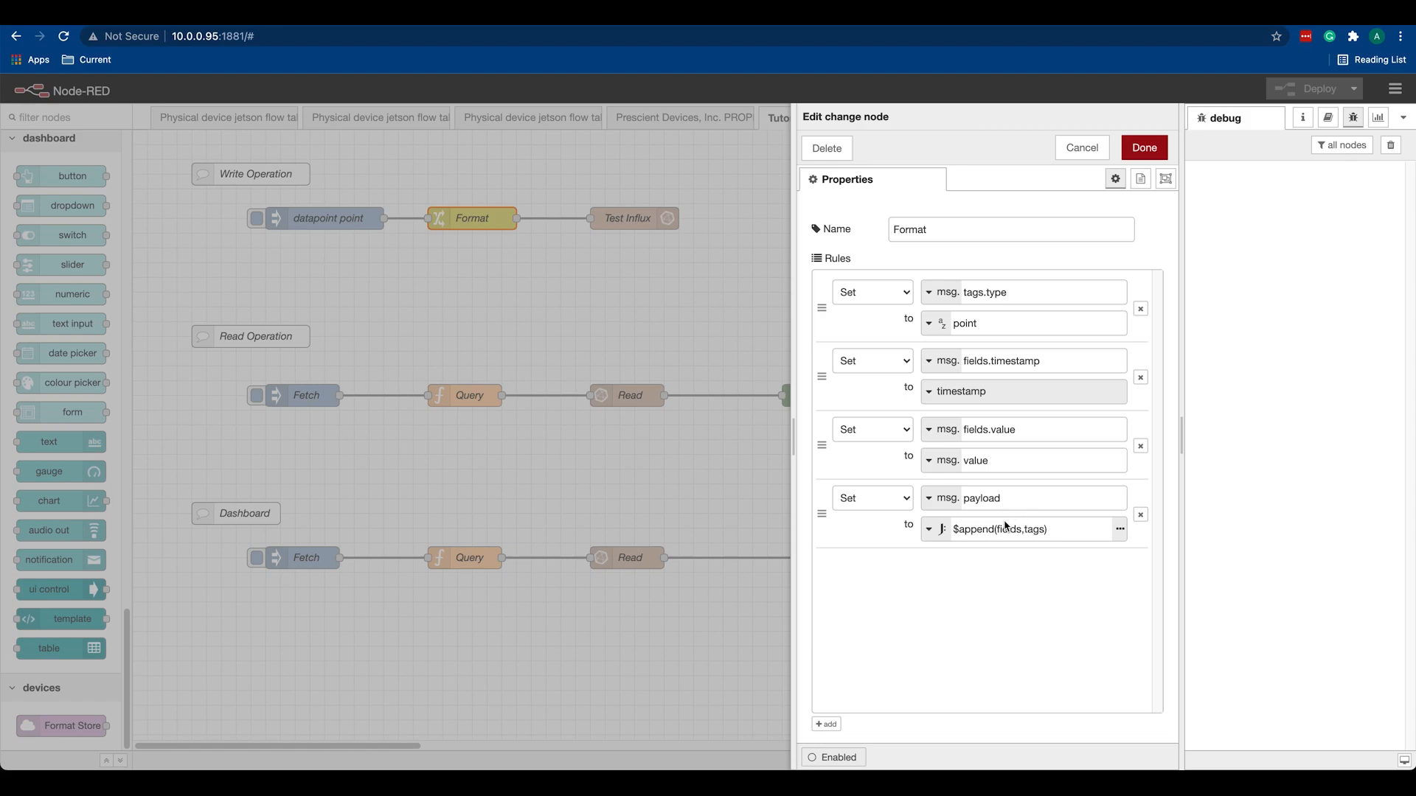
left_click(1030, 292)
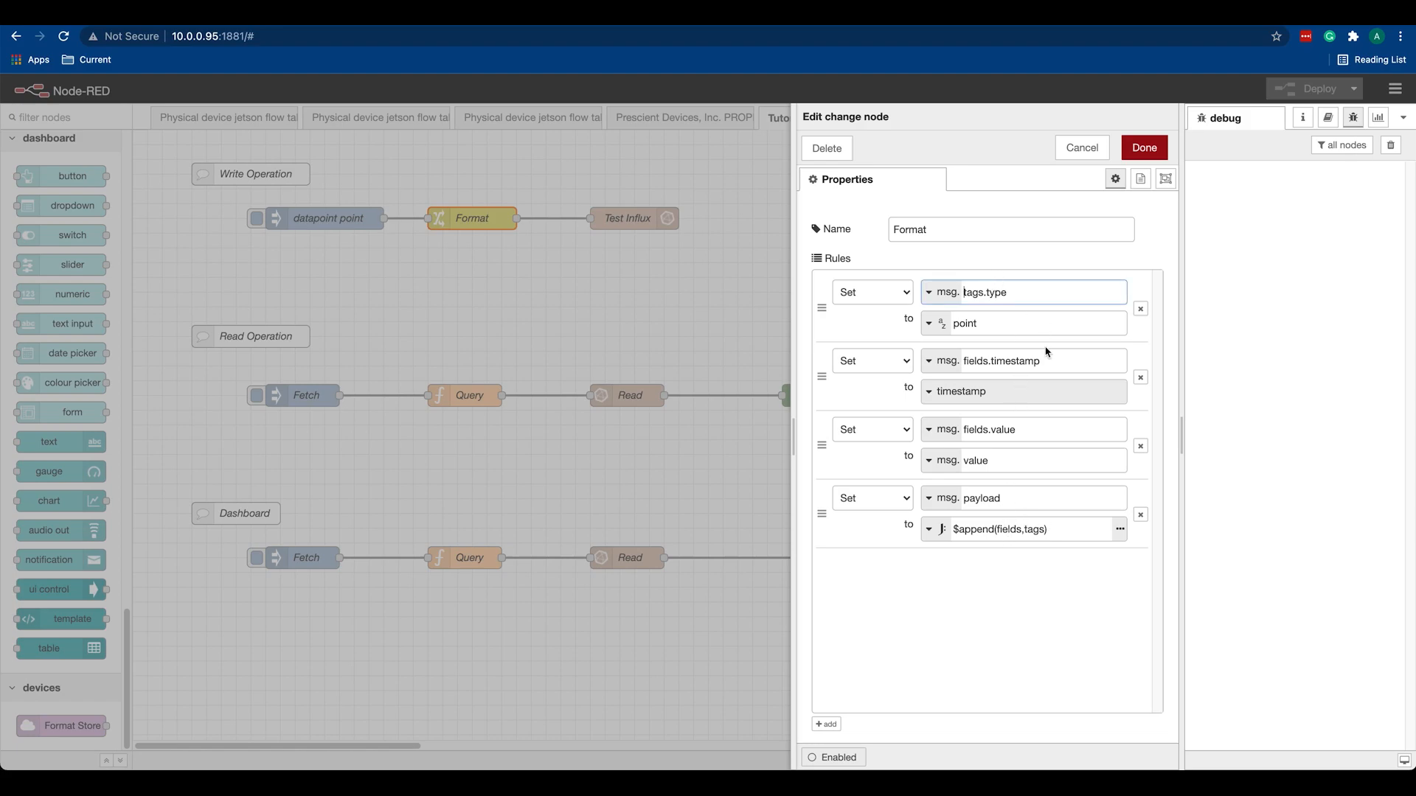
double_click(988, 292)
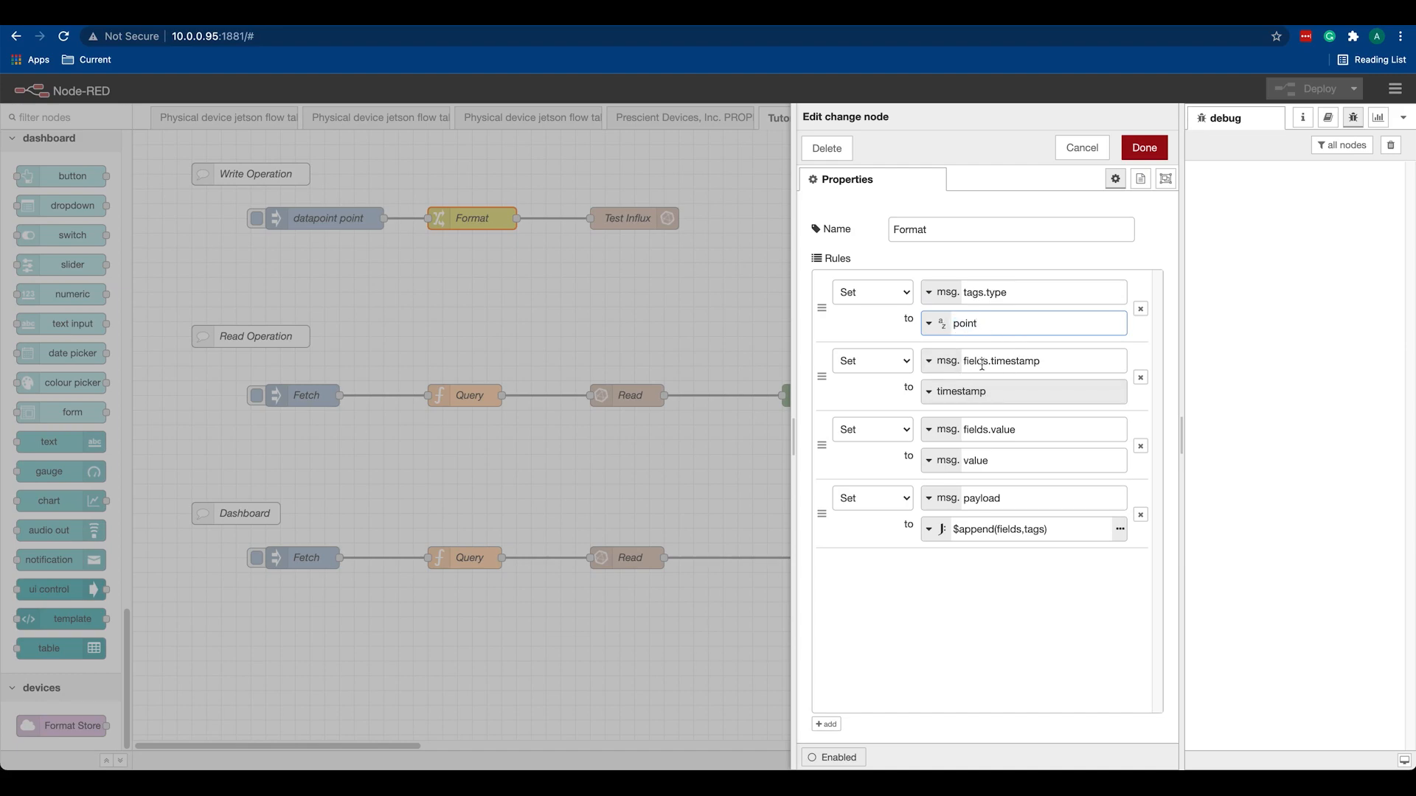
double_click(1013, 359)
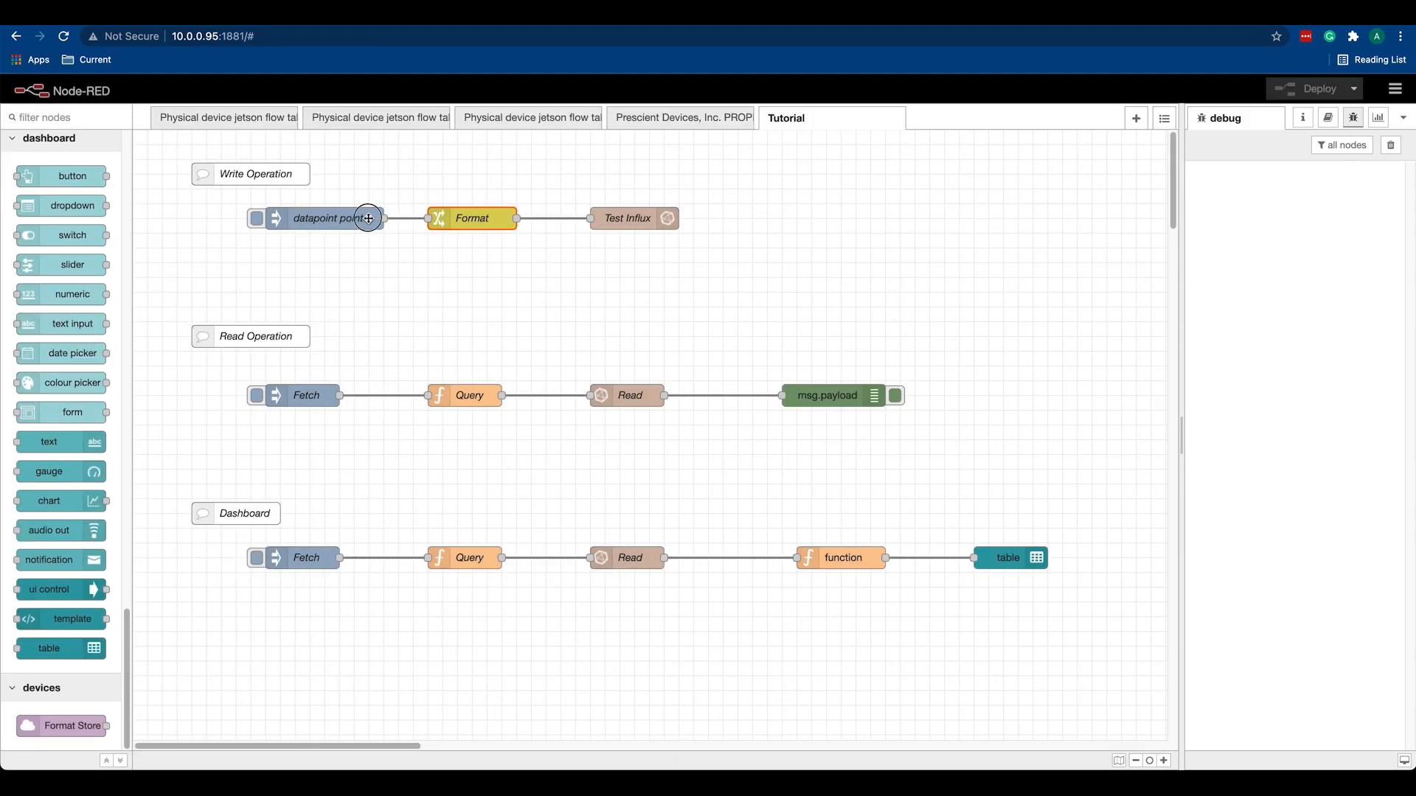
double_click(324, 219)
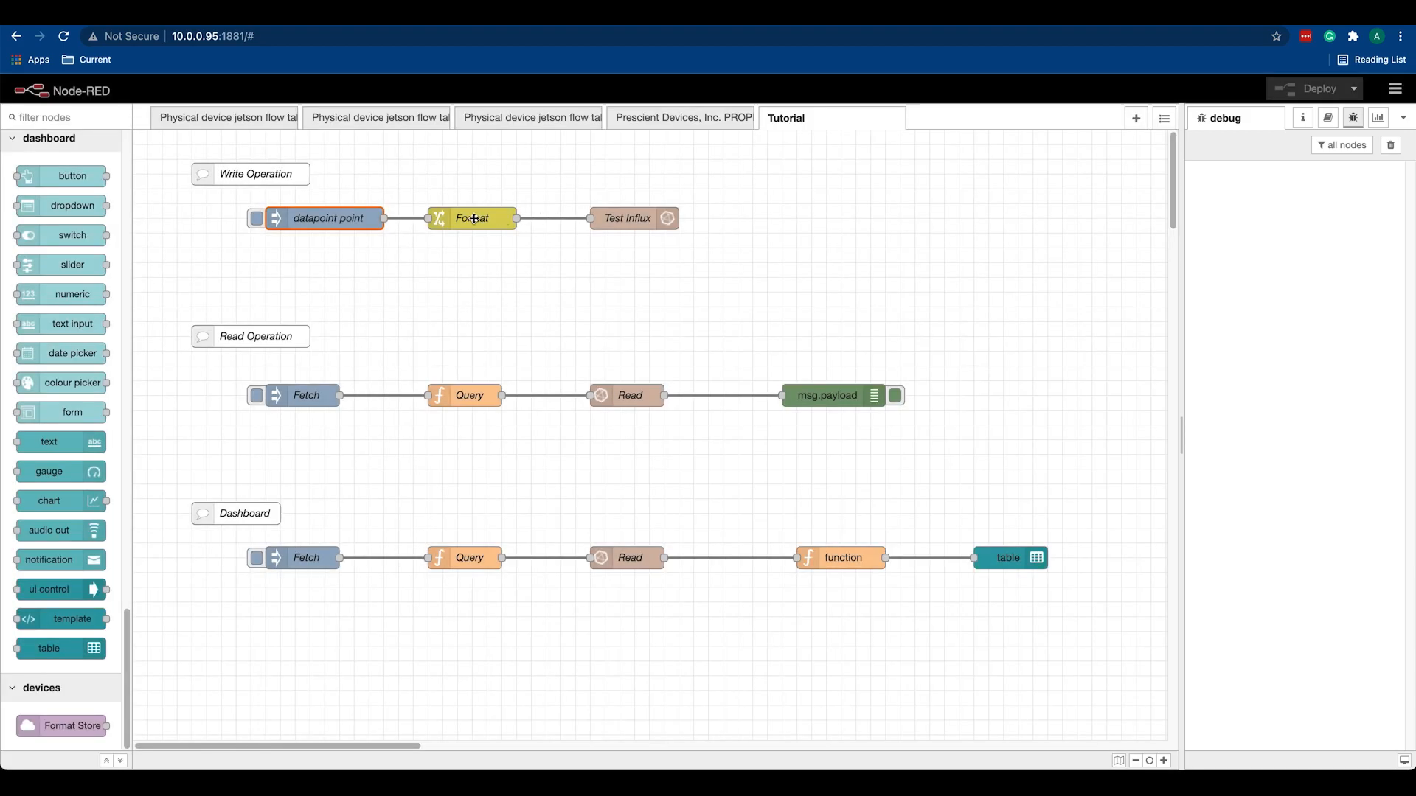
double_click(470, 218)
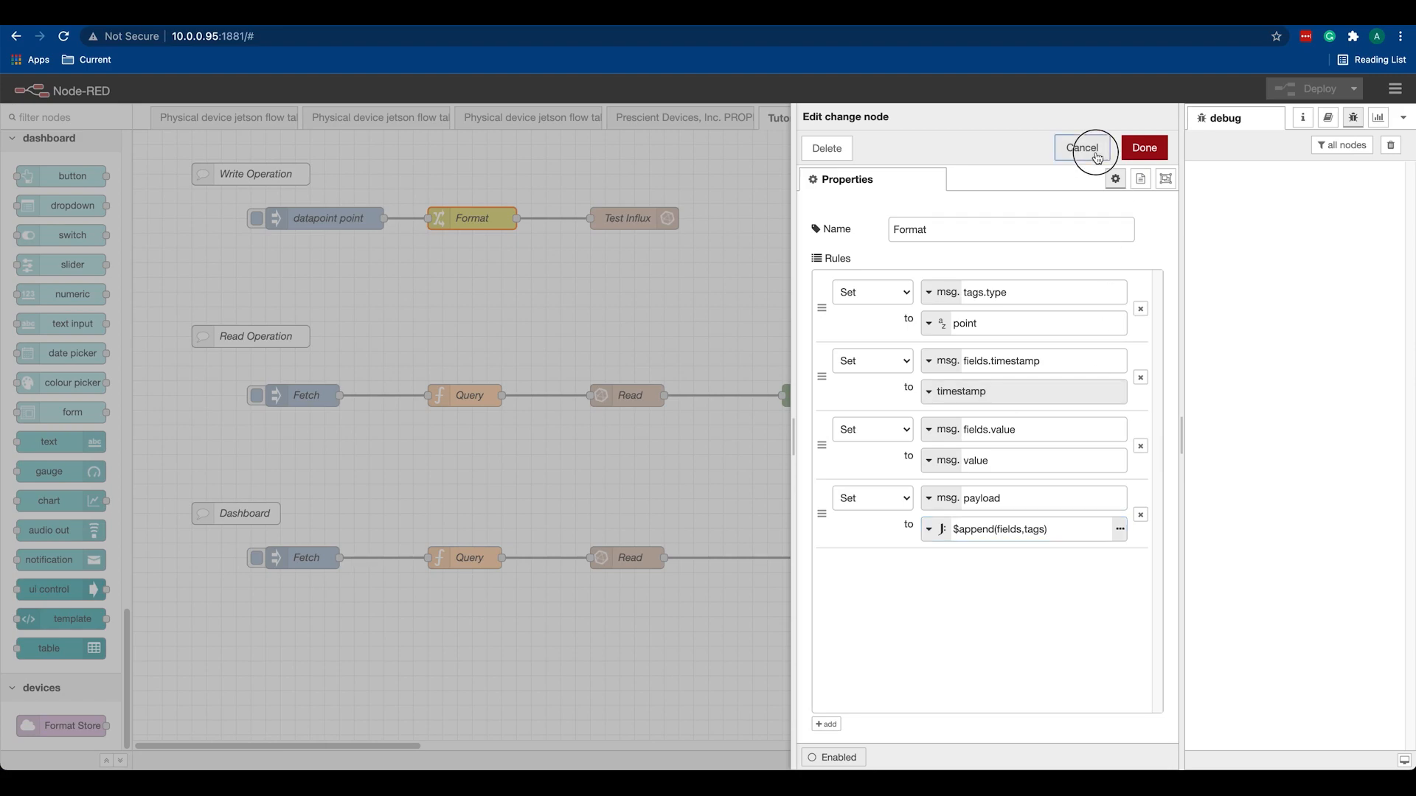
left_click(1080, 147)
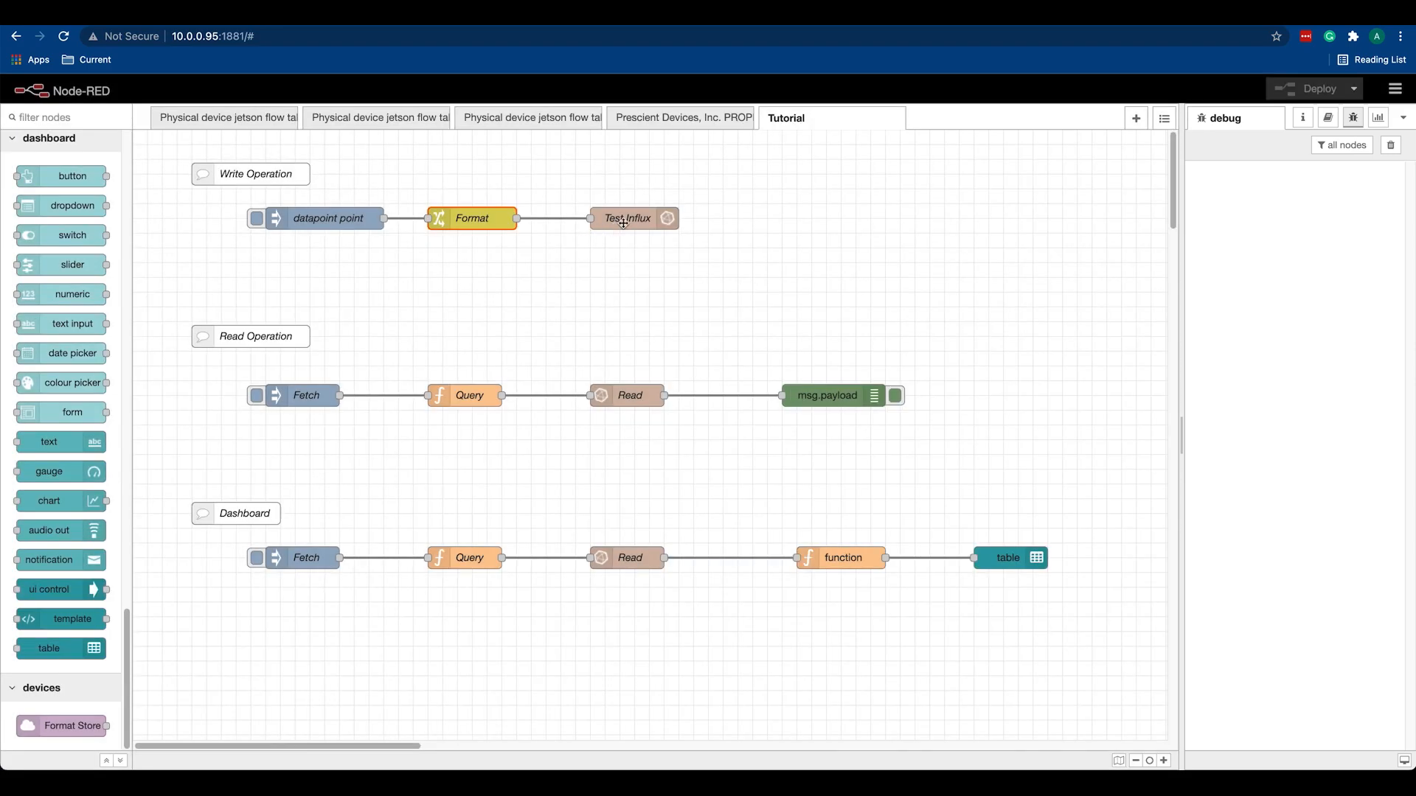
Change the Remote InfluxDB server's database from testdb to prescient and return to Test Influx's settings
double_click(625, 218)
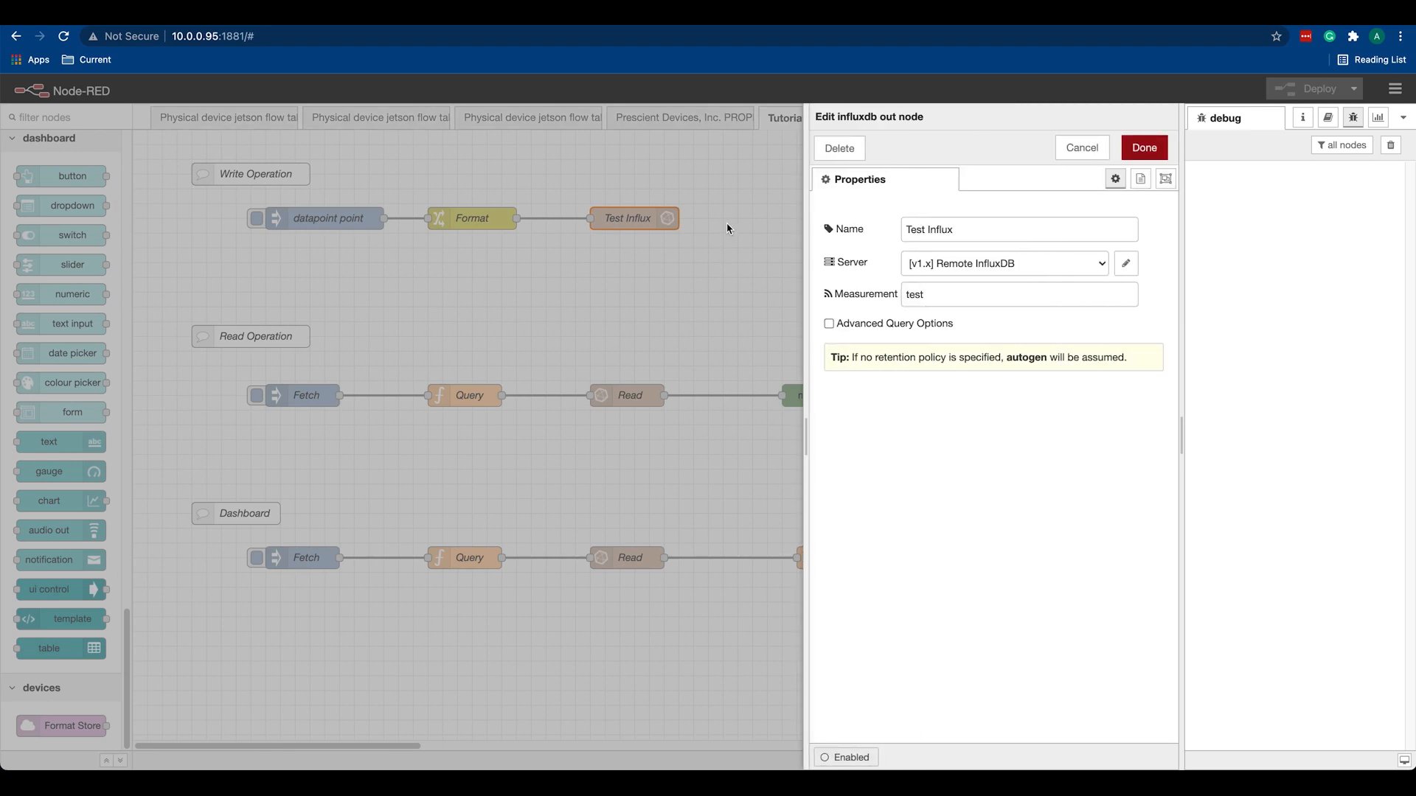
left_click(1143, 147)
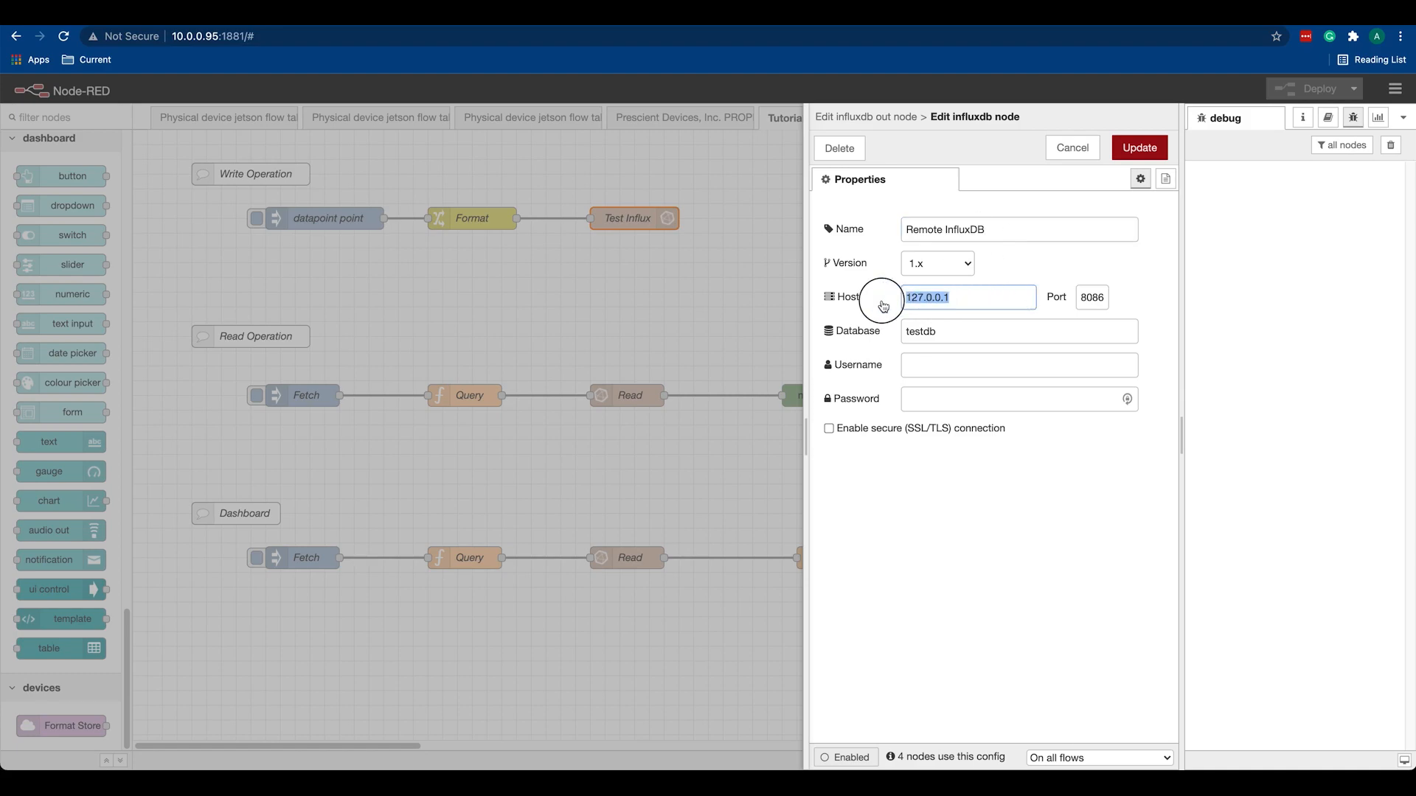
left_click(967, 296)
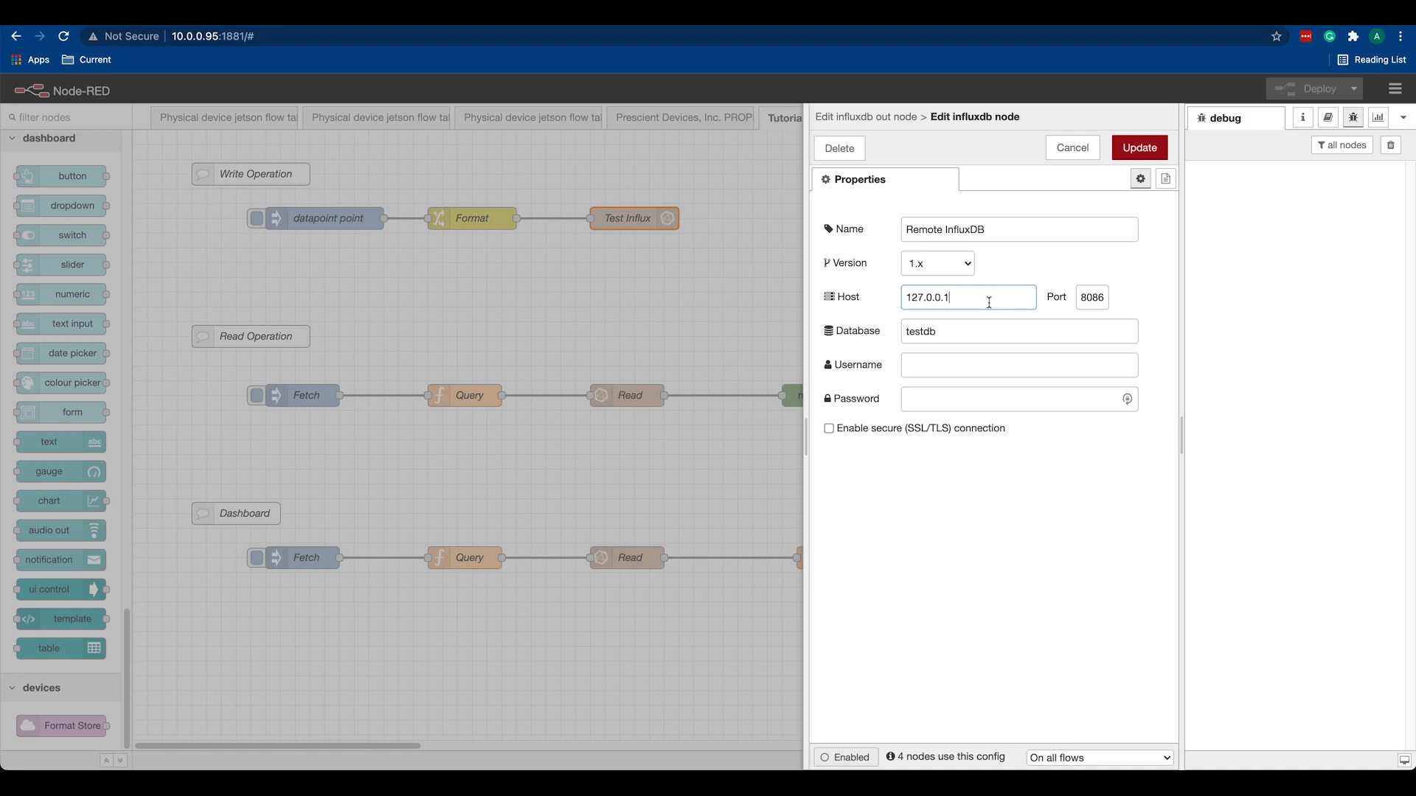
double_click(919, 332)
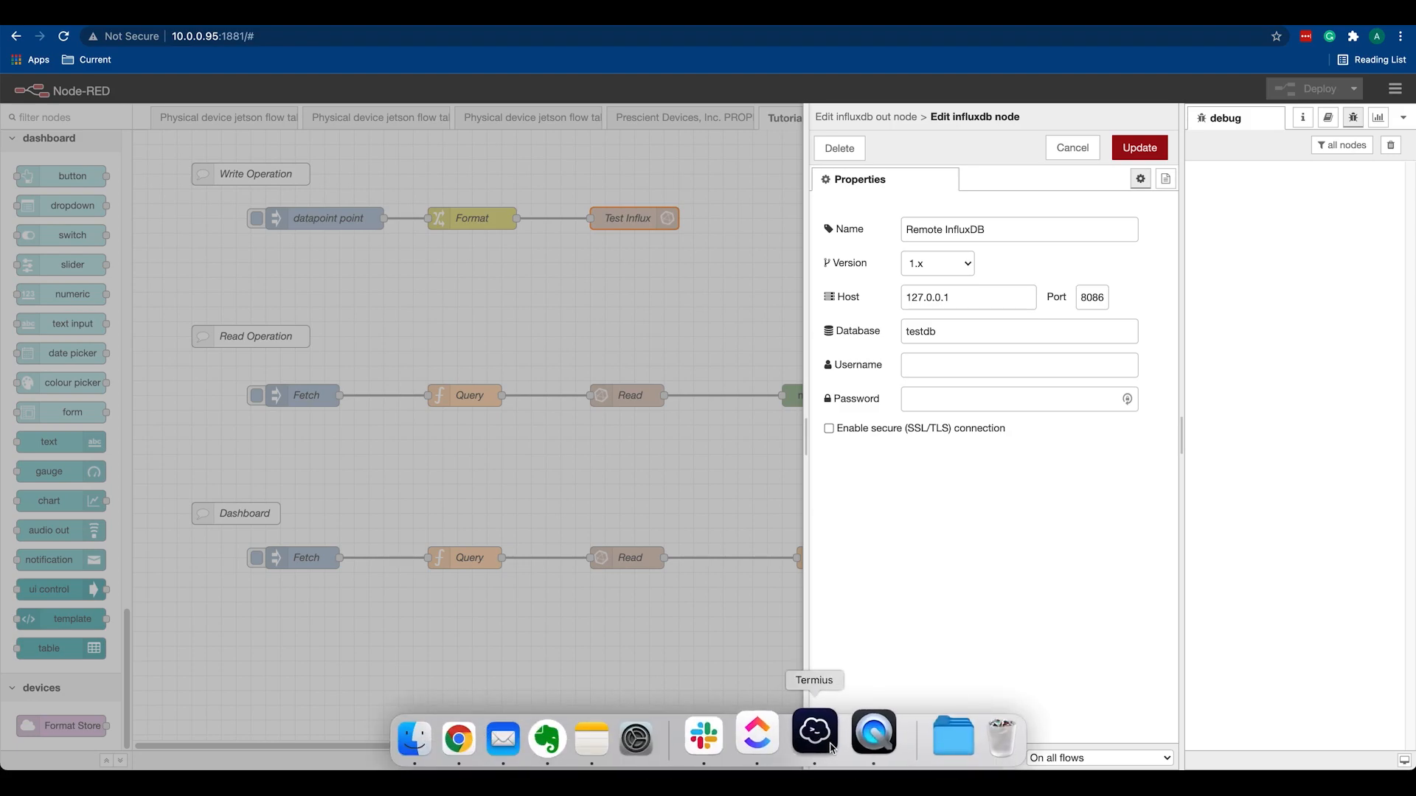
left_click(813, 731)
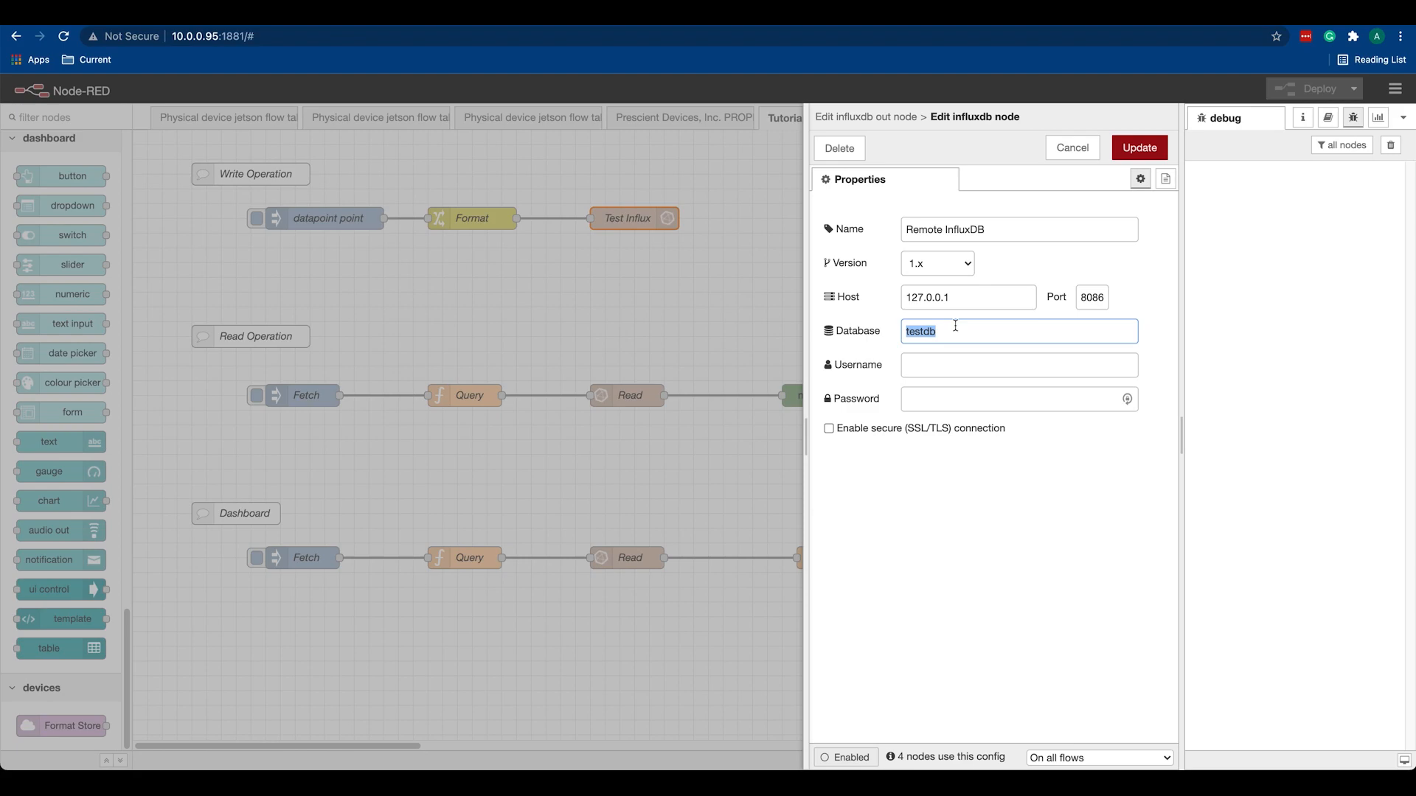
type("prescient")
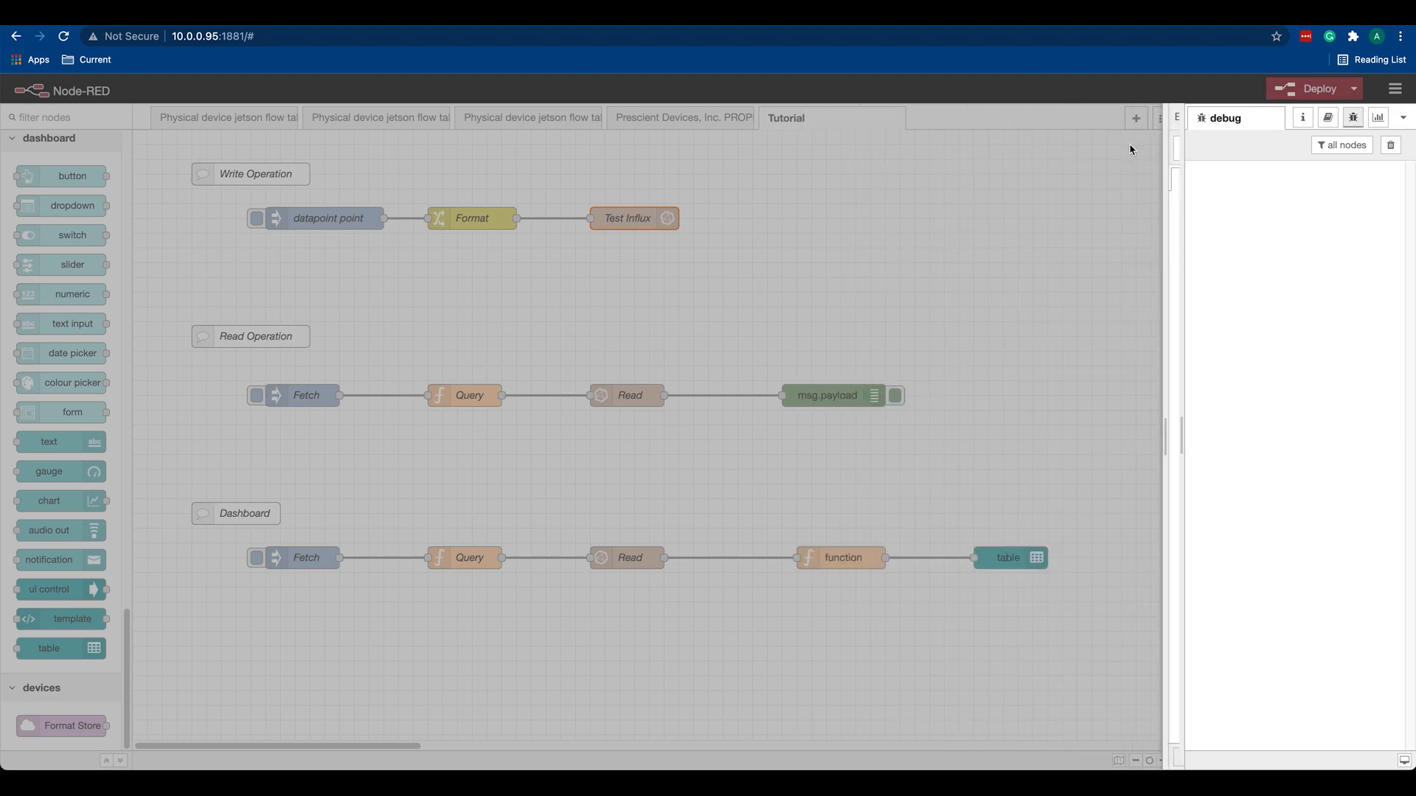
double_click(625, 218)
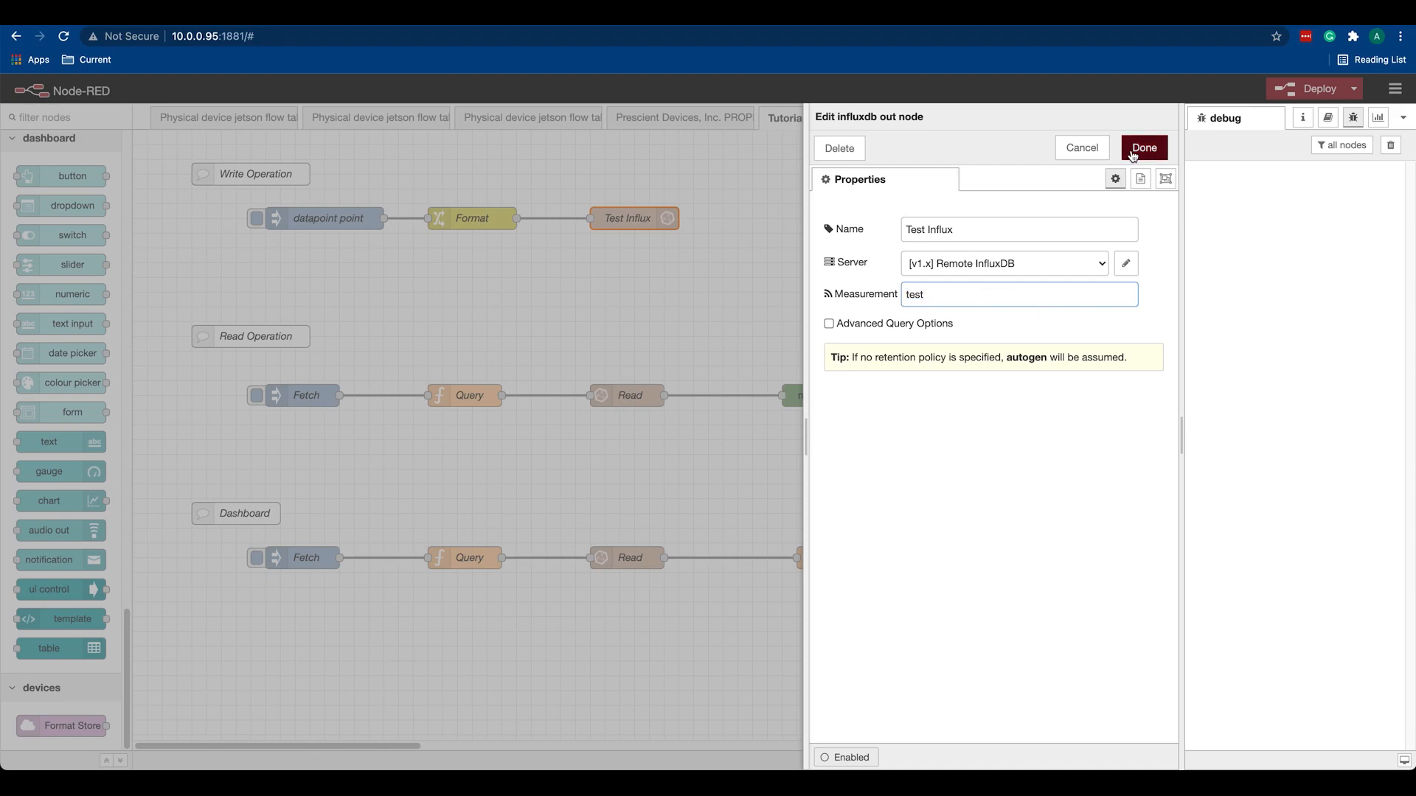
Deploy the prescient server change and fire the datapoint point inject once into the write flow
left_click(1143, 148)
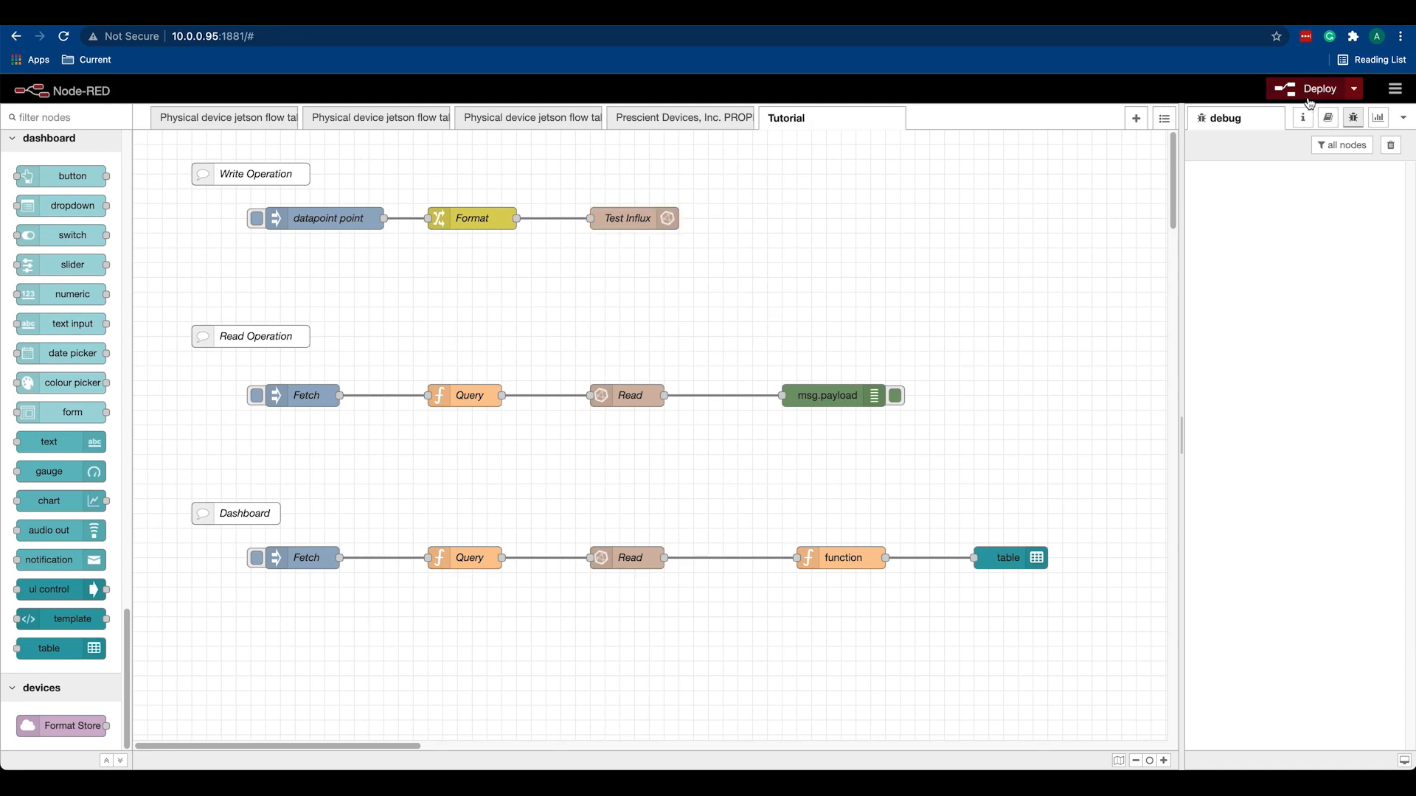
left_click(1314, 88)
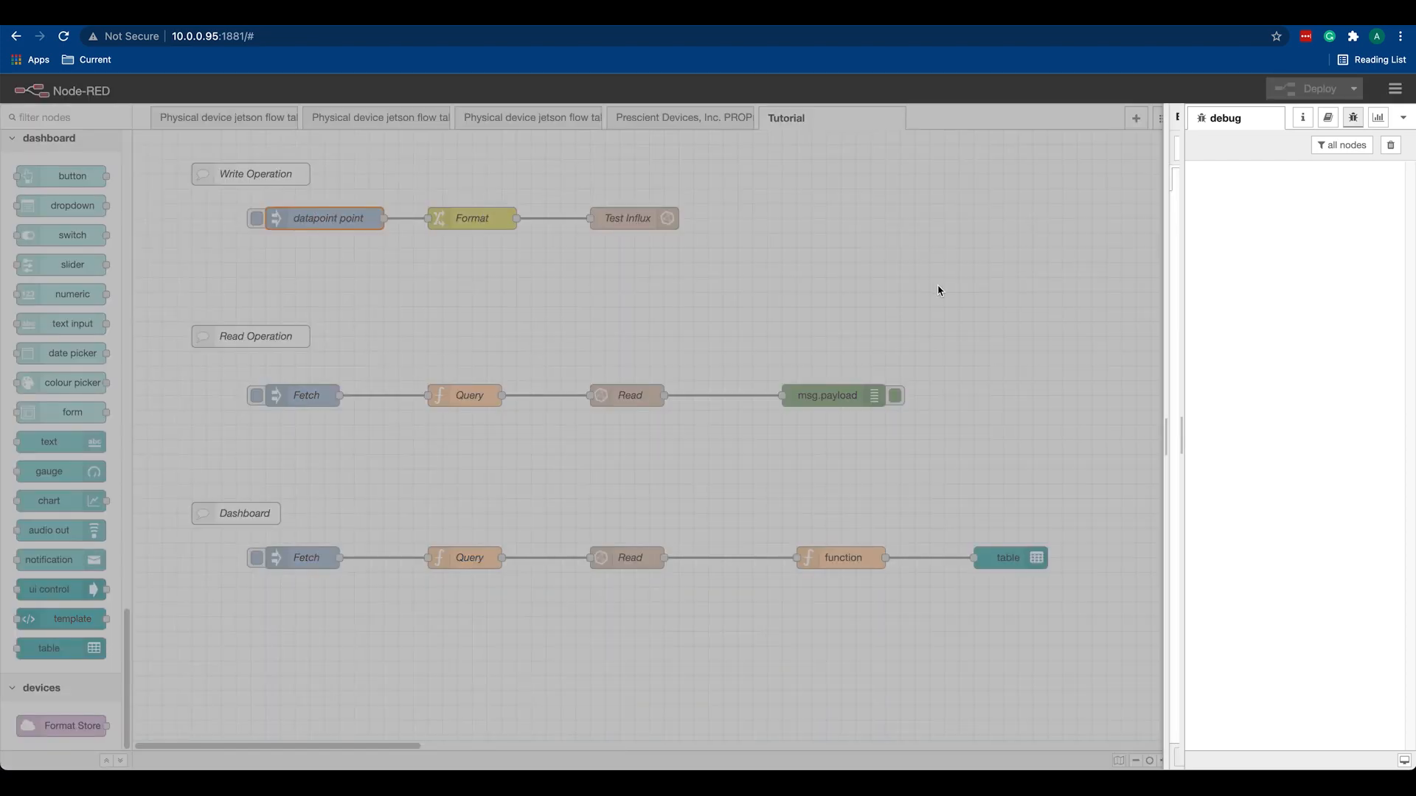
double_click(325, 218)
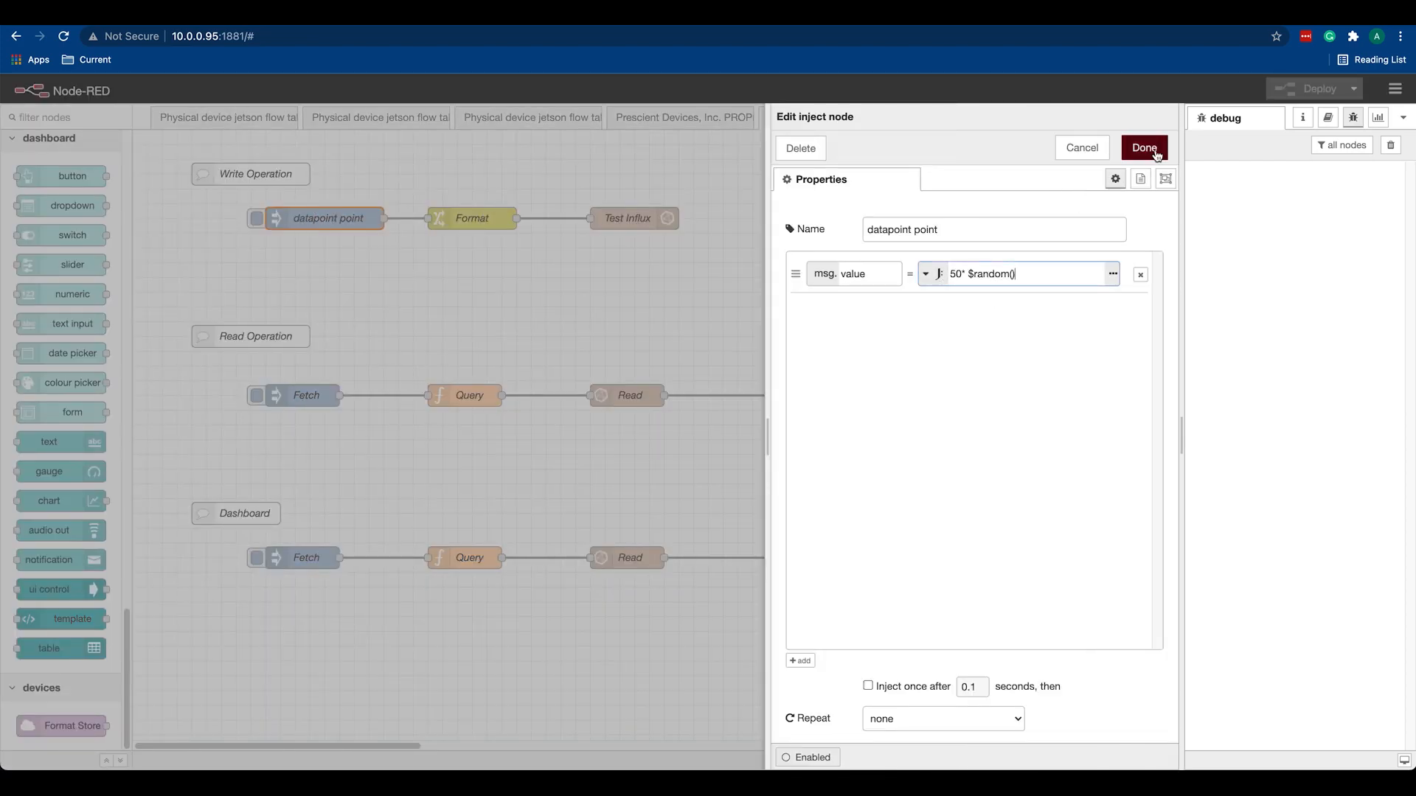
left_click(1143, 147)
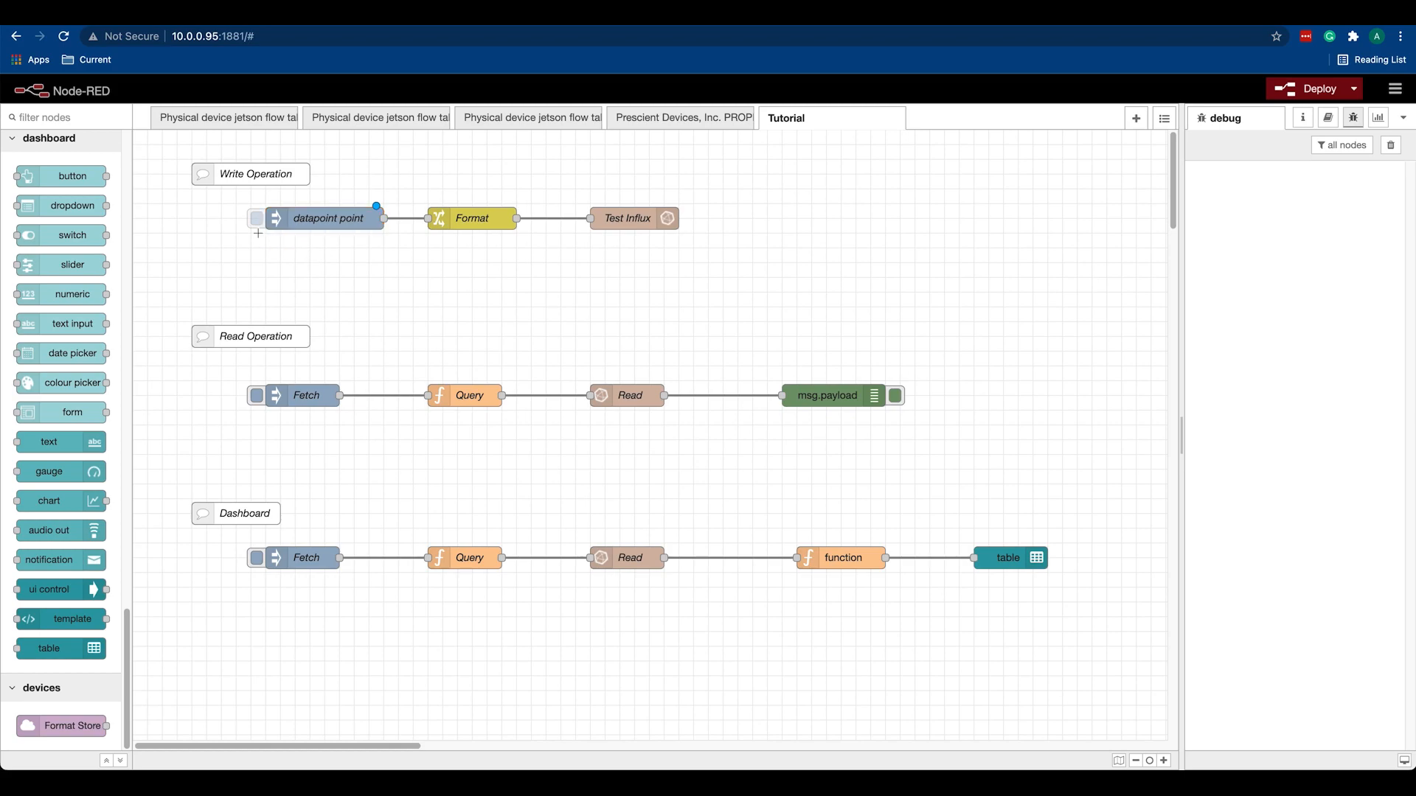
left_click(1313, 88)
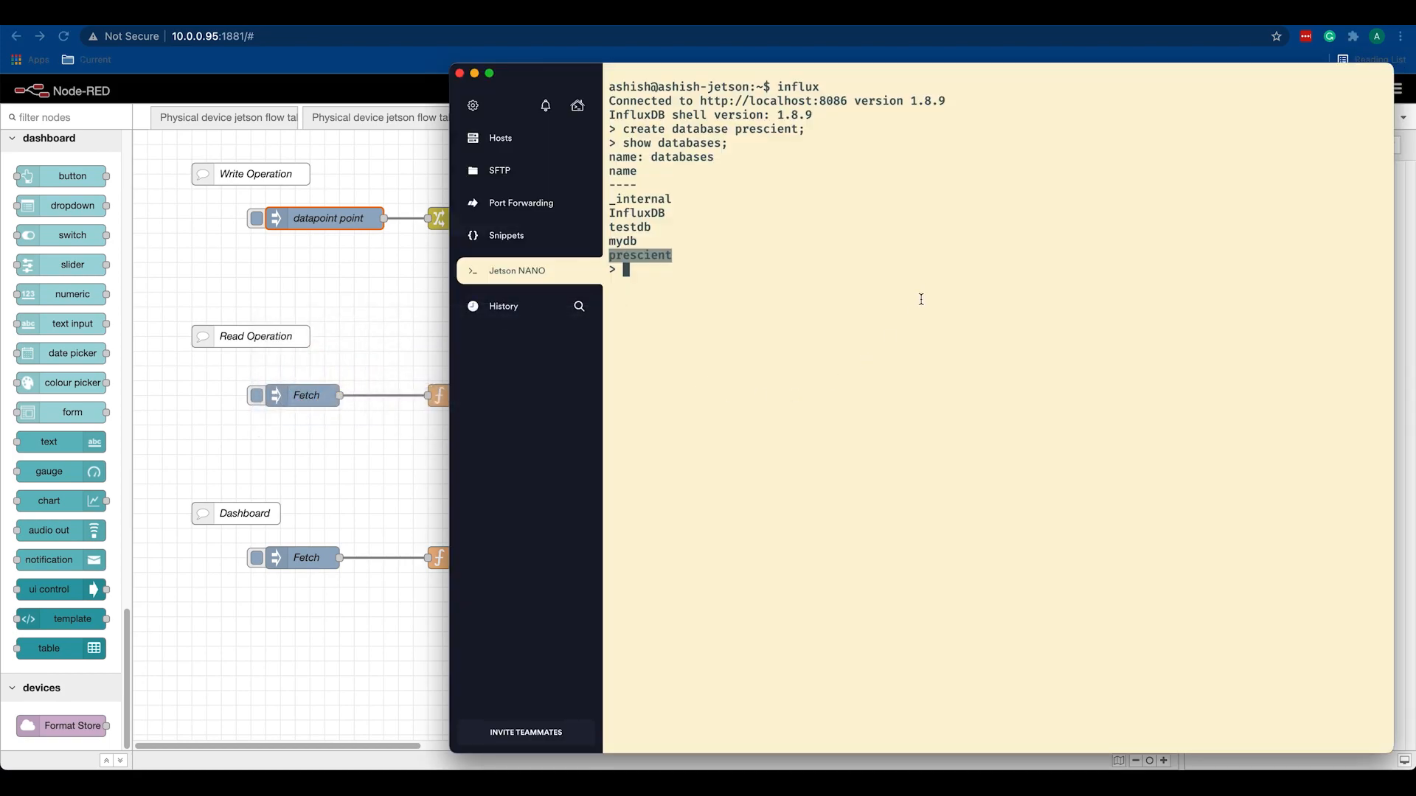
Query select * from test in the influx shell before selecting a database
type("show")
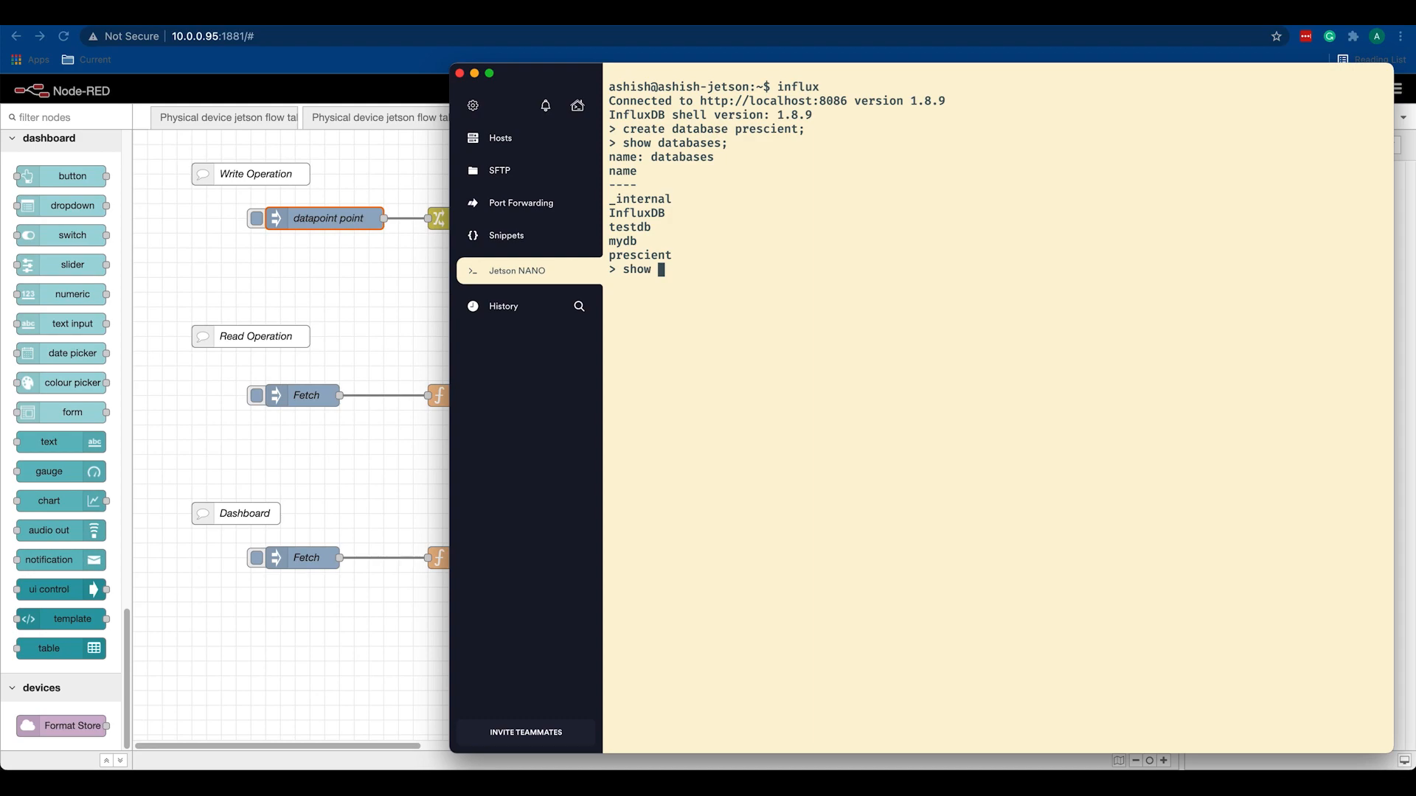
type("*")
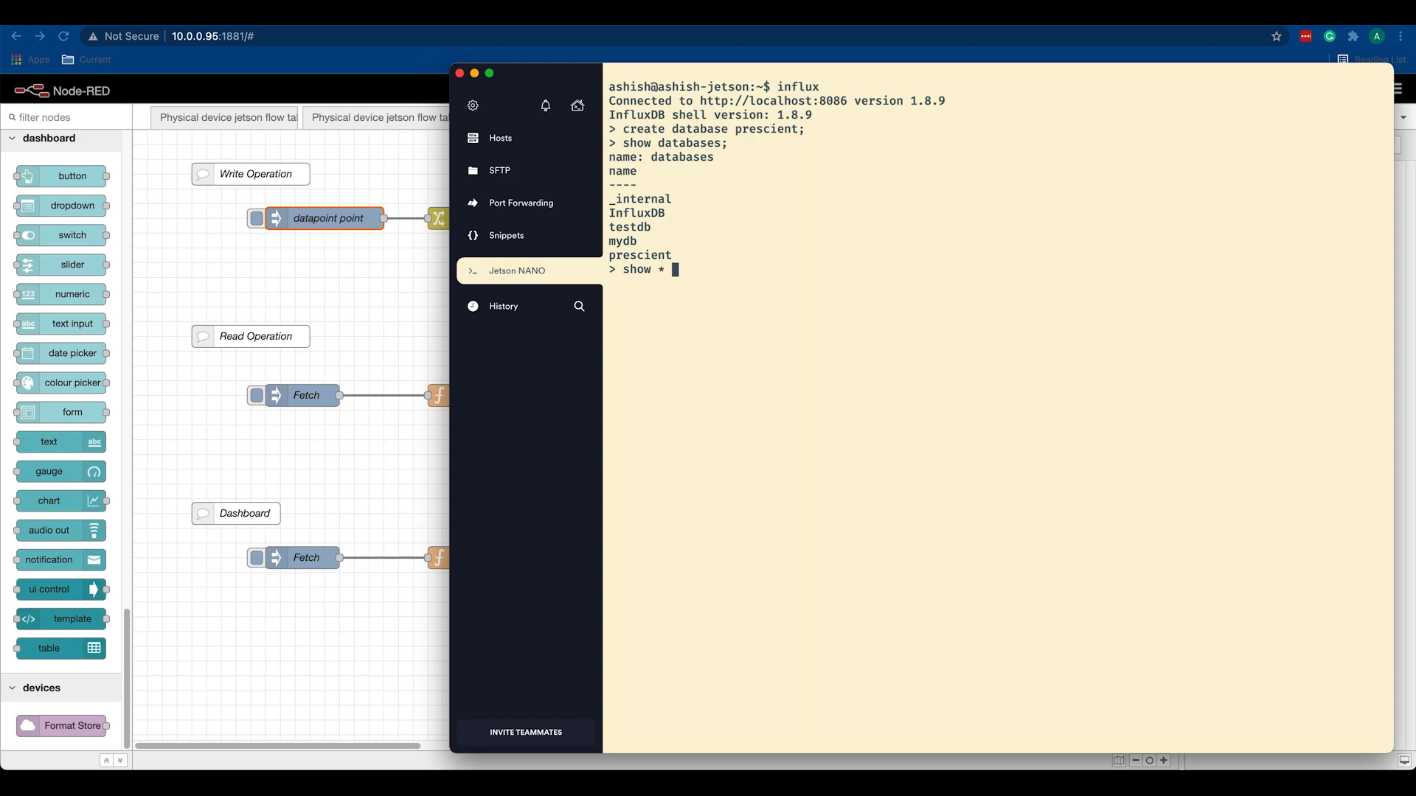
type("from test")
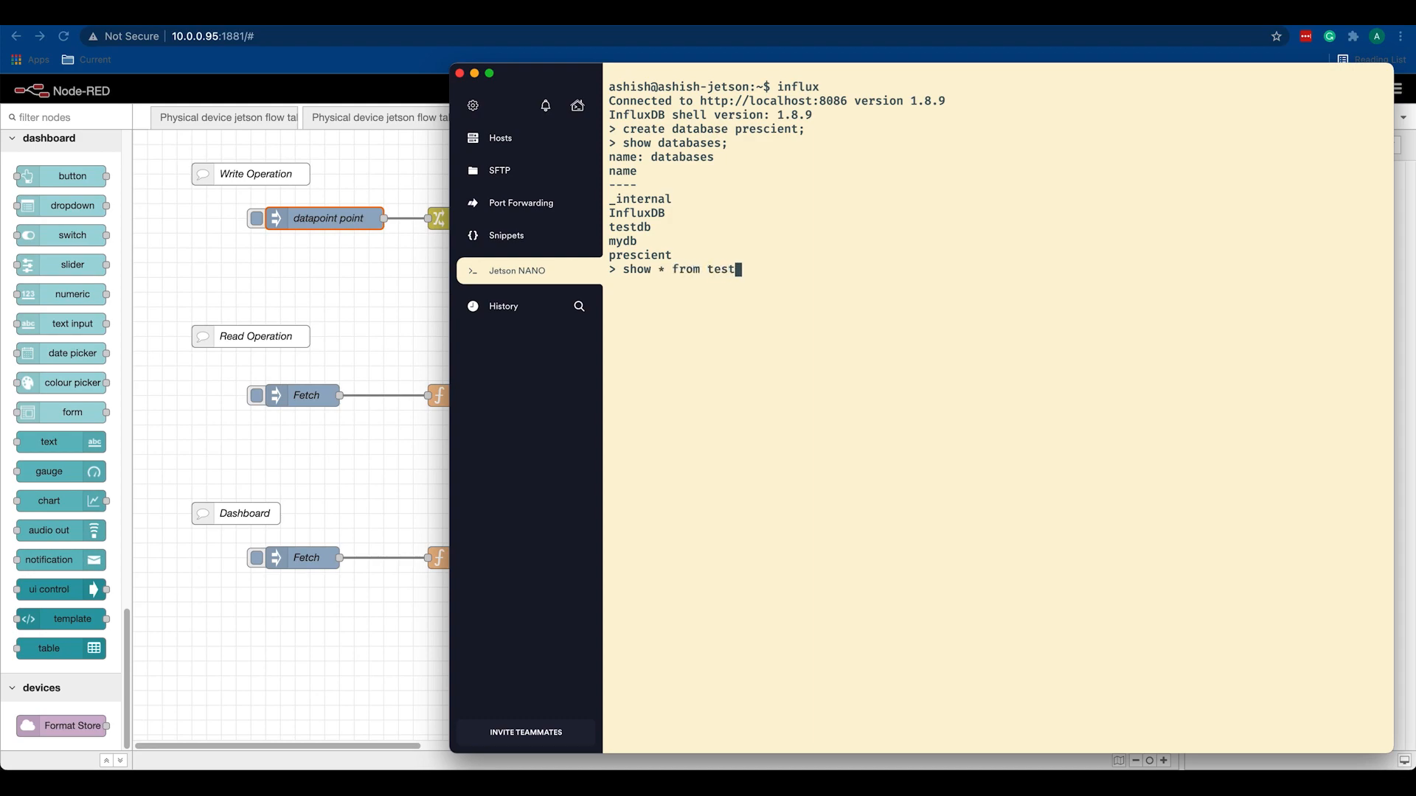
type(";")
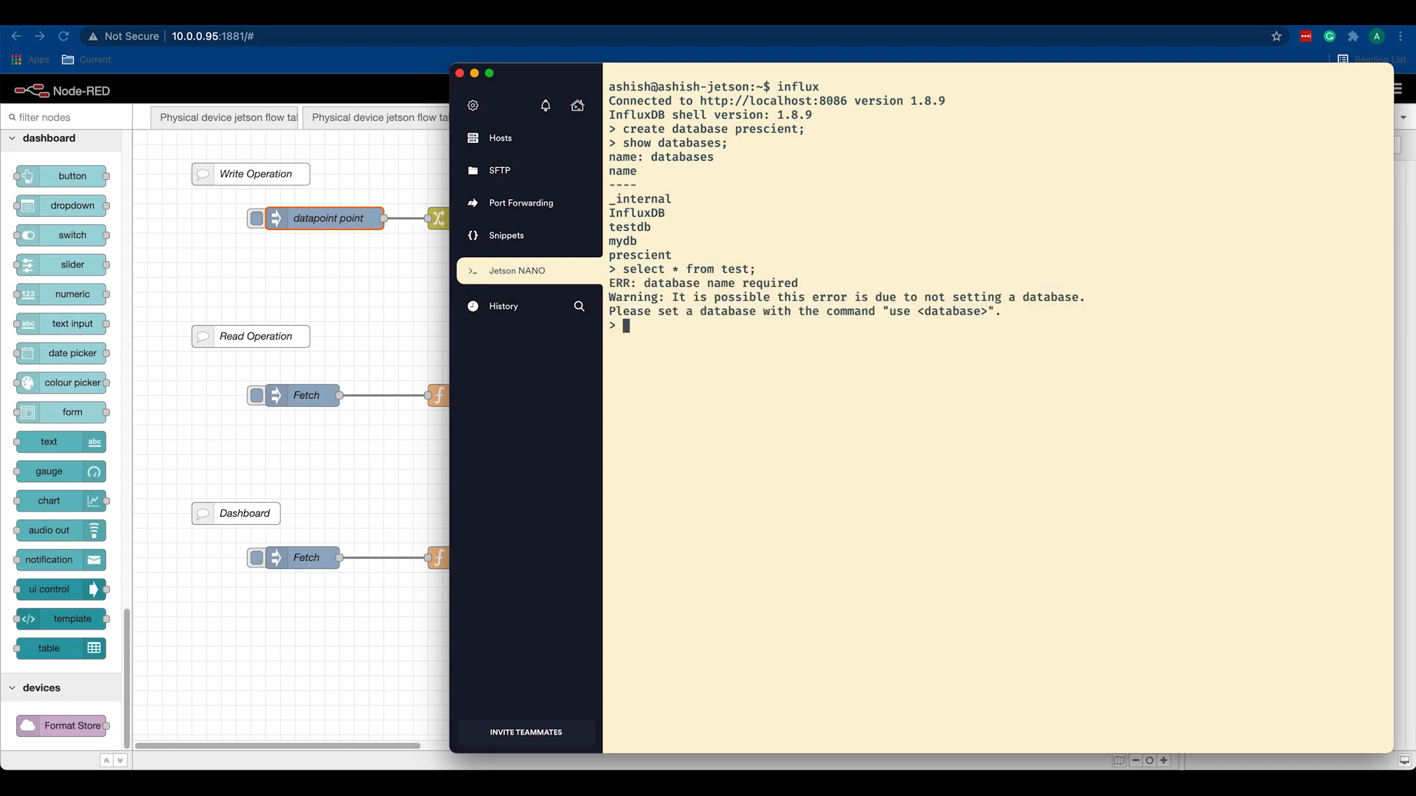
Use the prescient database and query test, returning one point with value 37.0843398799827
type("use")
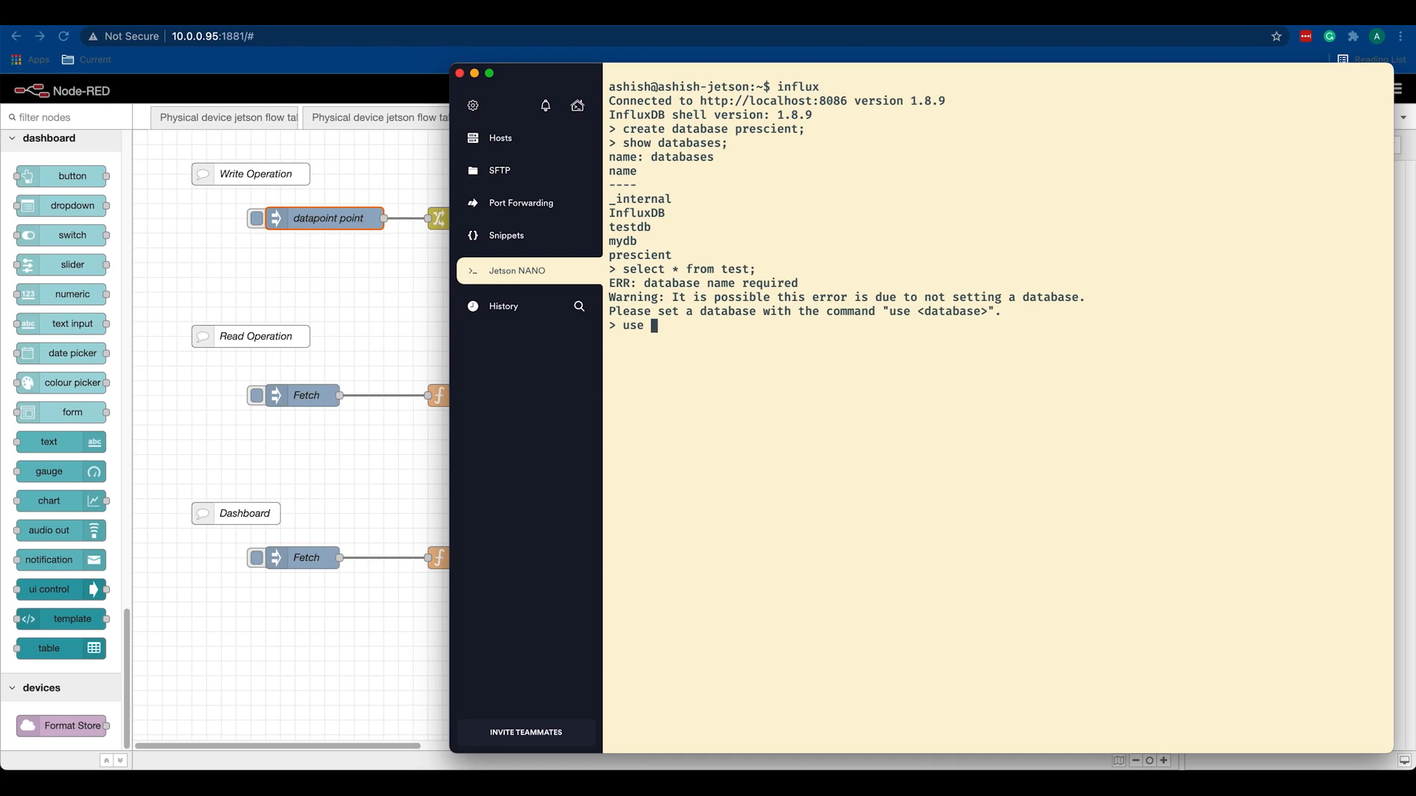
type("prescient;")
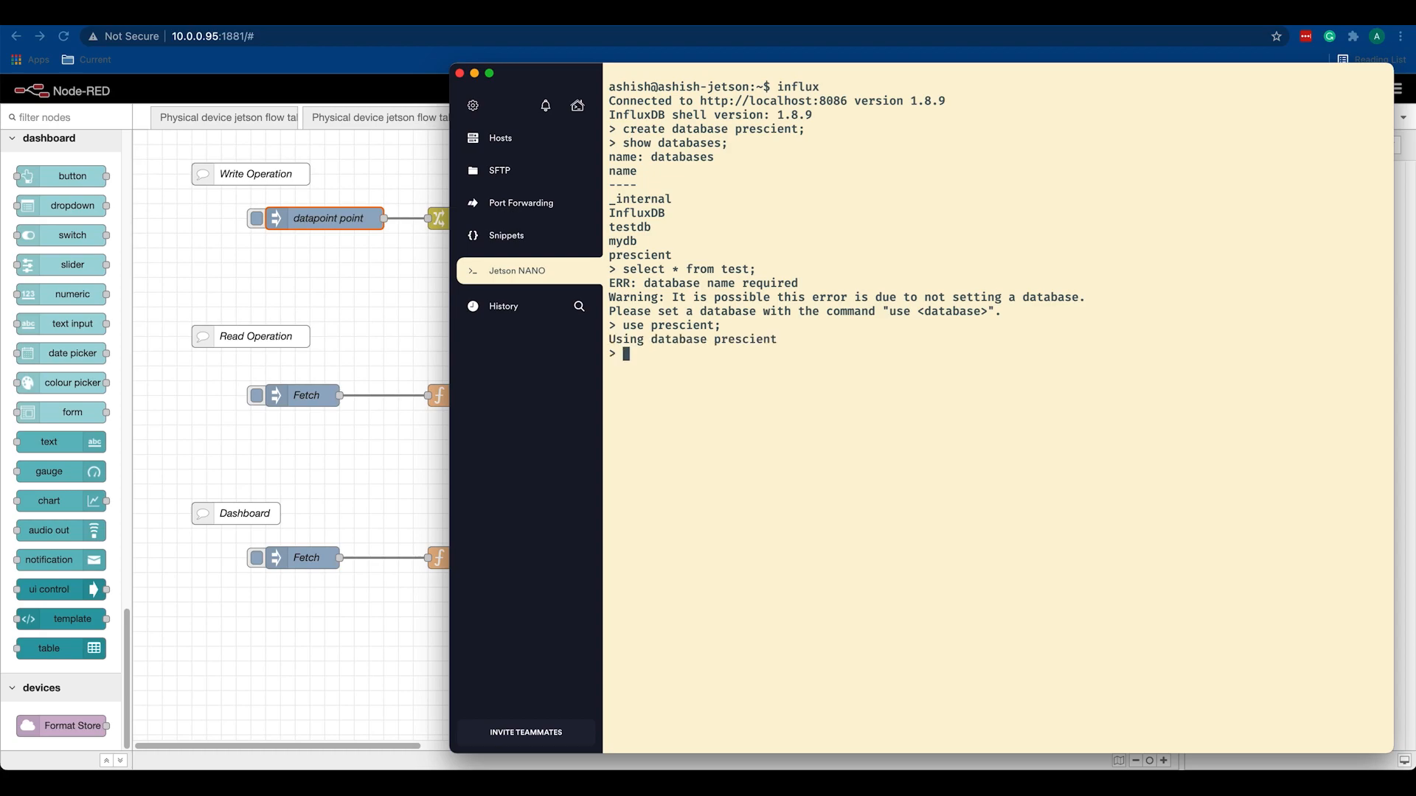
type("select * from test;")
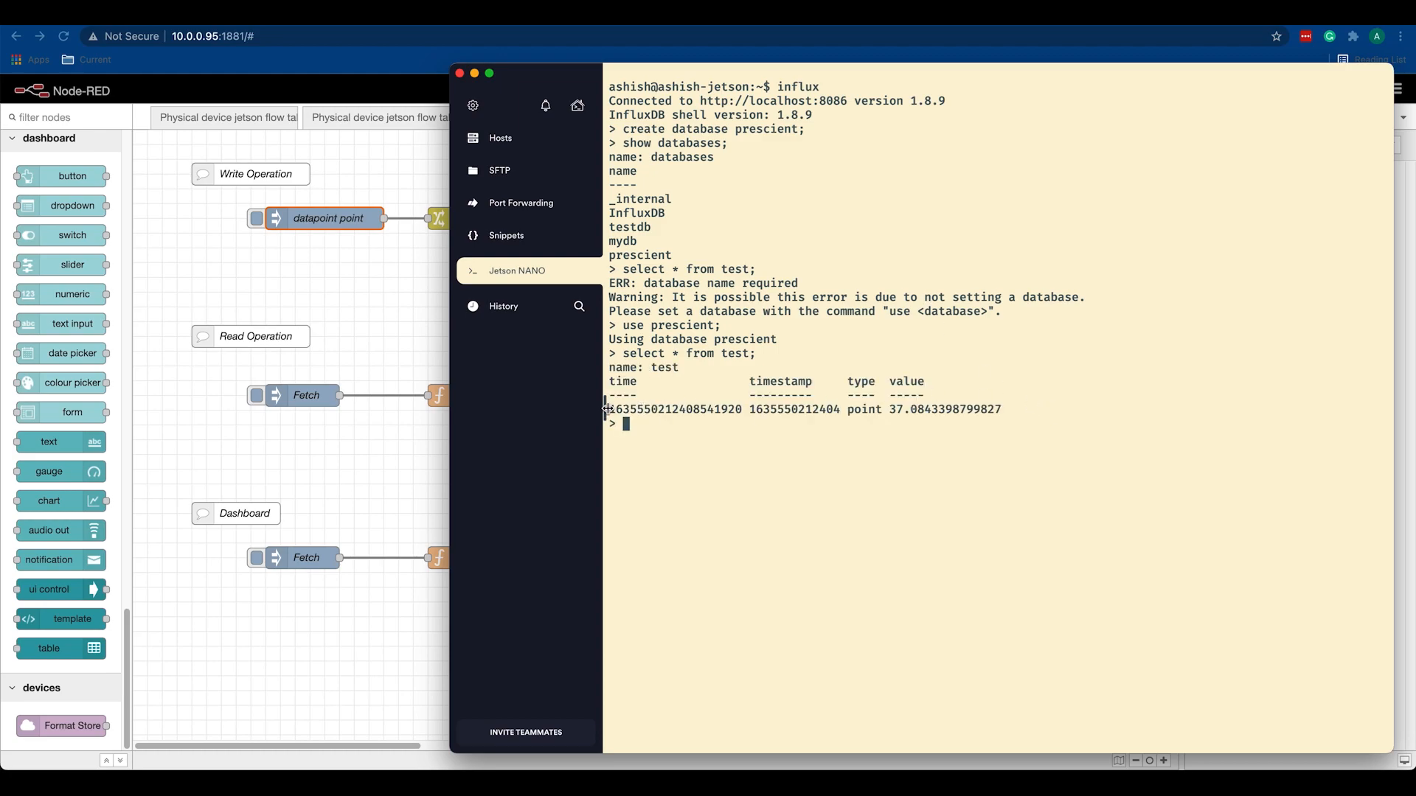
left_click_drag(888, 408, 1000, 408)
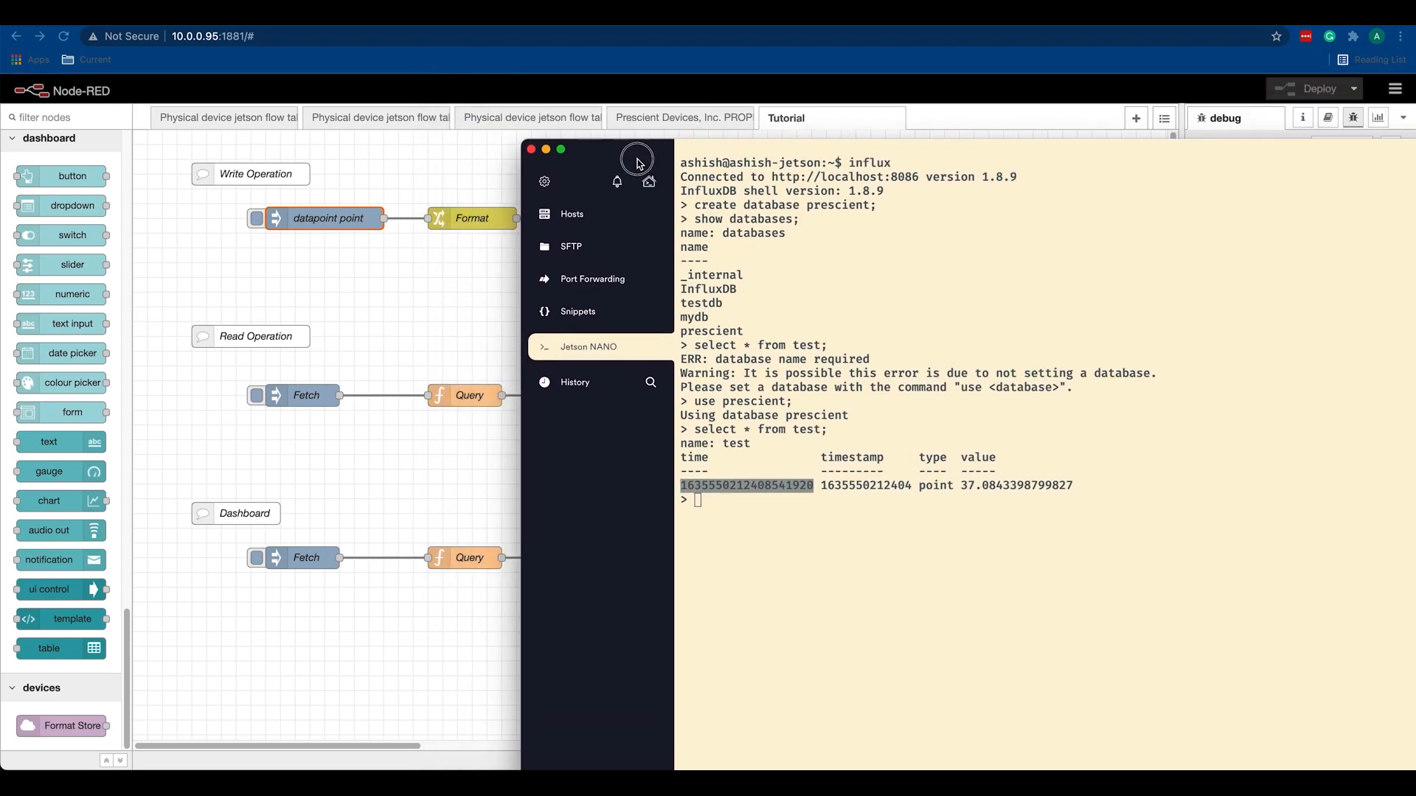
Move the terminal aside and fire the datapoint point inject again in the Tutorial flow
left_click_drag(637, 159, 654, 122)
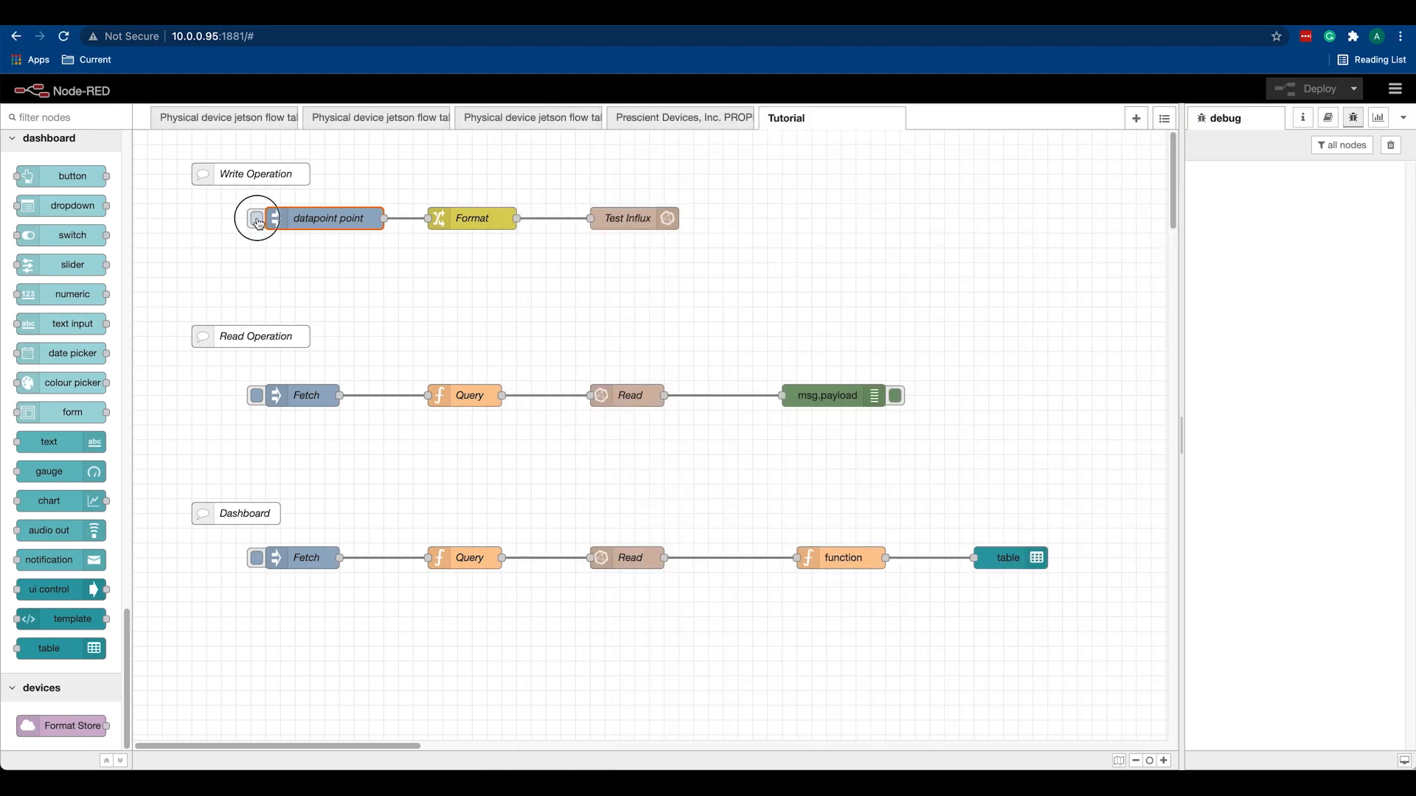
left_click(257, 218)
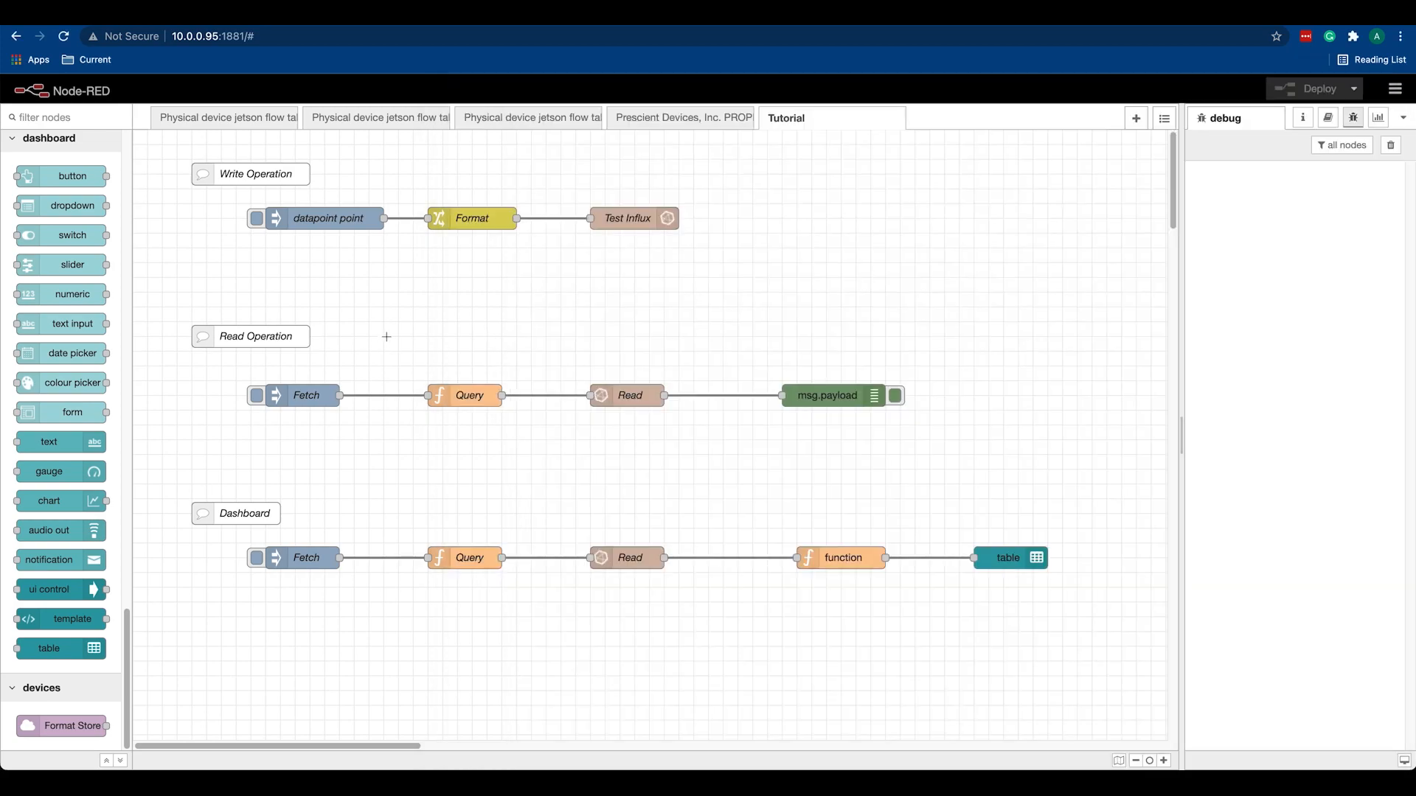
Review the Format node's rules unchanged, then view the Fetch inject's payload of true
double_click(470, 219)
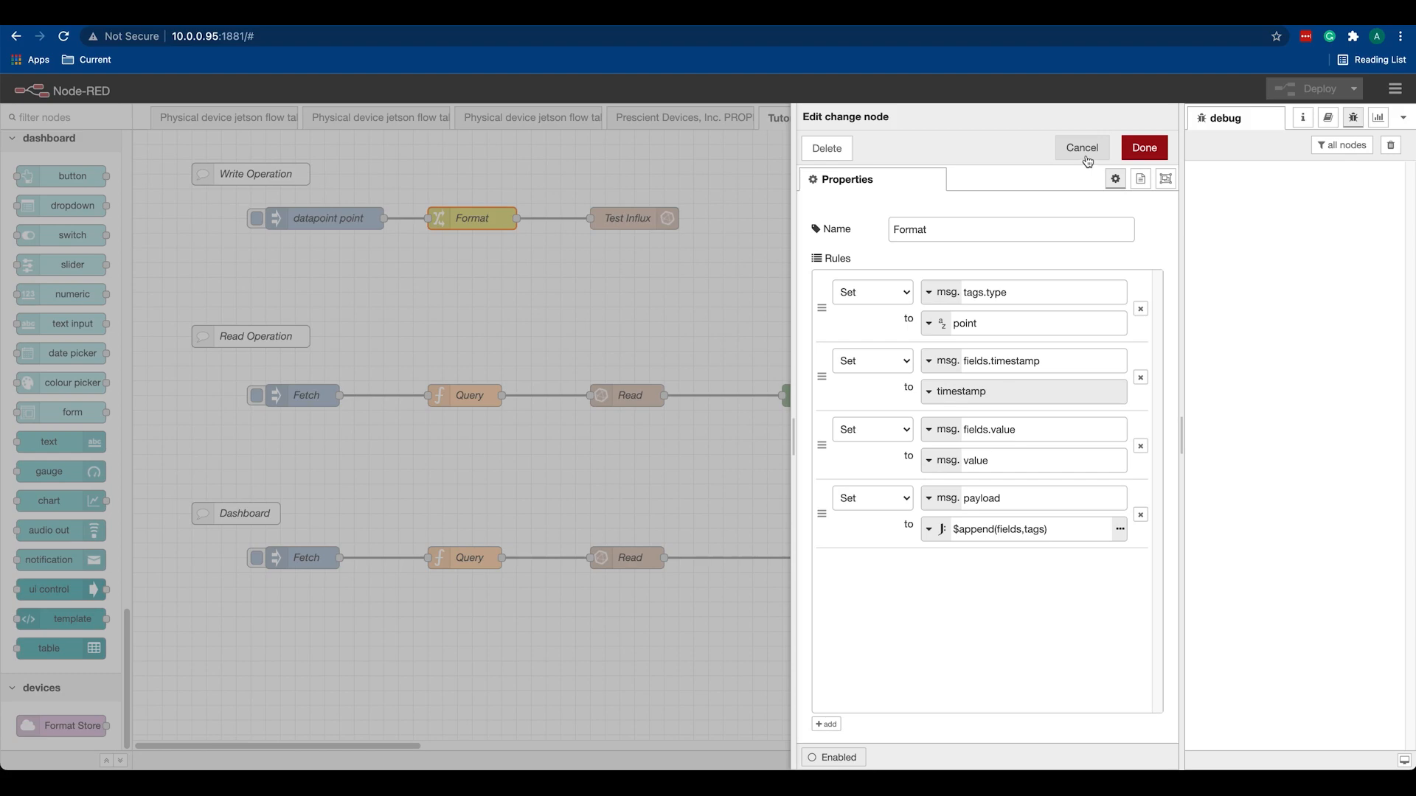
left_click(1081, 148)
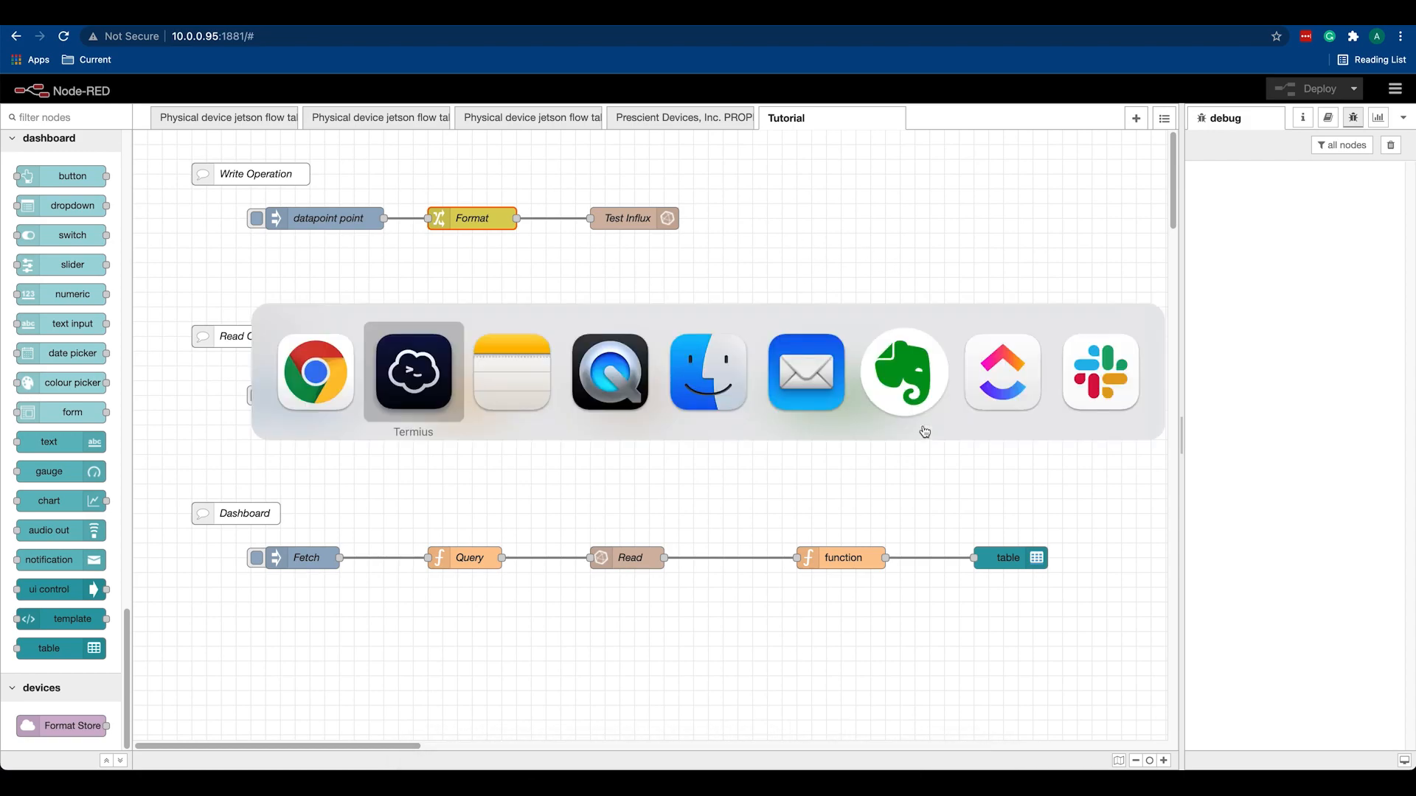
left_click(411, 370)
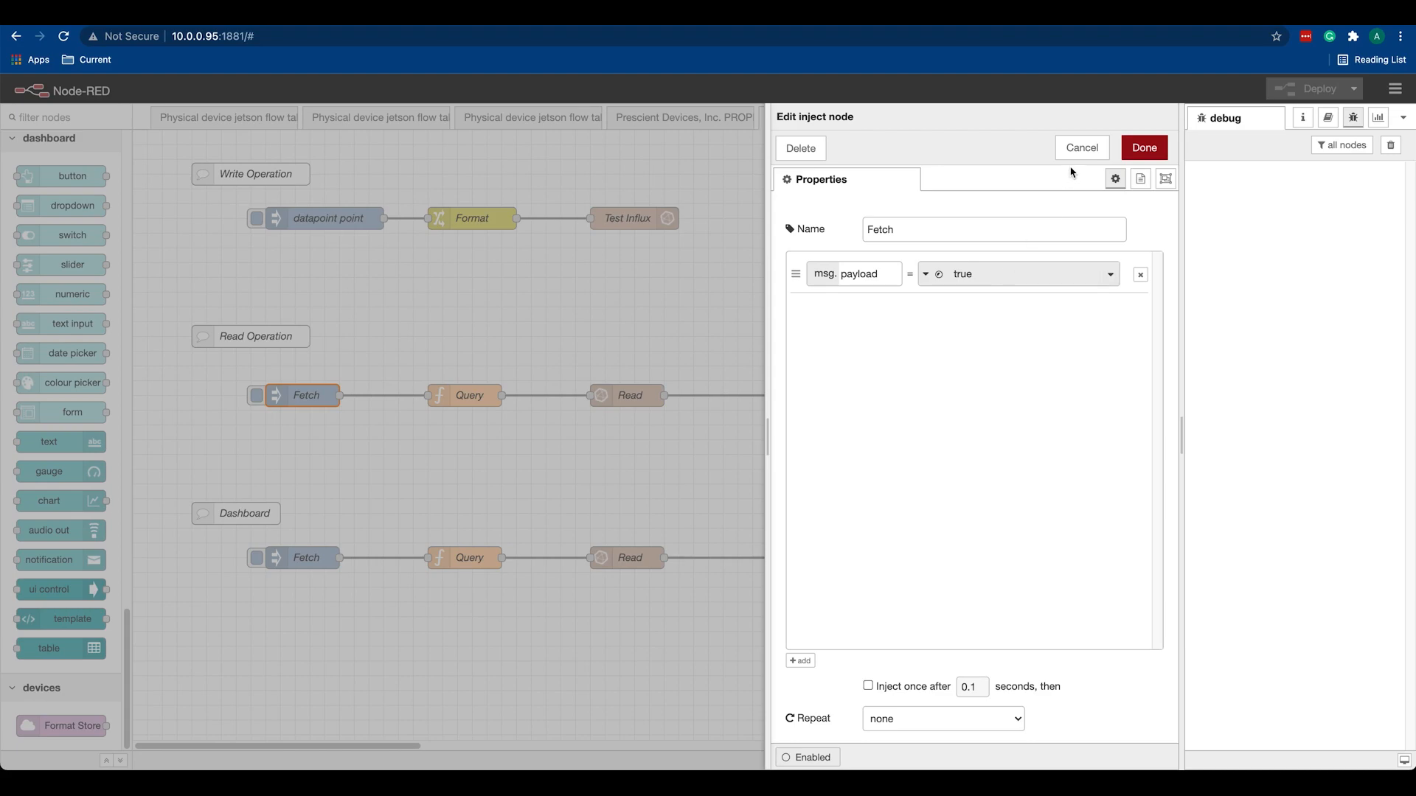
mouse_move(1056, 215)
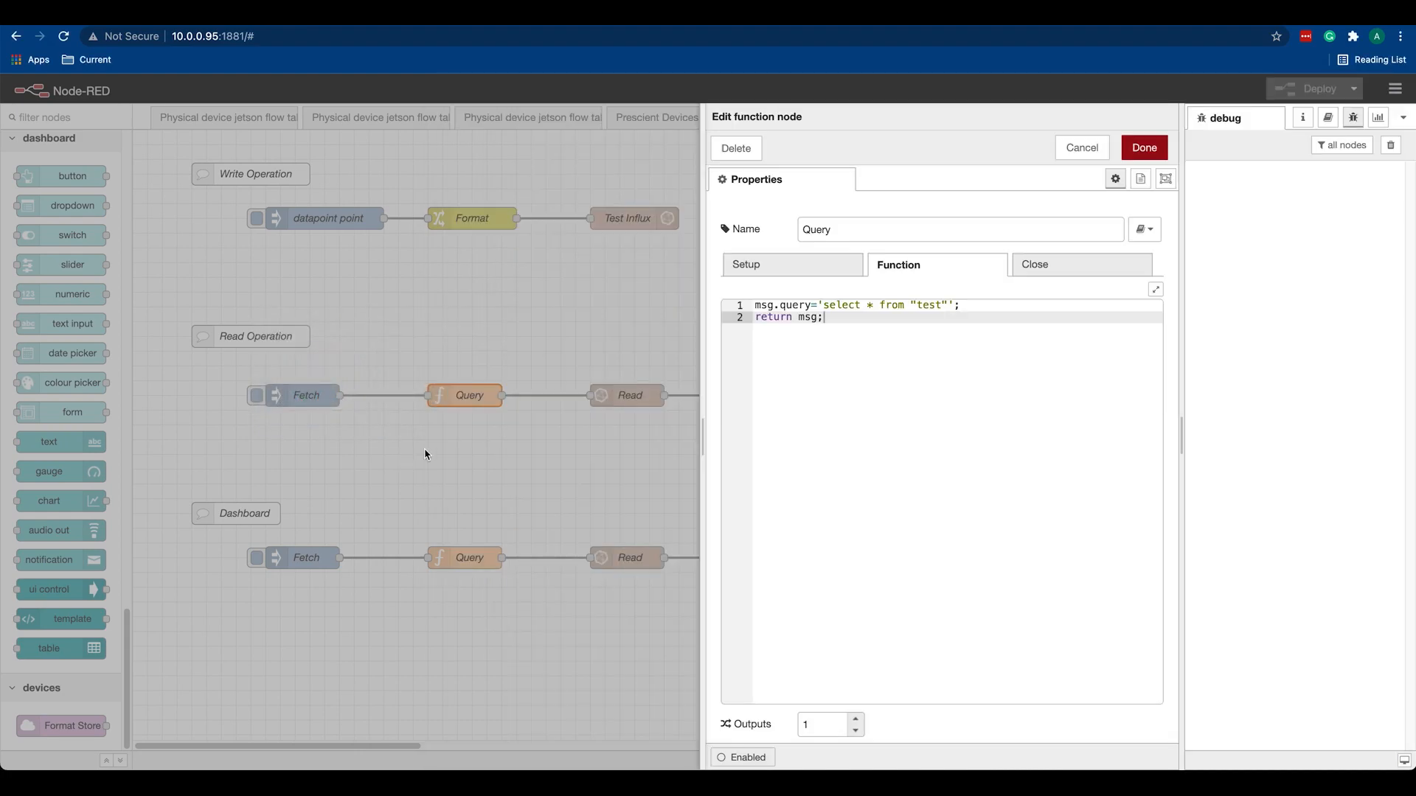
Confirm the Read node's Remote InfluxDB server is 127.0.0.1 port 8086 with database prescient
left_click(1142, 148)
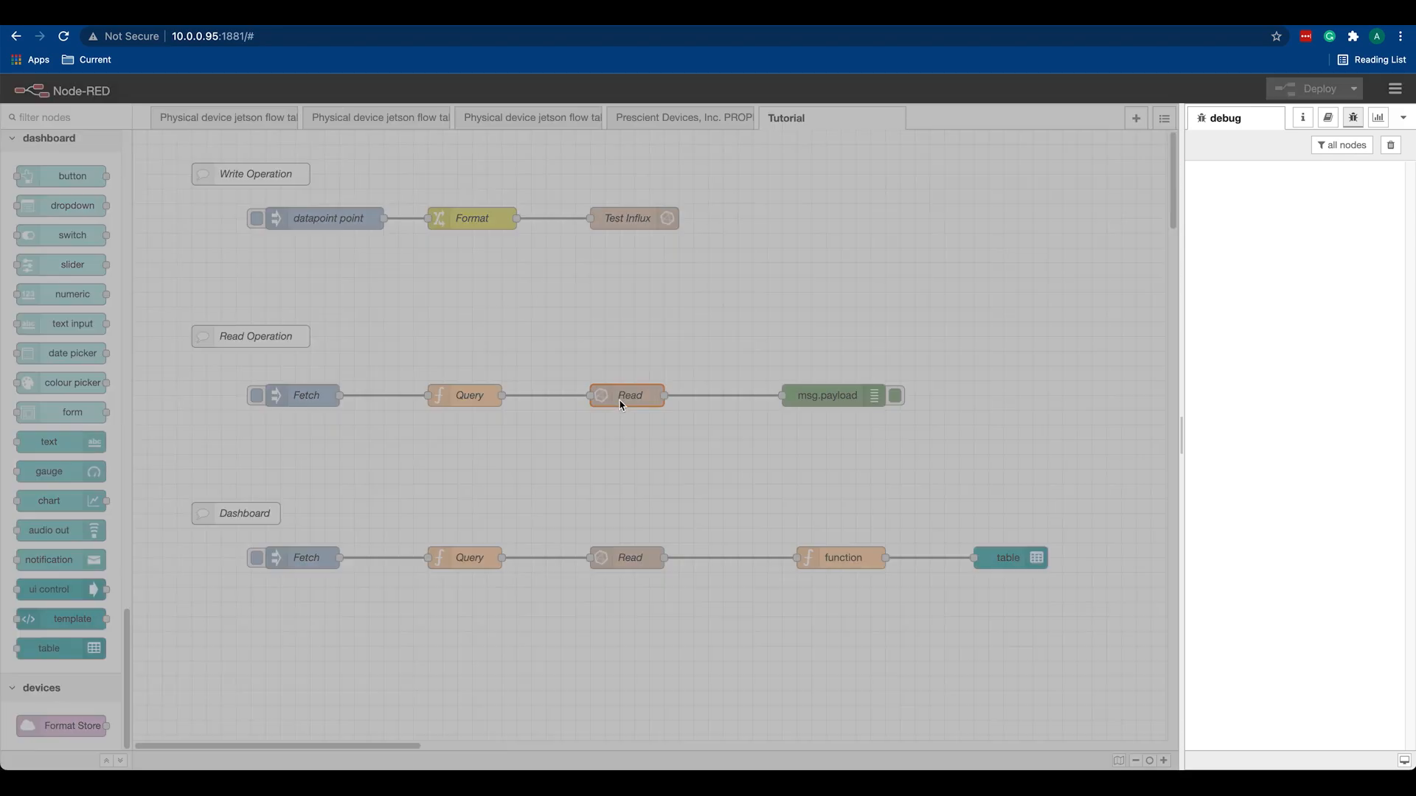
double_click(628, 395)
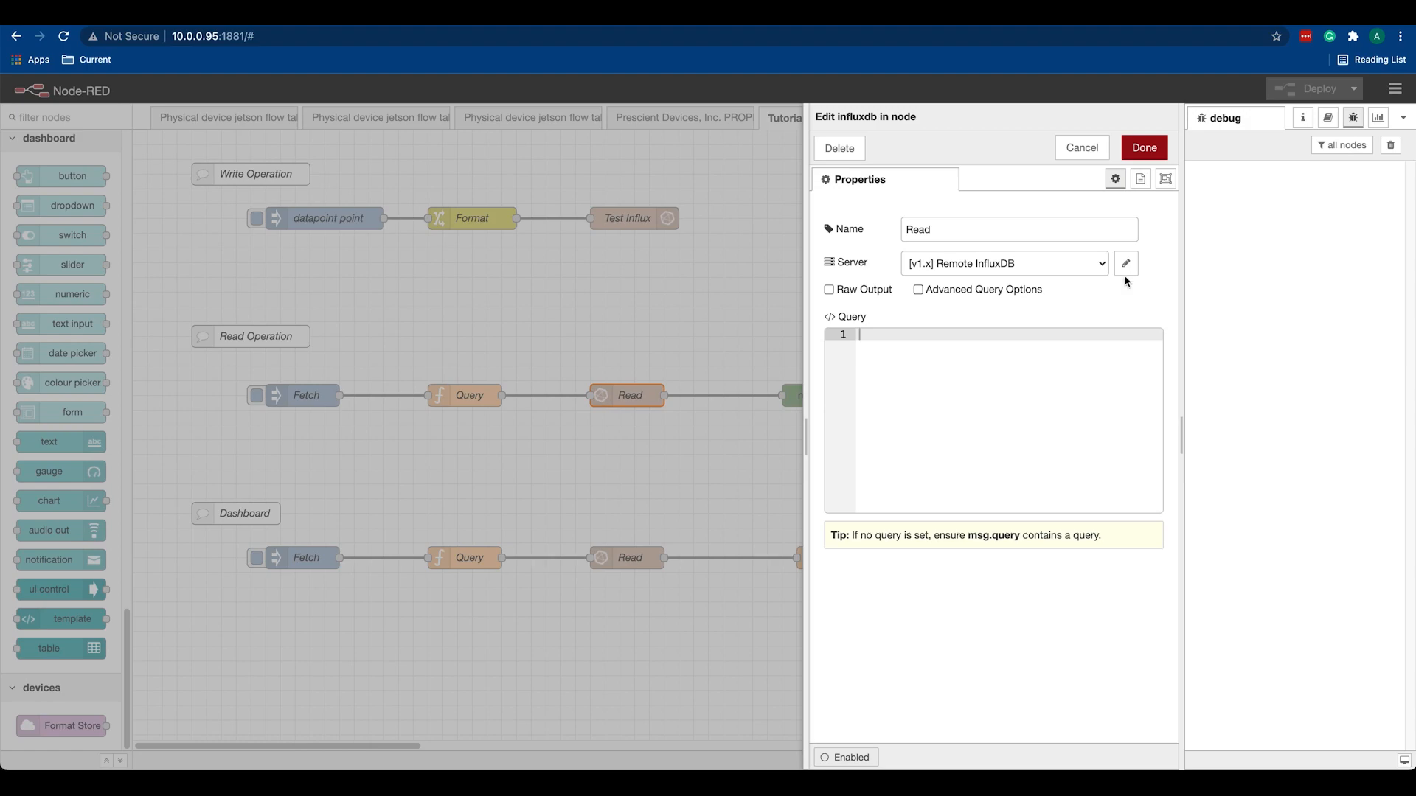
left_click(1125, 263)
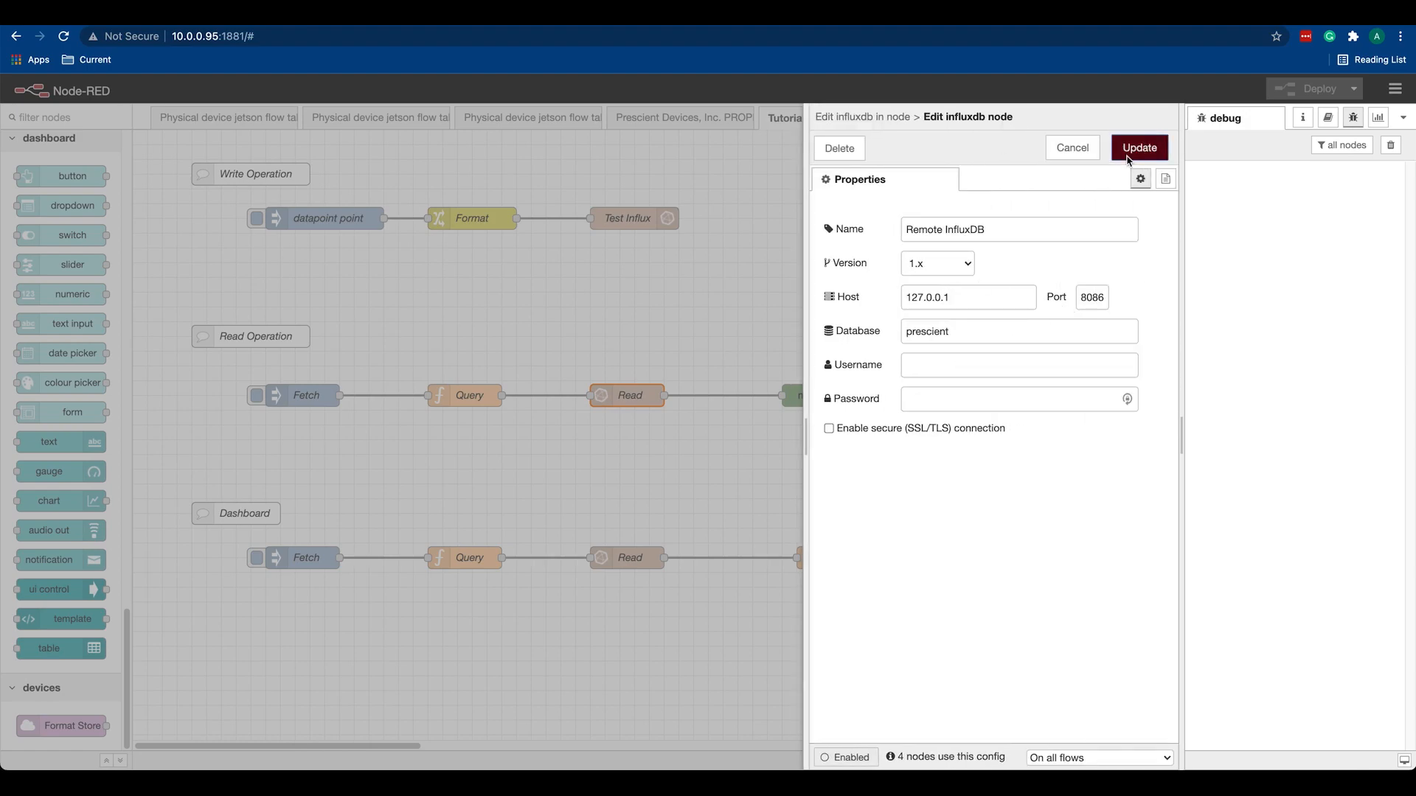
left_click(1139, 147)
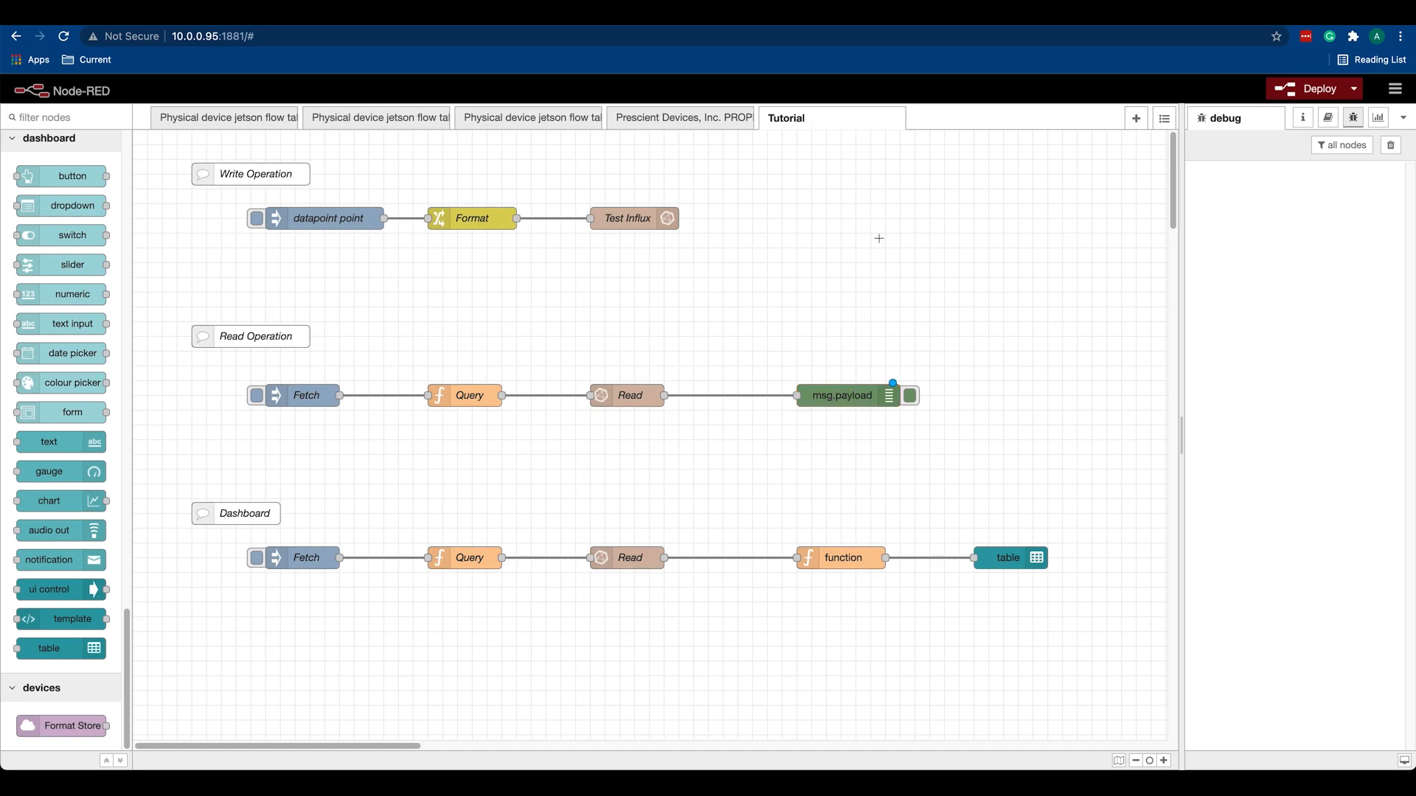
Deploy, fire Fetch, and inspect the five retrieved points' fields in the debug sidebar
left_click(1314, 89)
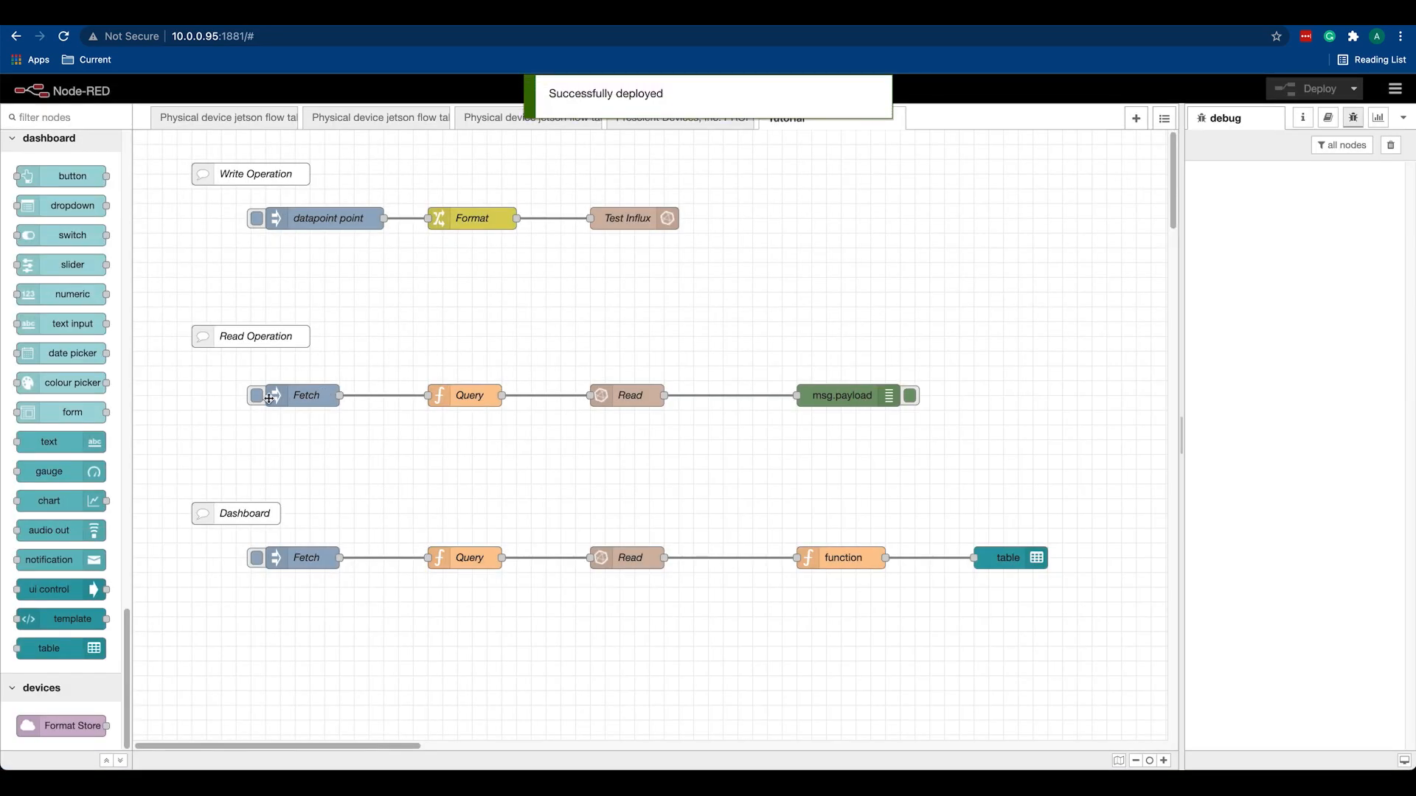
left_click(255, 395)
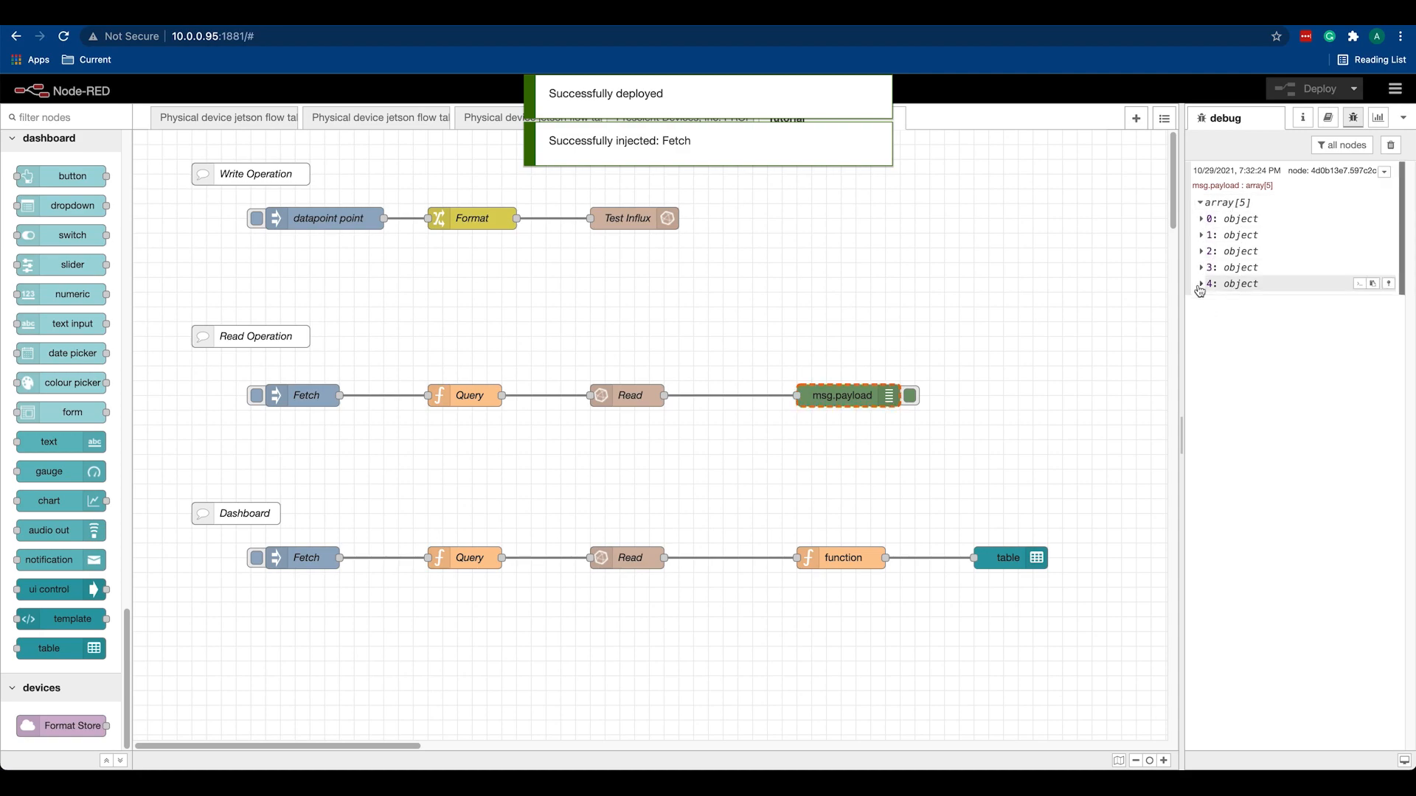
left_click(1201, 267)
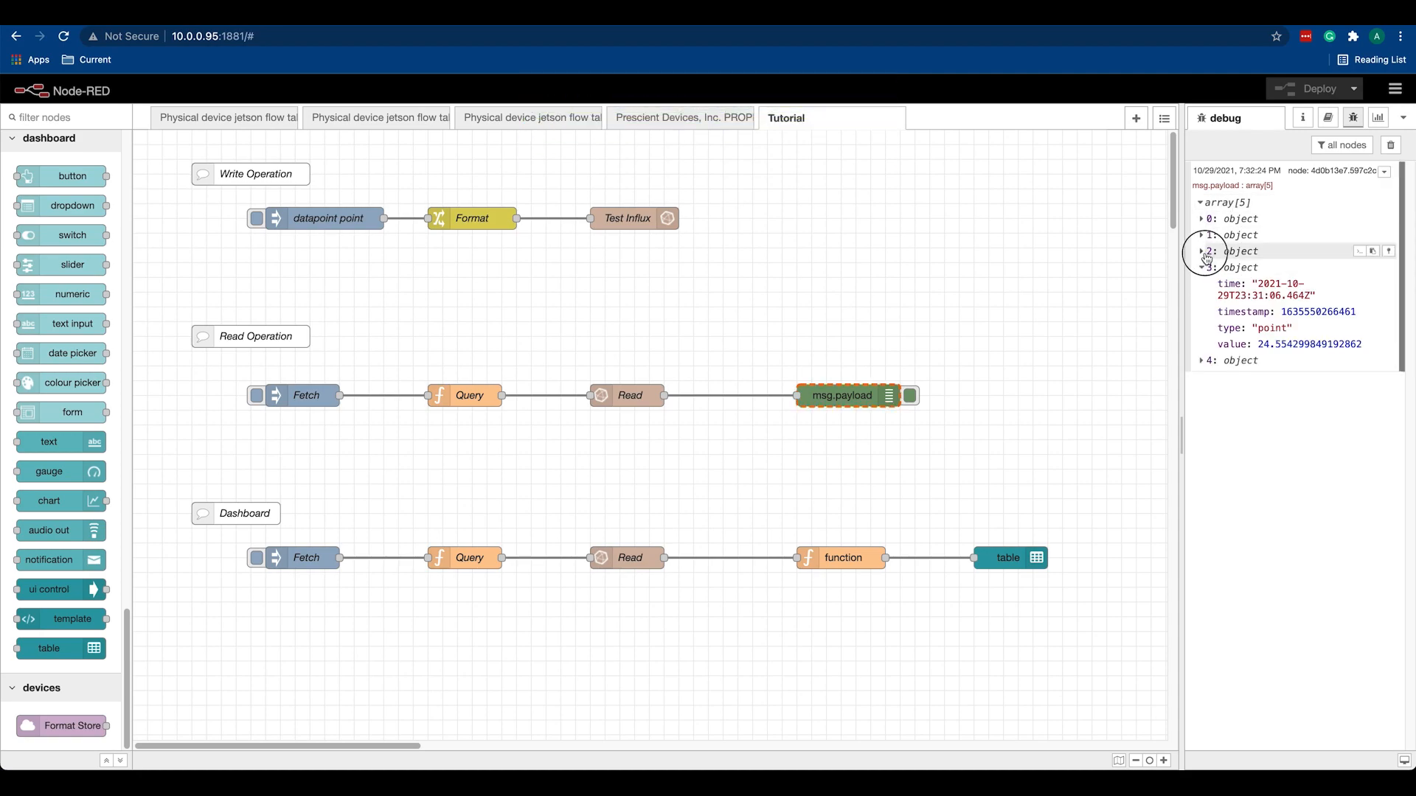
left_click(1201, 250)
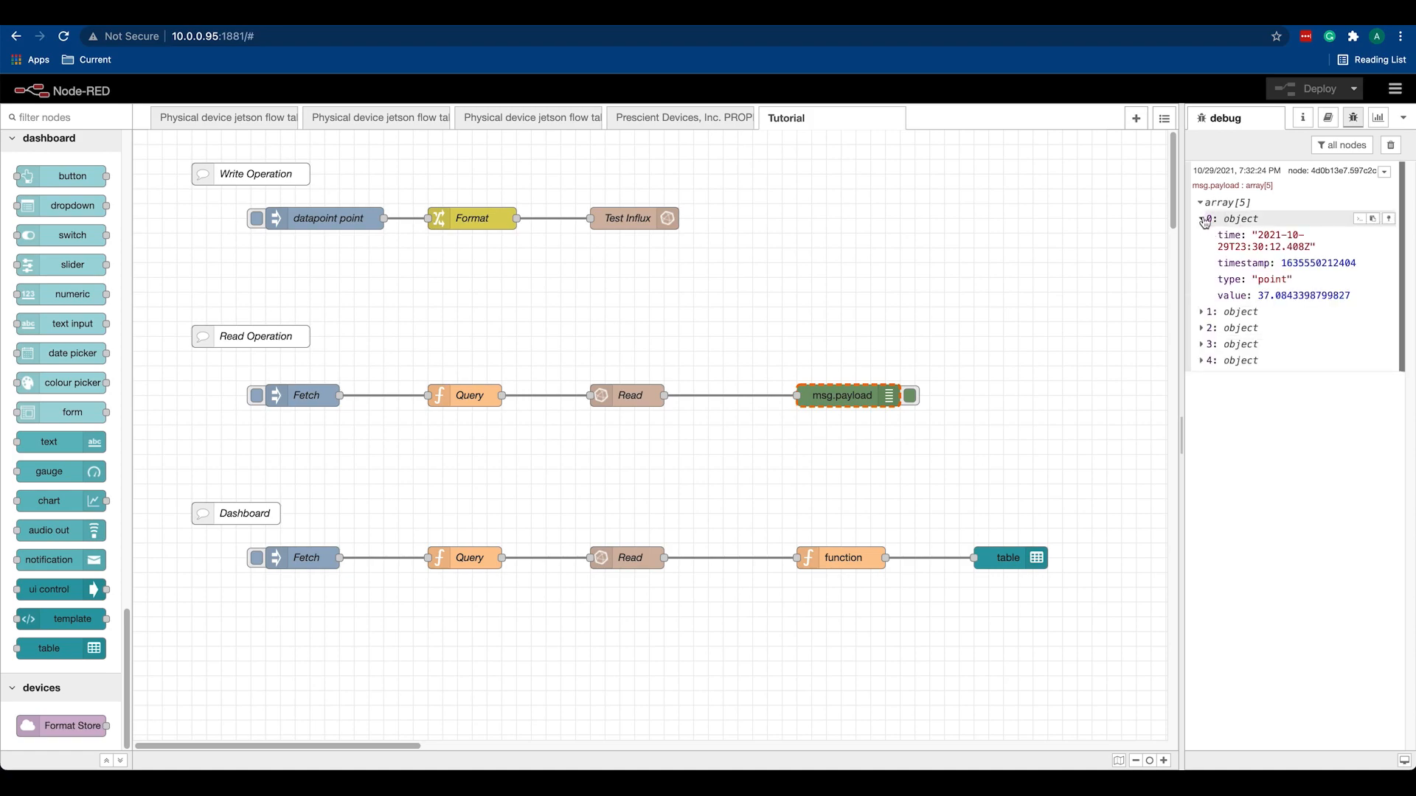
left_click(1200, 218)
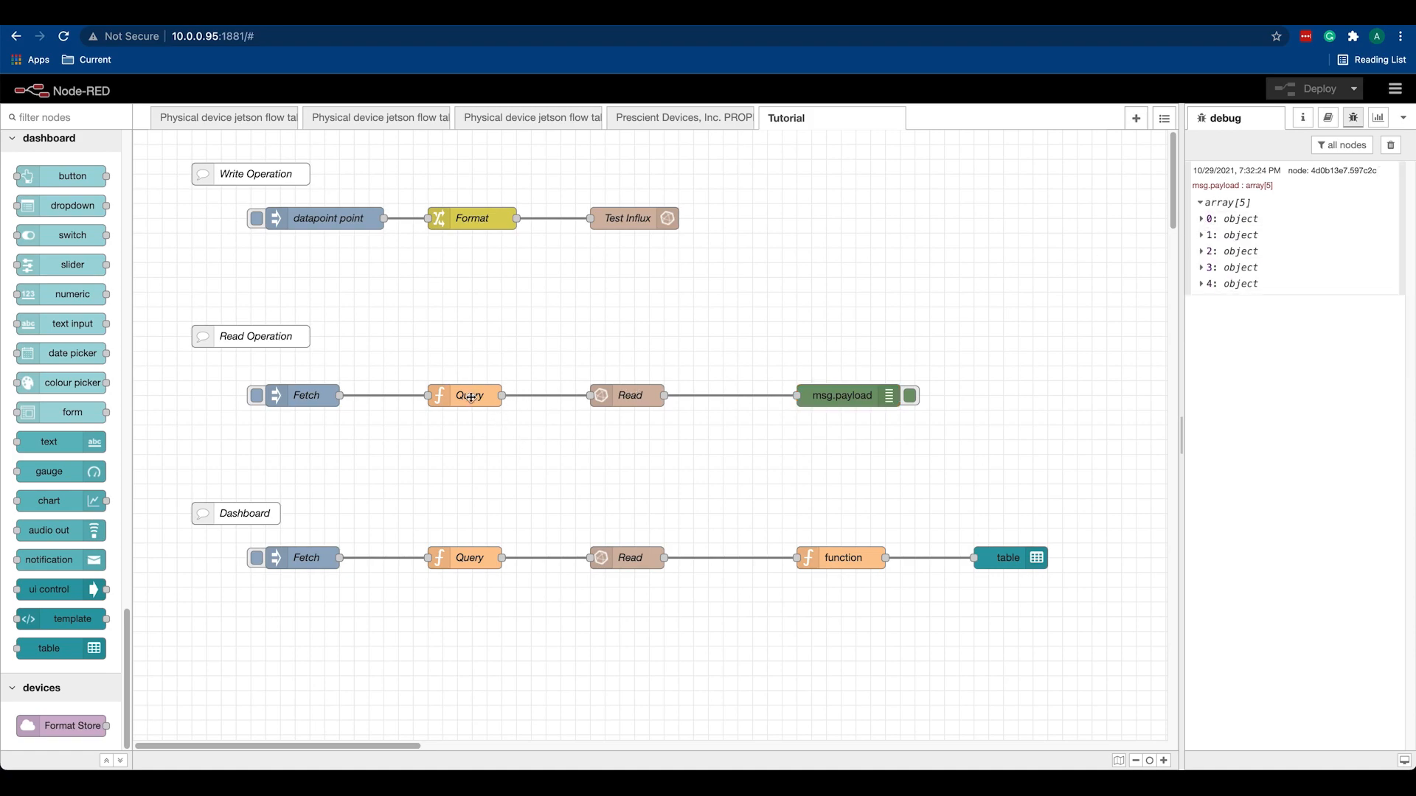
double_click(463, 395)
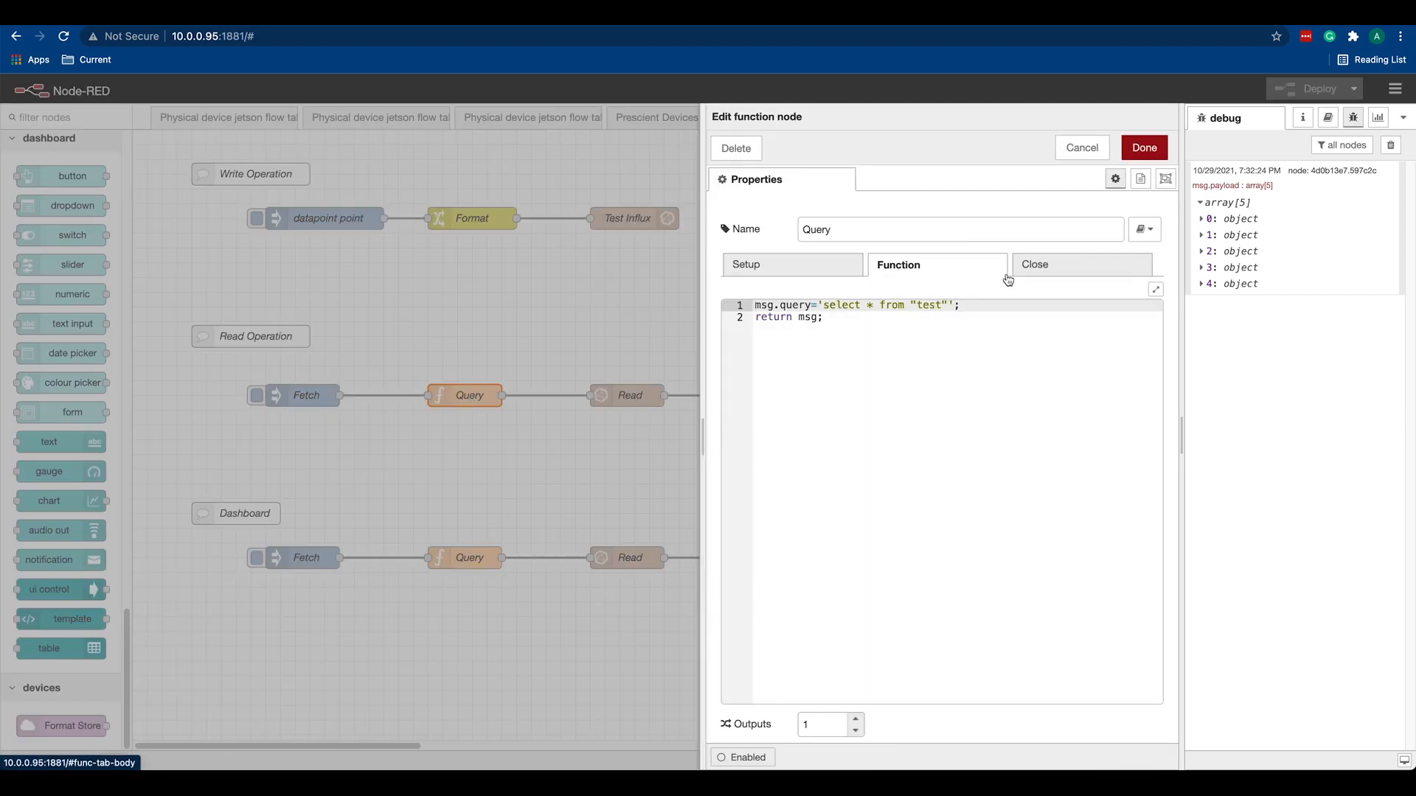
mouse_move(1044, 264)
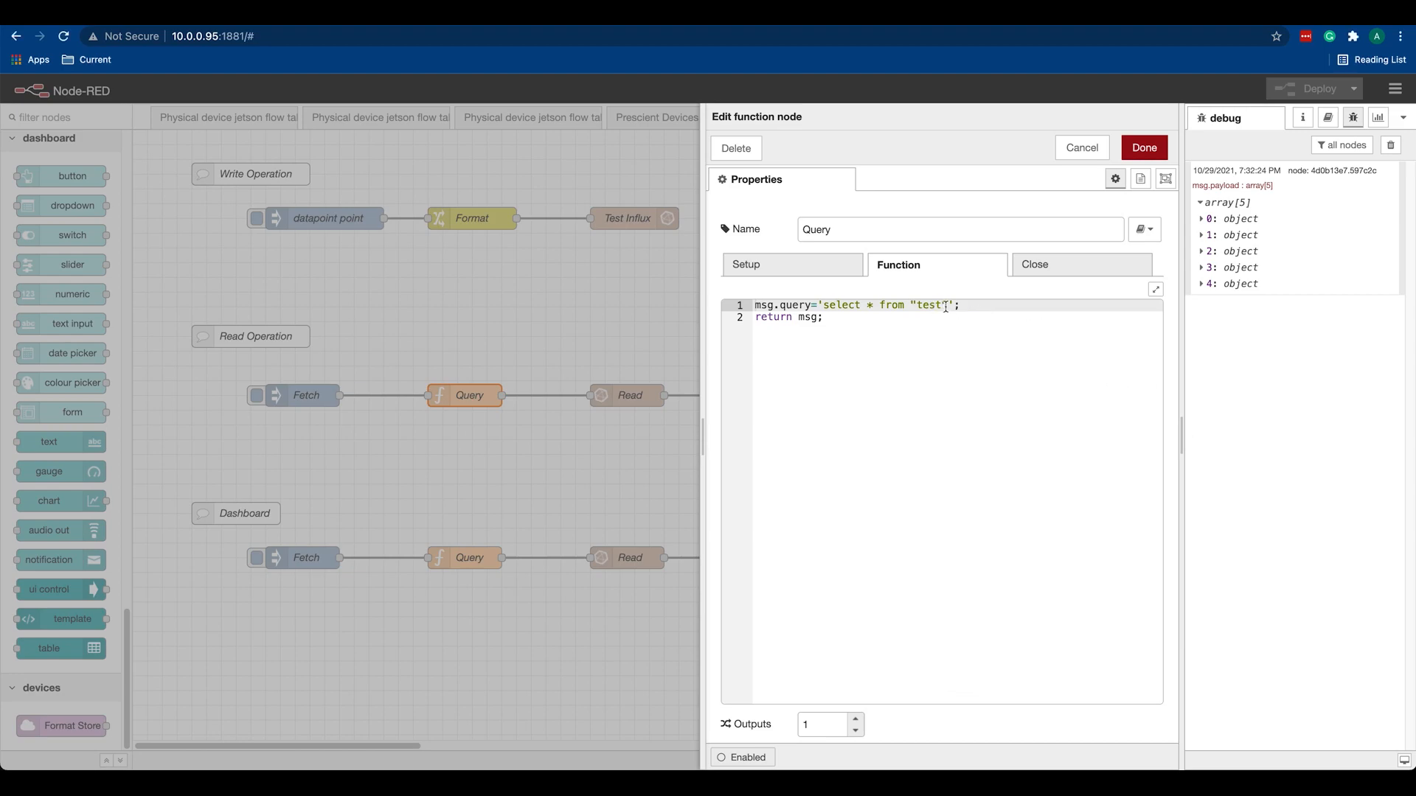
Append where time > now()-10s to the Query's select from test and deploy it
type("where")
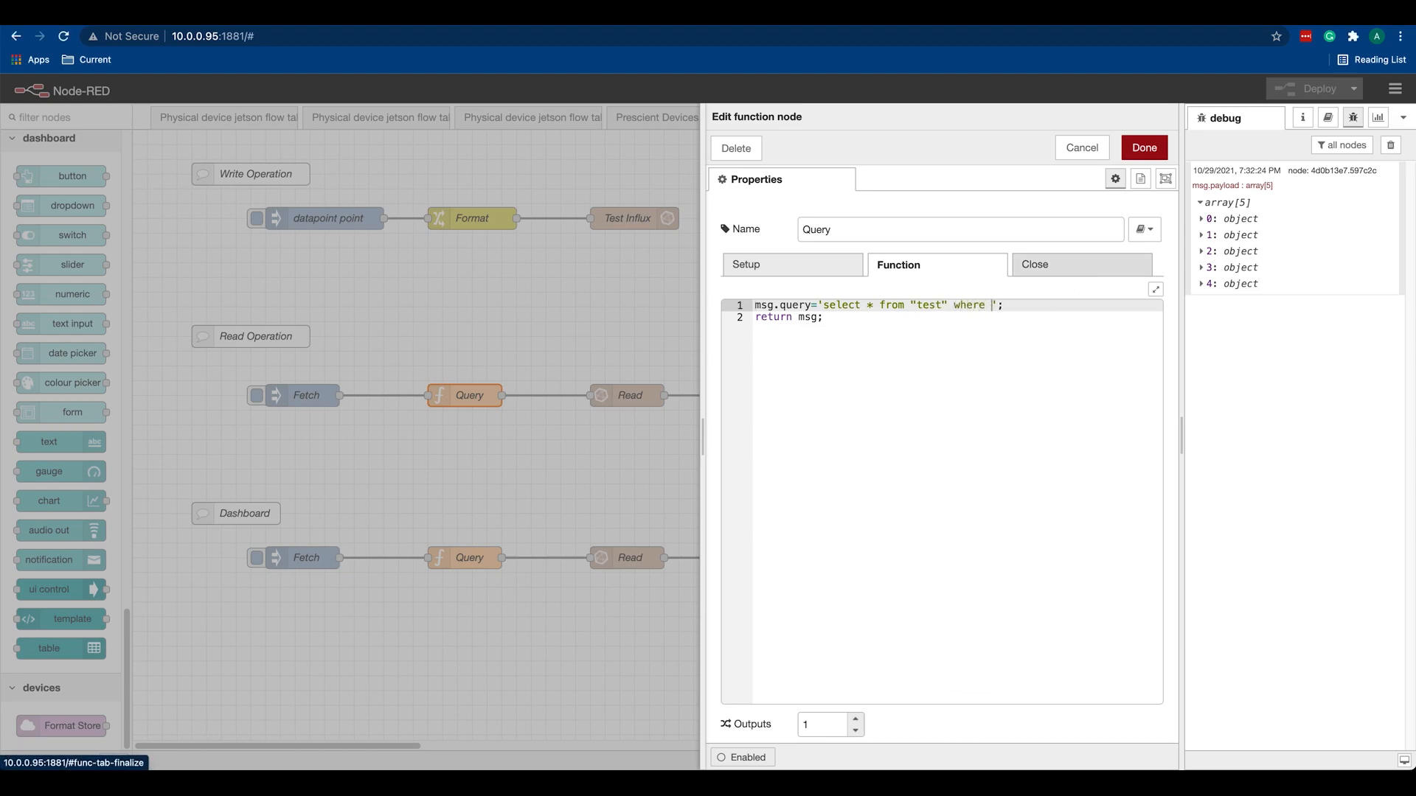
type("time > now")
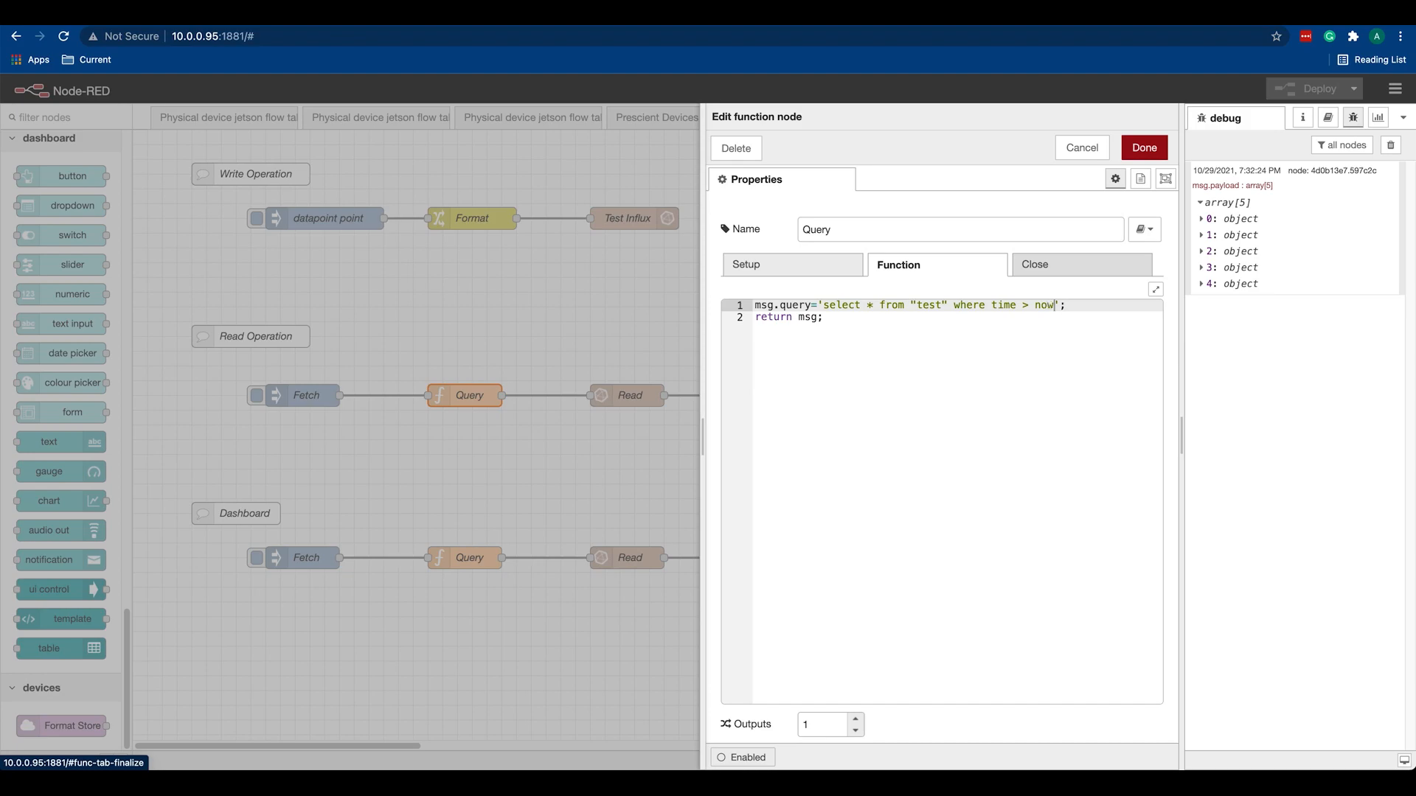
type("()-10")
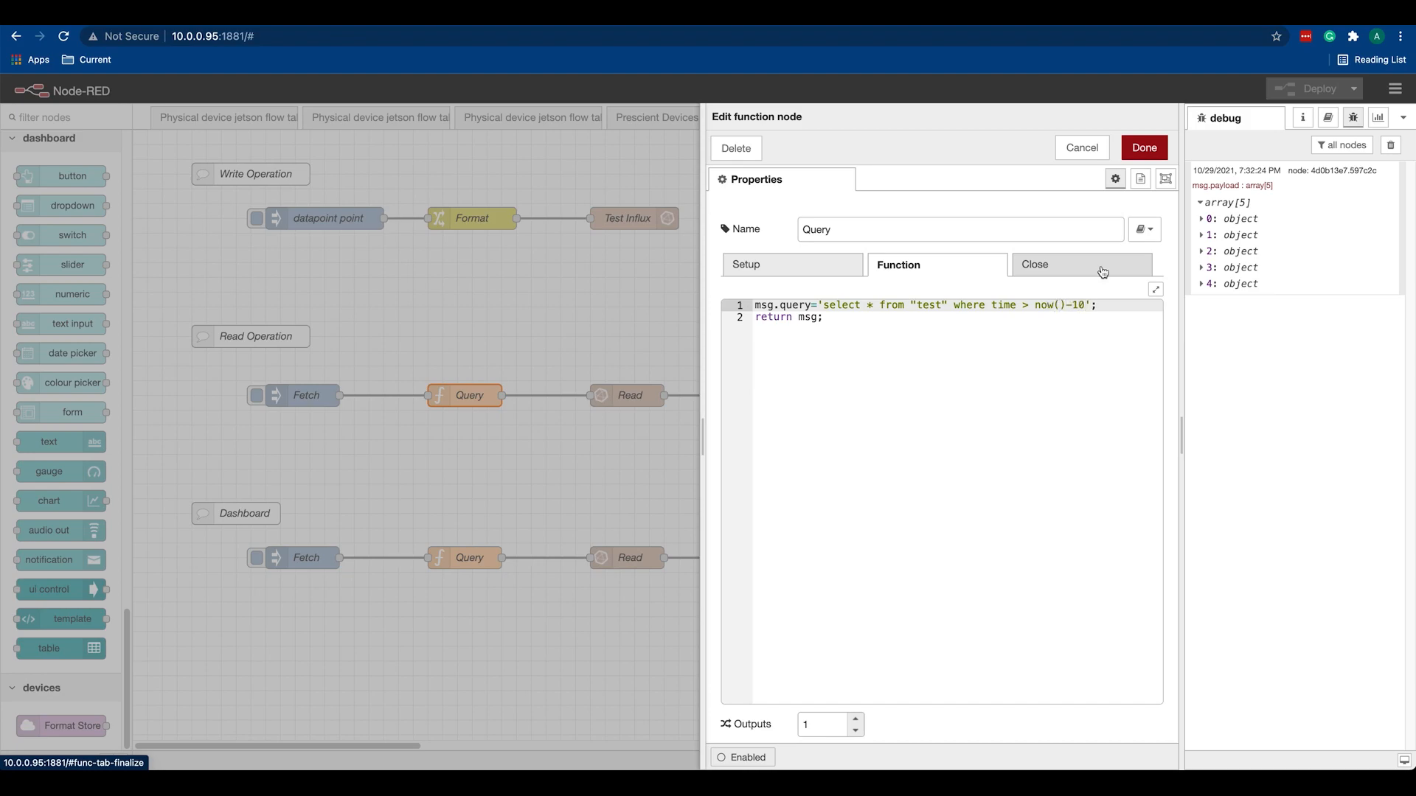
left_click(822, 317)
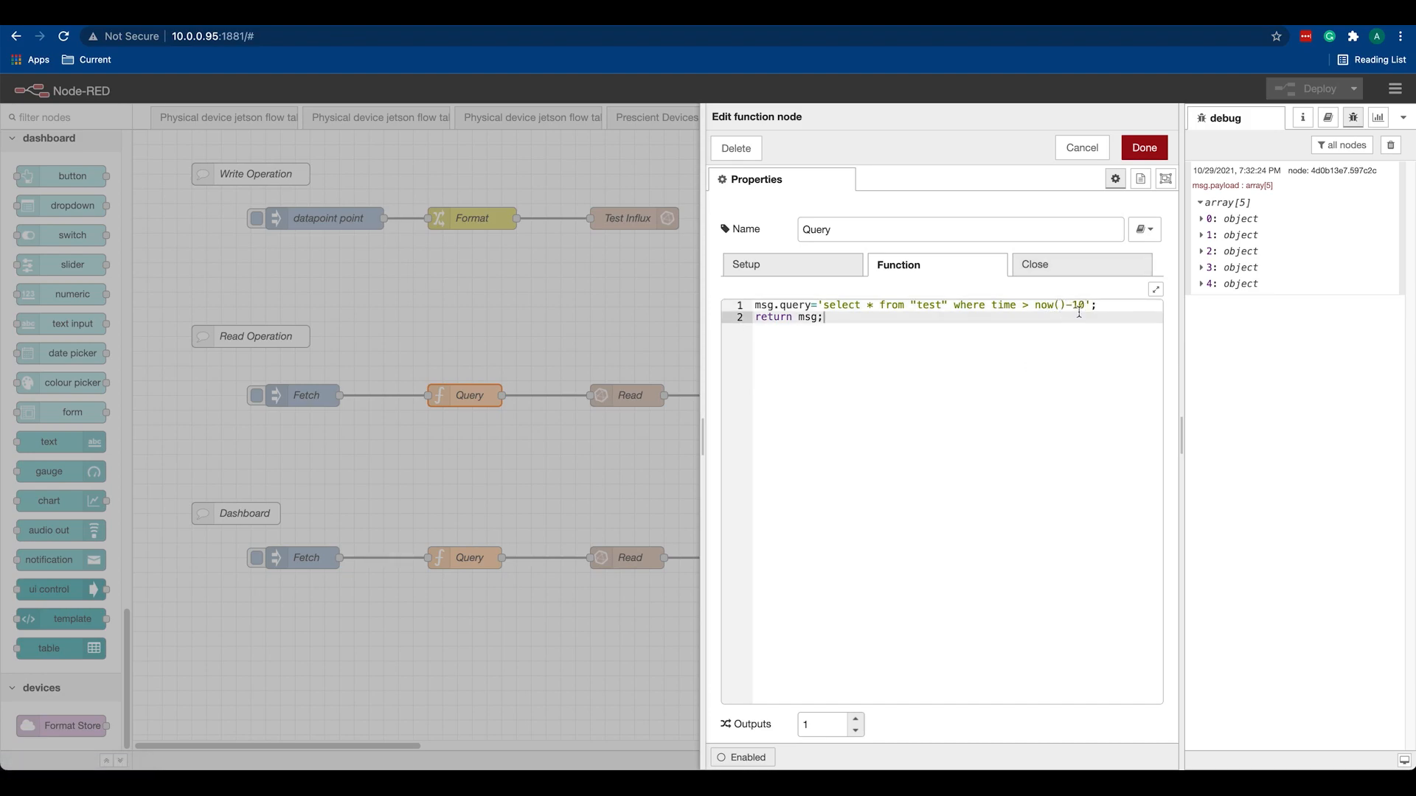
type("s")
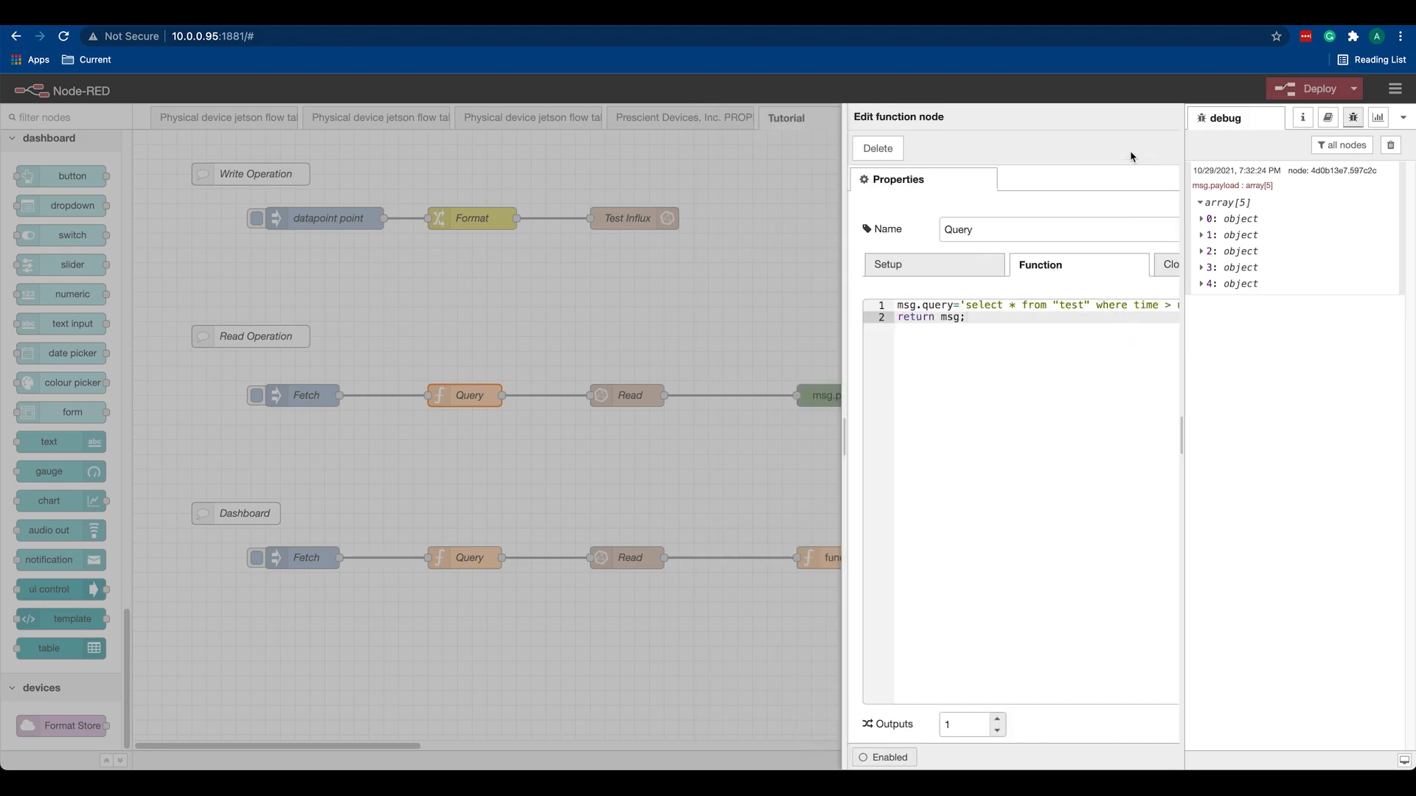
left_click(1313, 89)
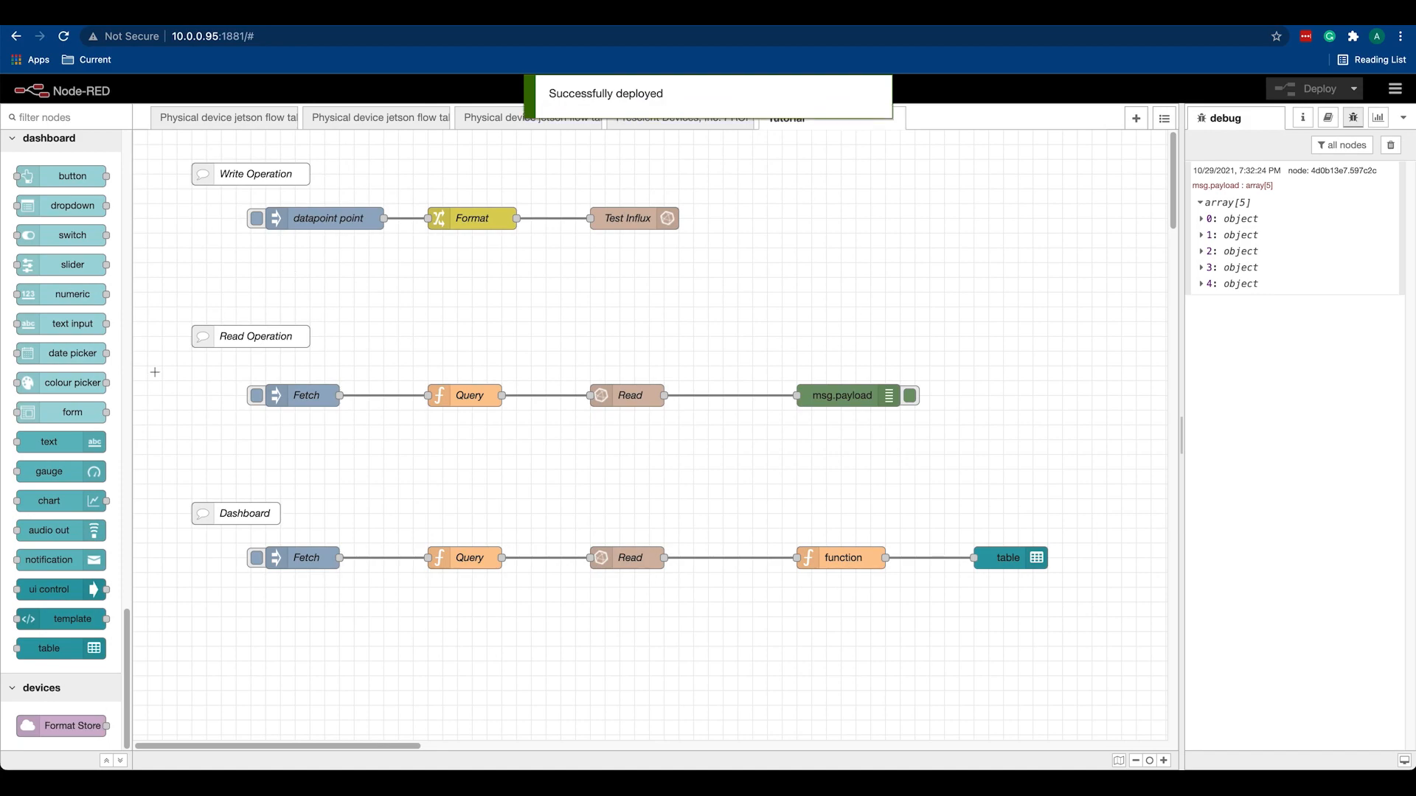
Fire Fetch to get an empty array under the ten-second filter, then show the dashboard layout with its Home tab
left_click(257, 395)
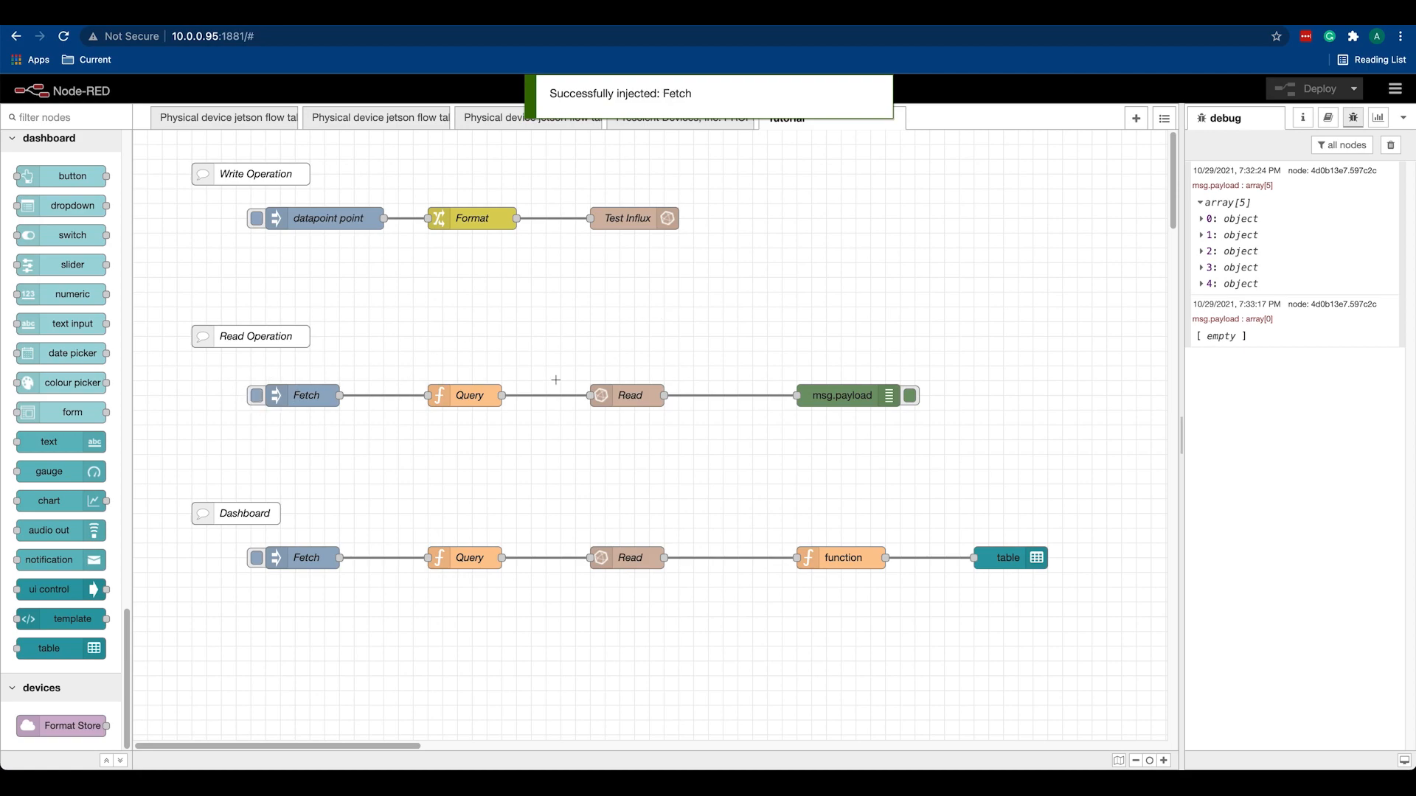
left_click(276, 395)
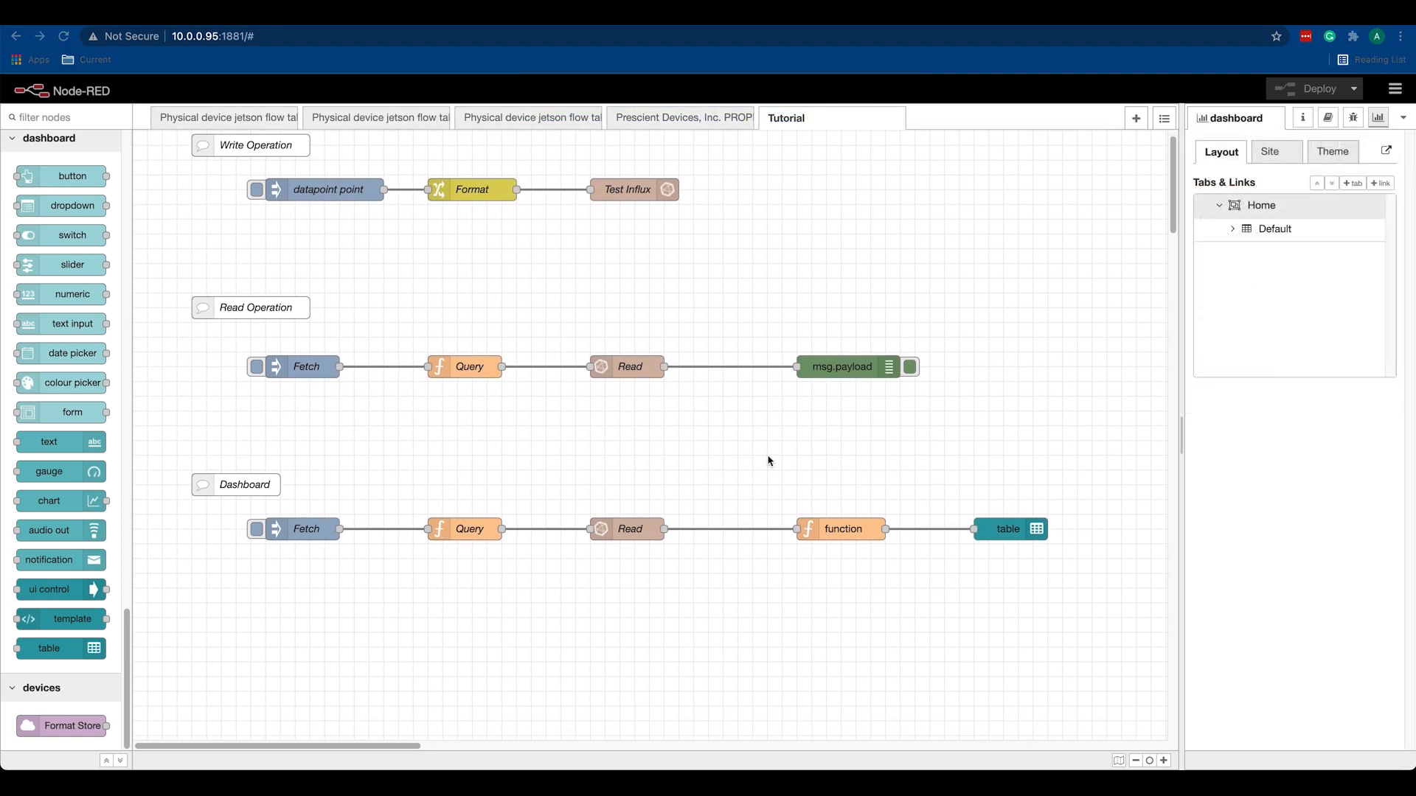
mouse_move(680, 439)
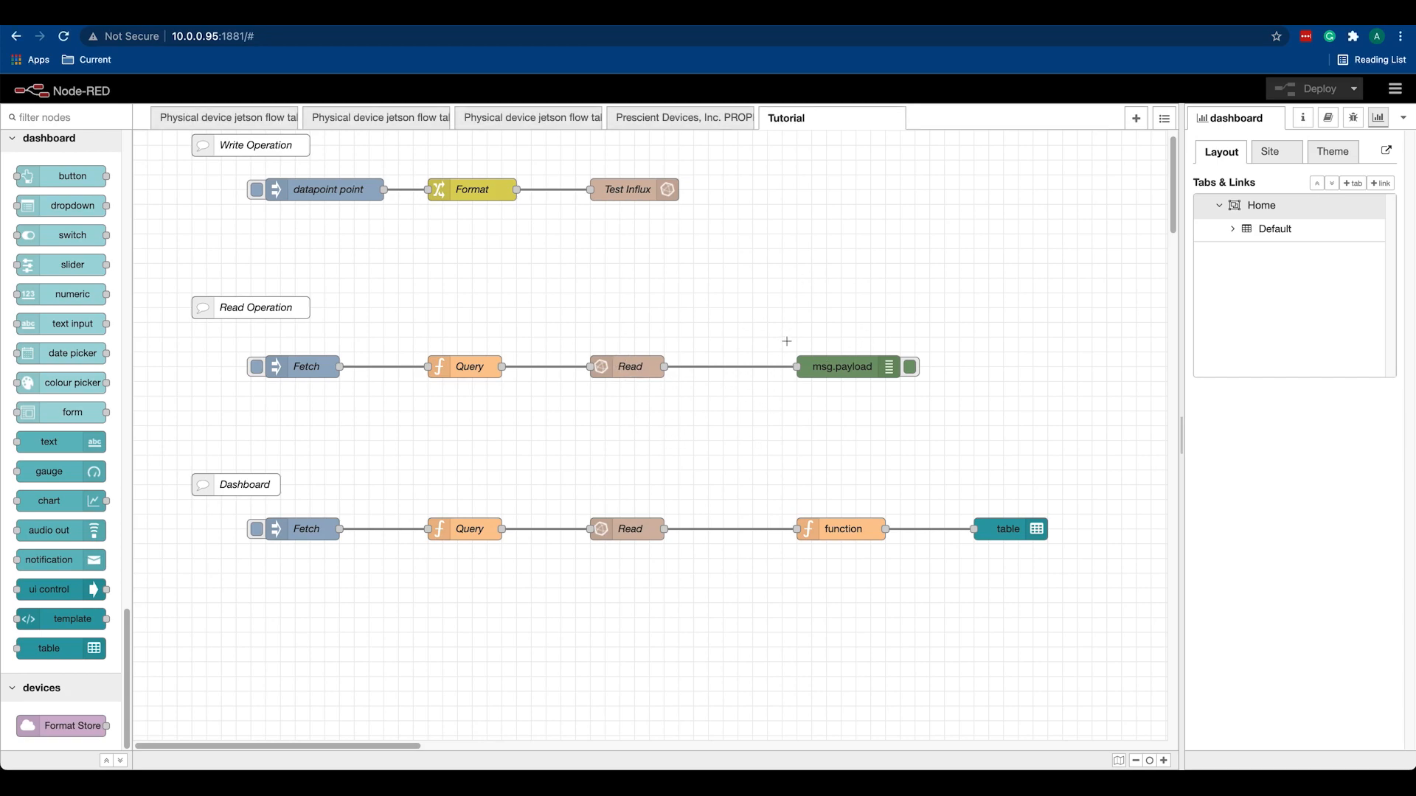
mouse_move(688, 390)
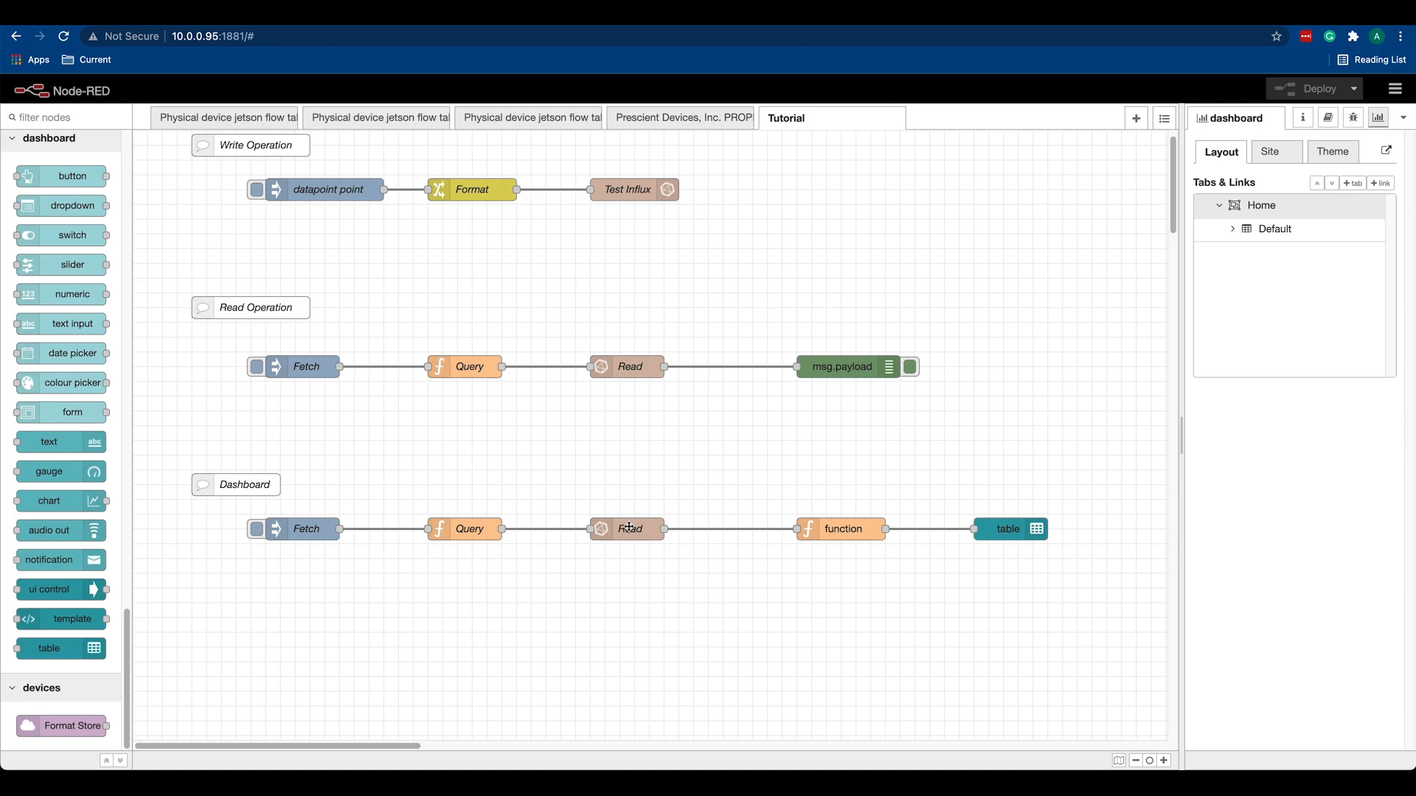
Review the Read node's debug messages and the Dashboard flow's function code, leaving it unchanged
left_click(628, 528)
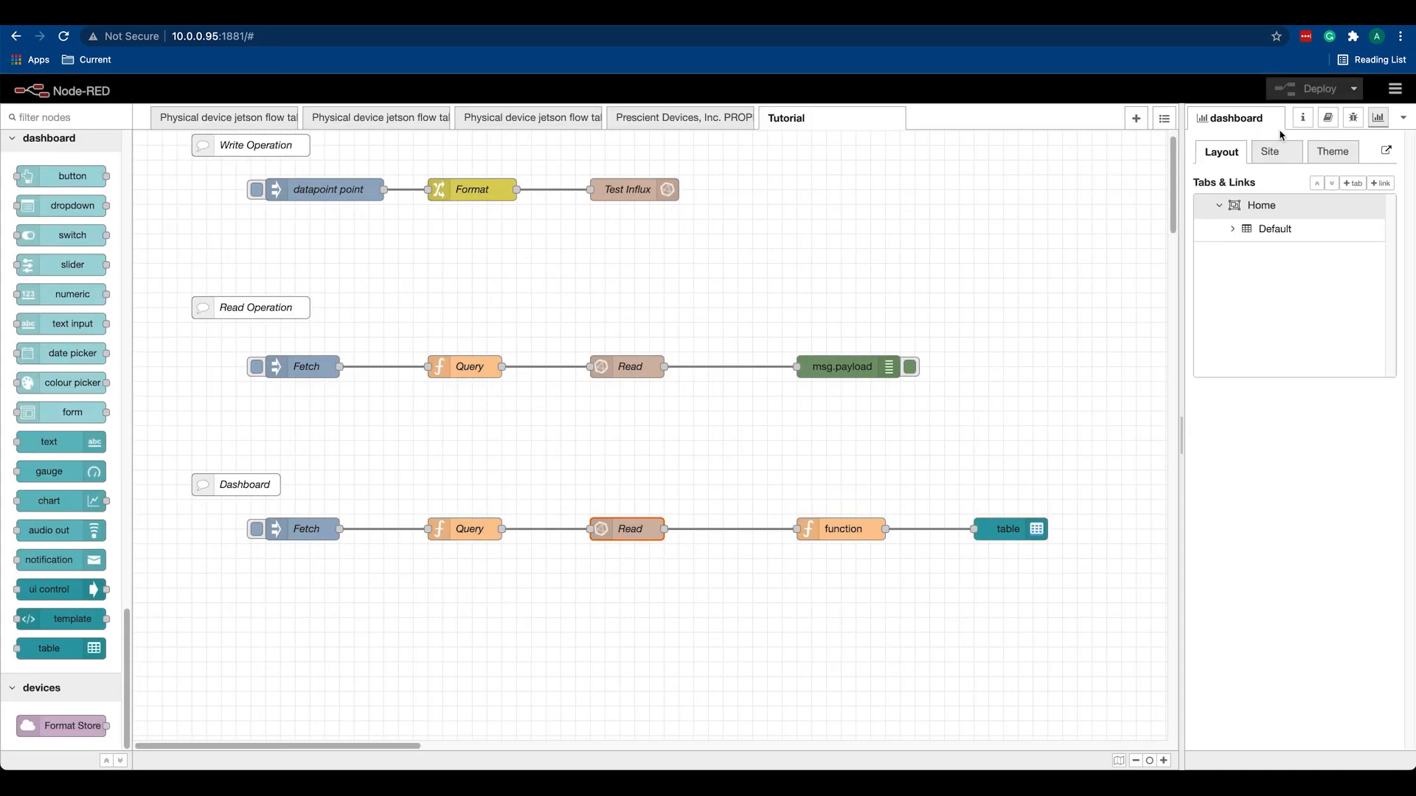
left_click(1352, 118)
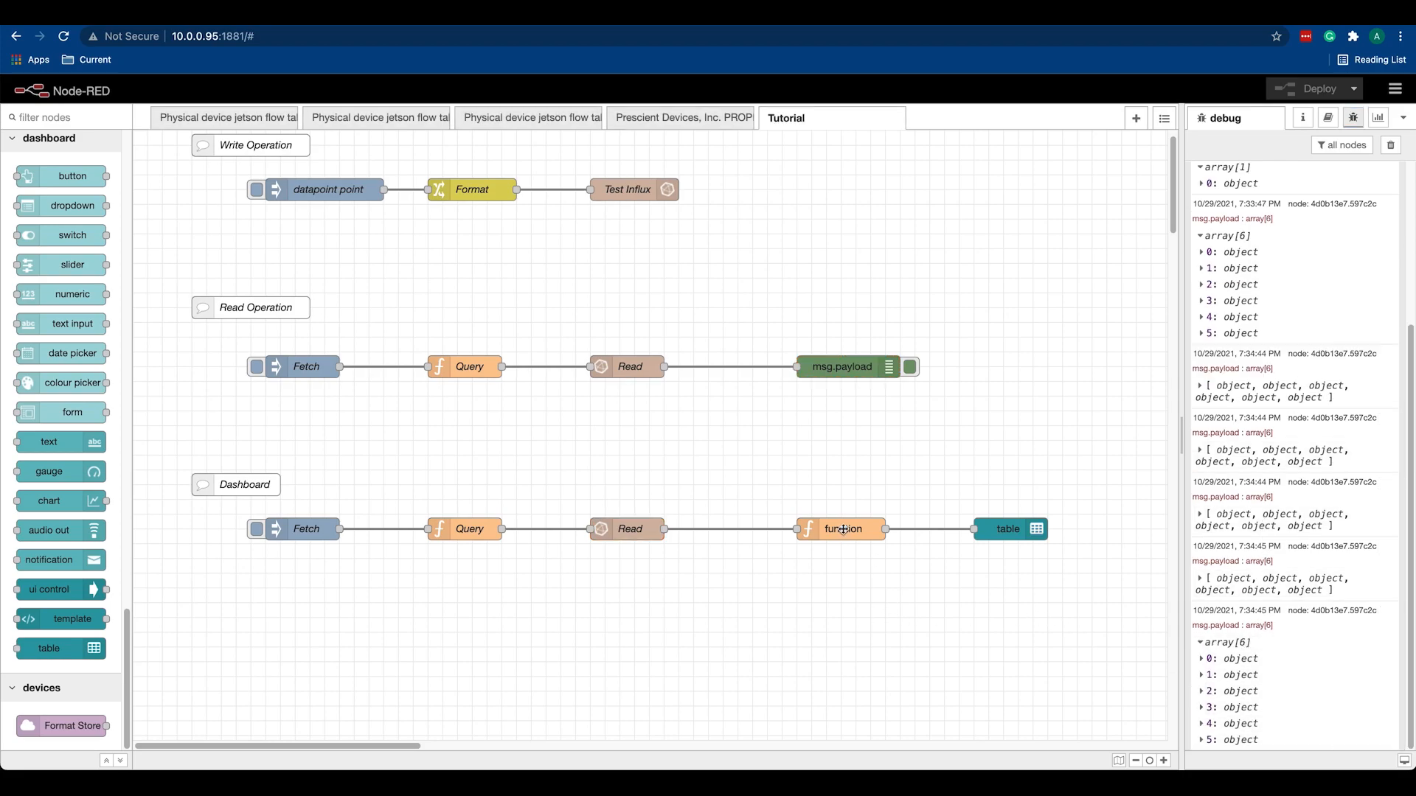
double_click(844, 528)
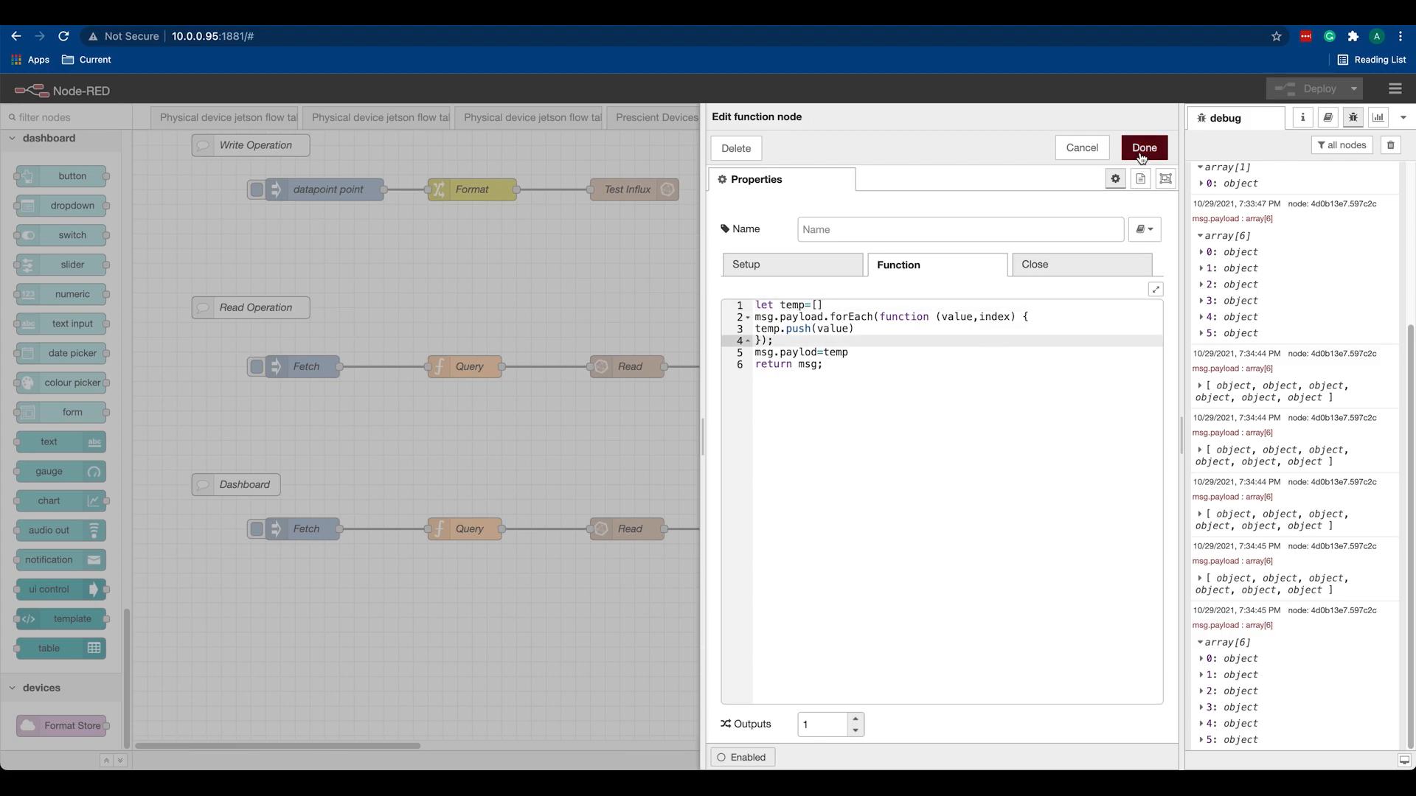
left_click(1143, 147)
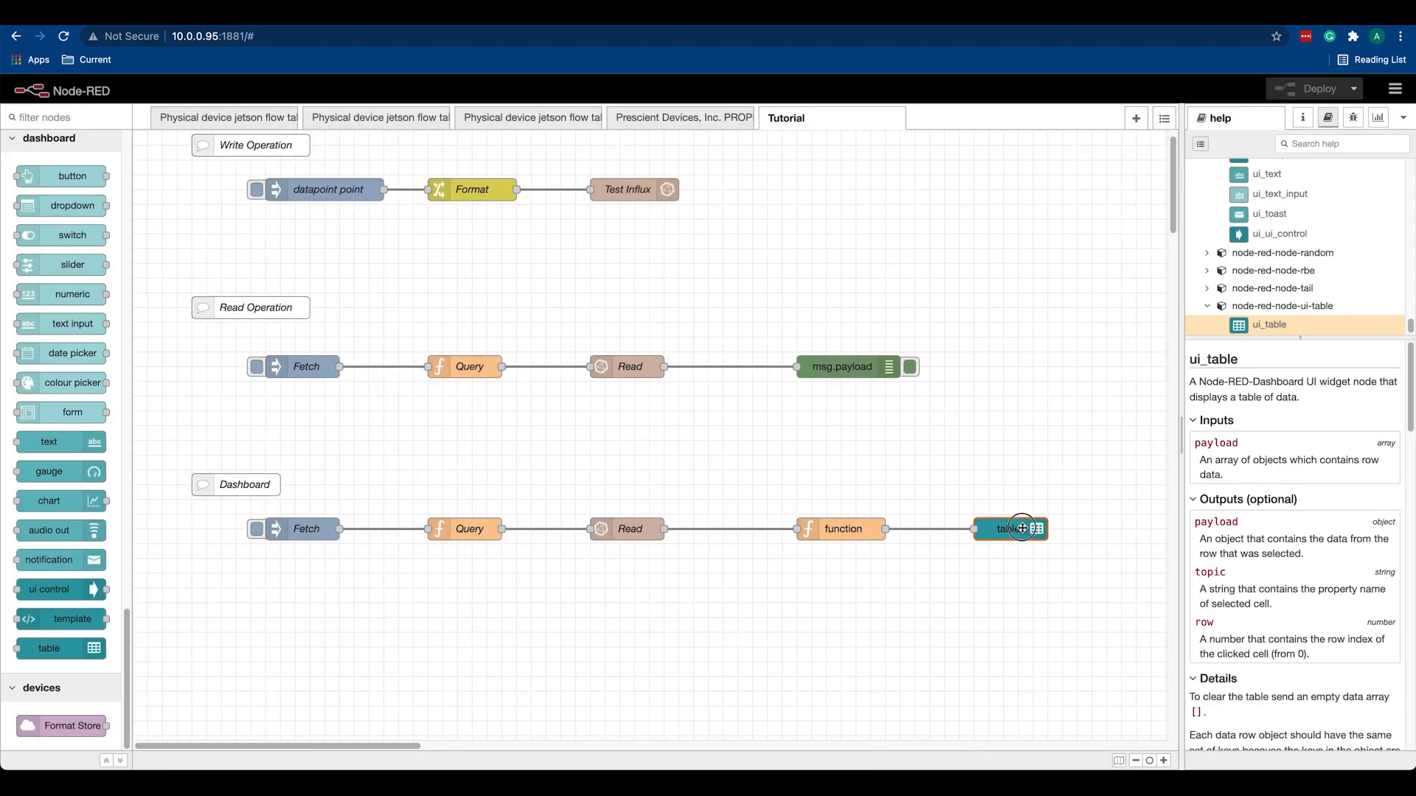
Deploy the Dashboard flow and show its live dashboard page with the points table
left_click(1307, 89)
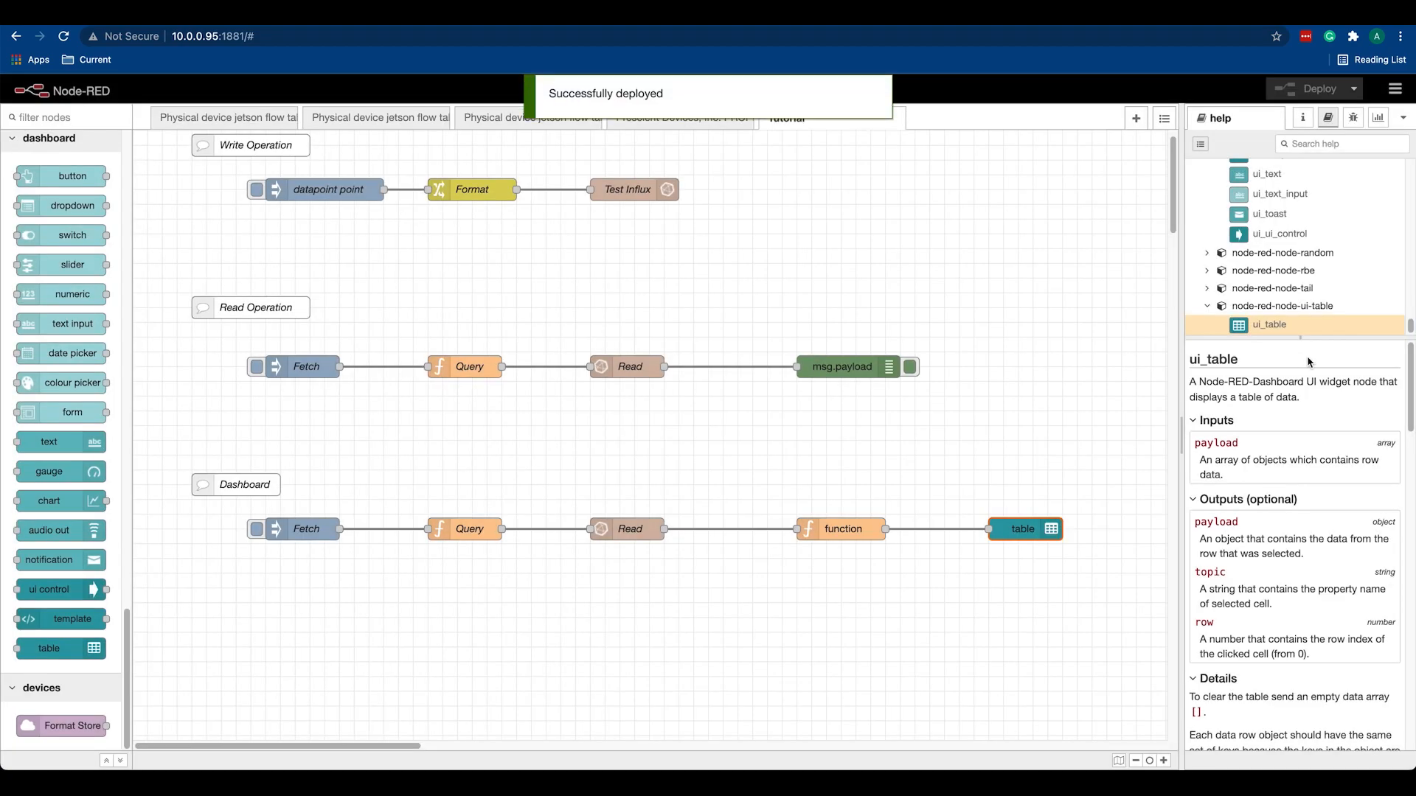
left_click(1353, 118)
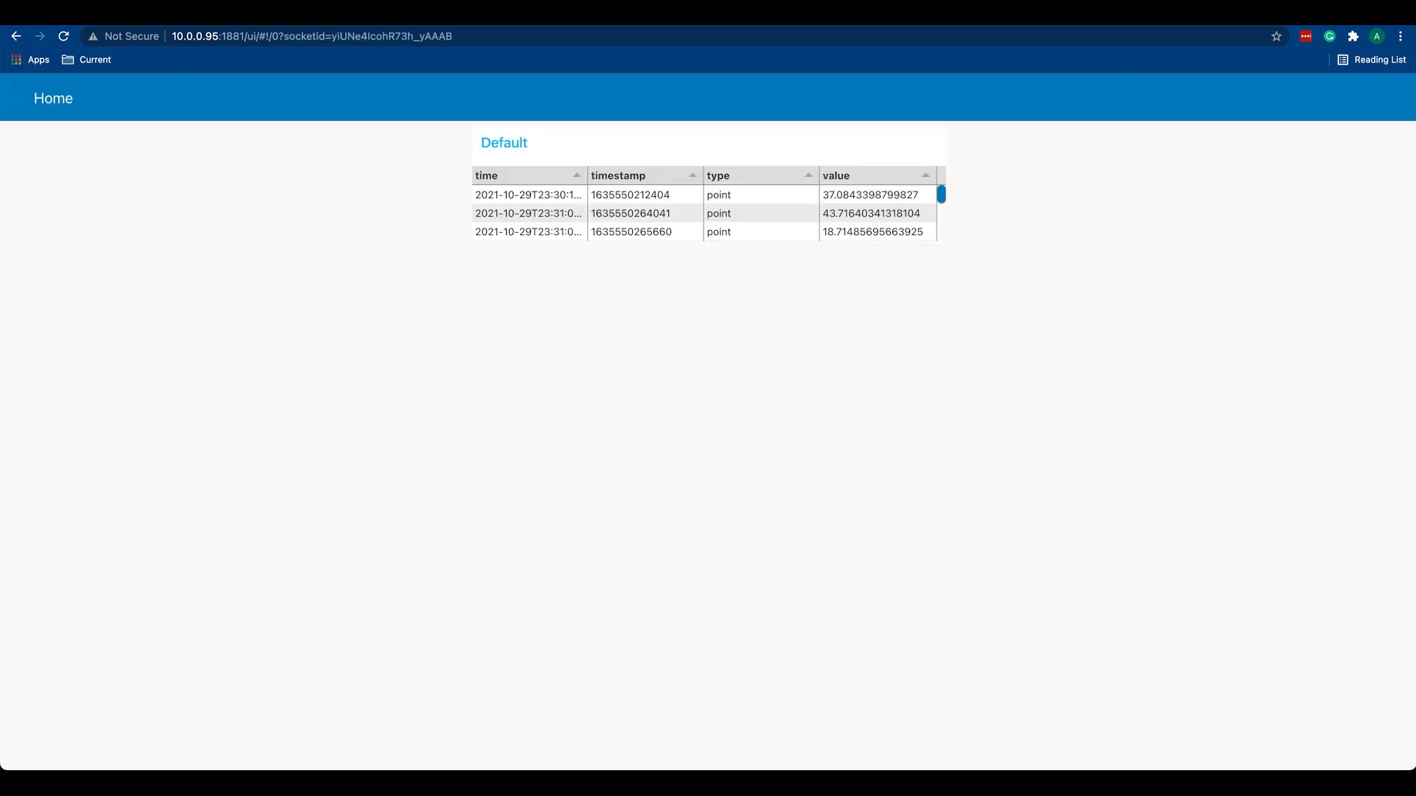
Leave the dashboard table and return to the Node-RED flow editor
left_click(630, 195)
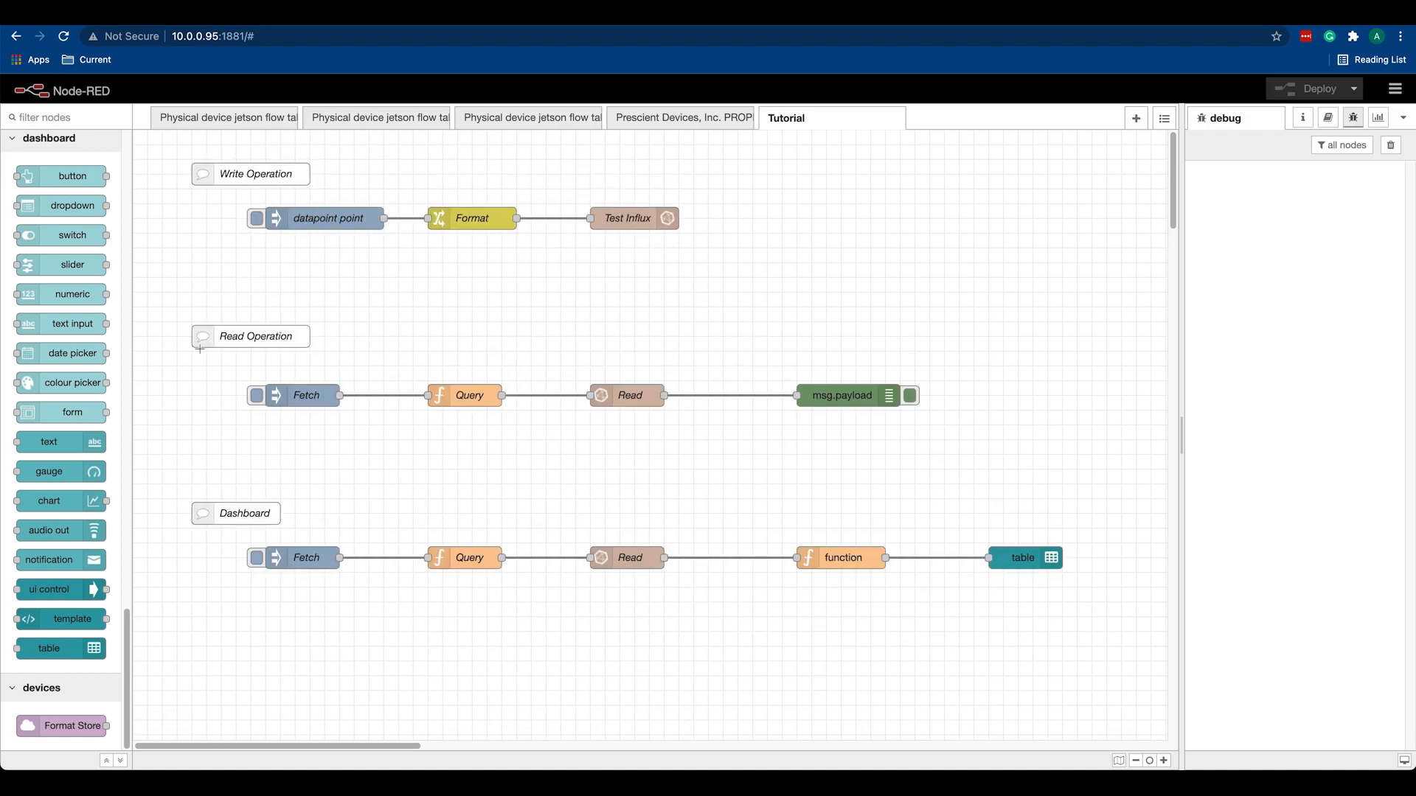
mouse_move(195, 574)
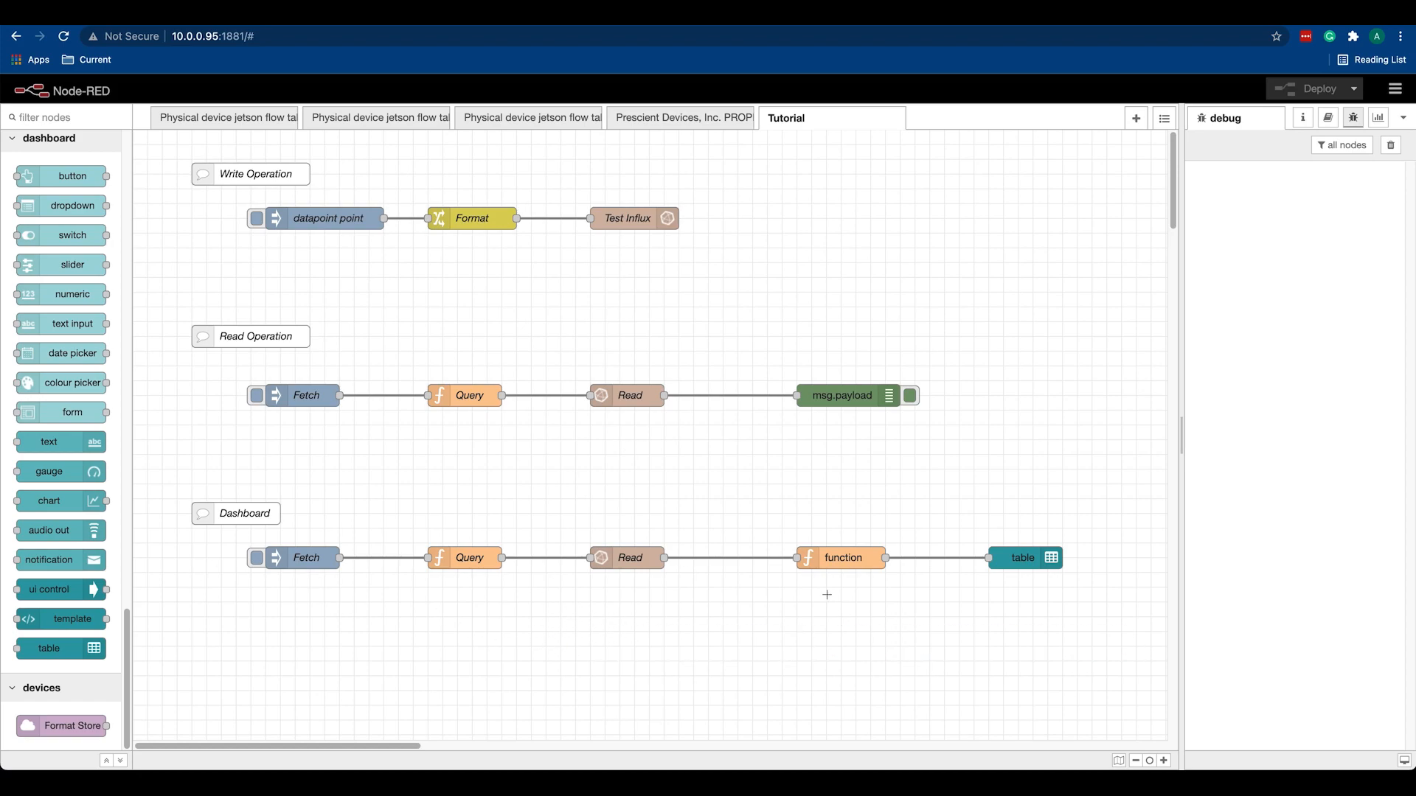
mouse_move(1063, 460)
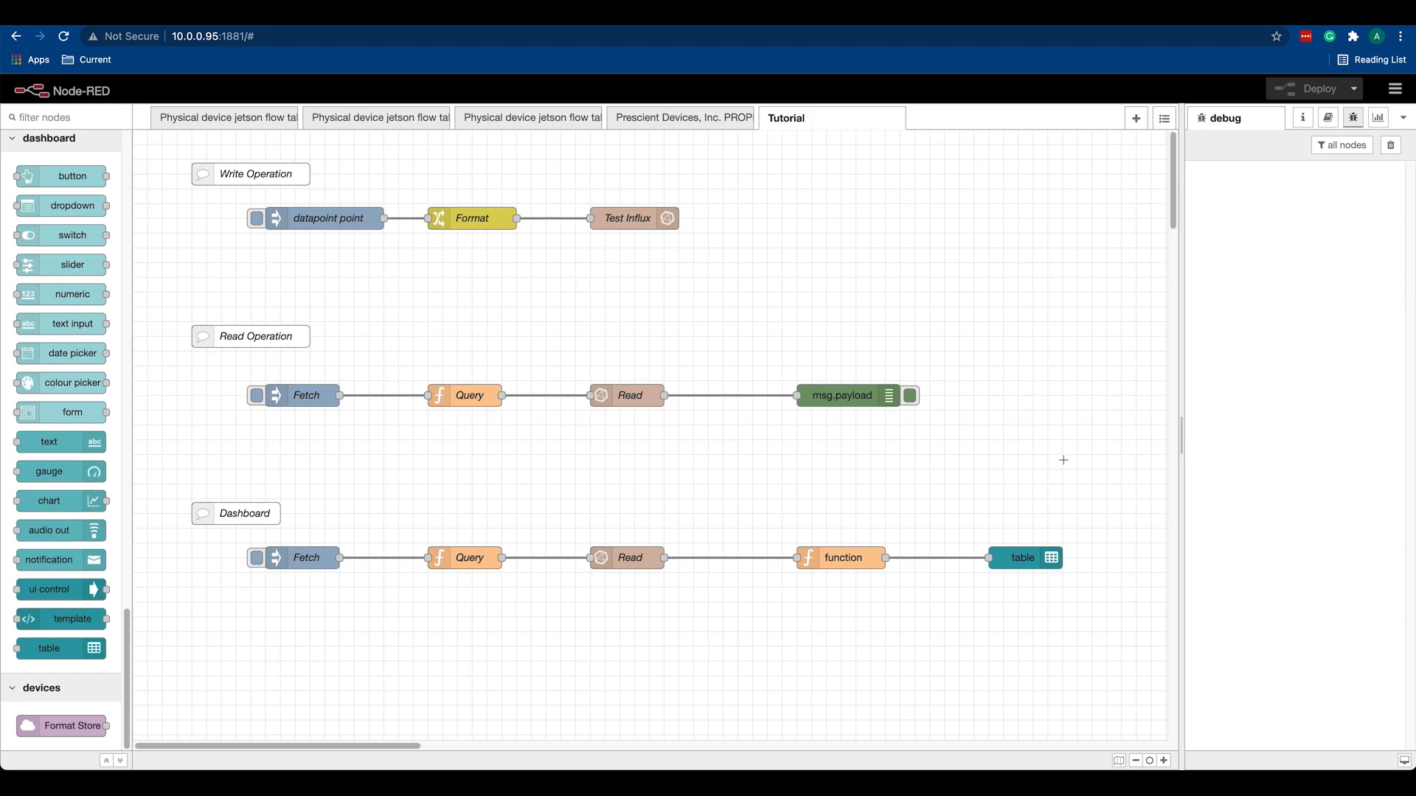
mouse_move(716, 417)
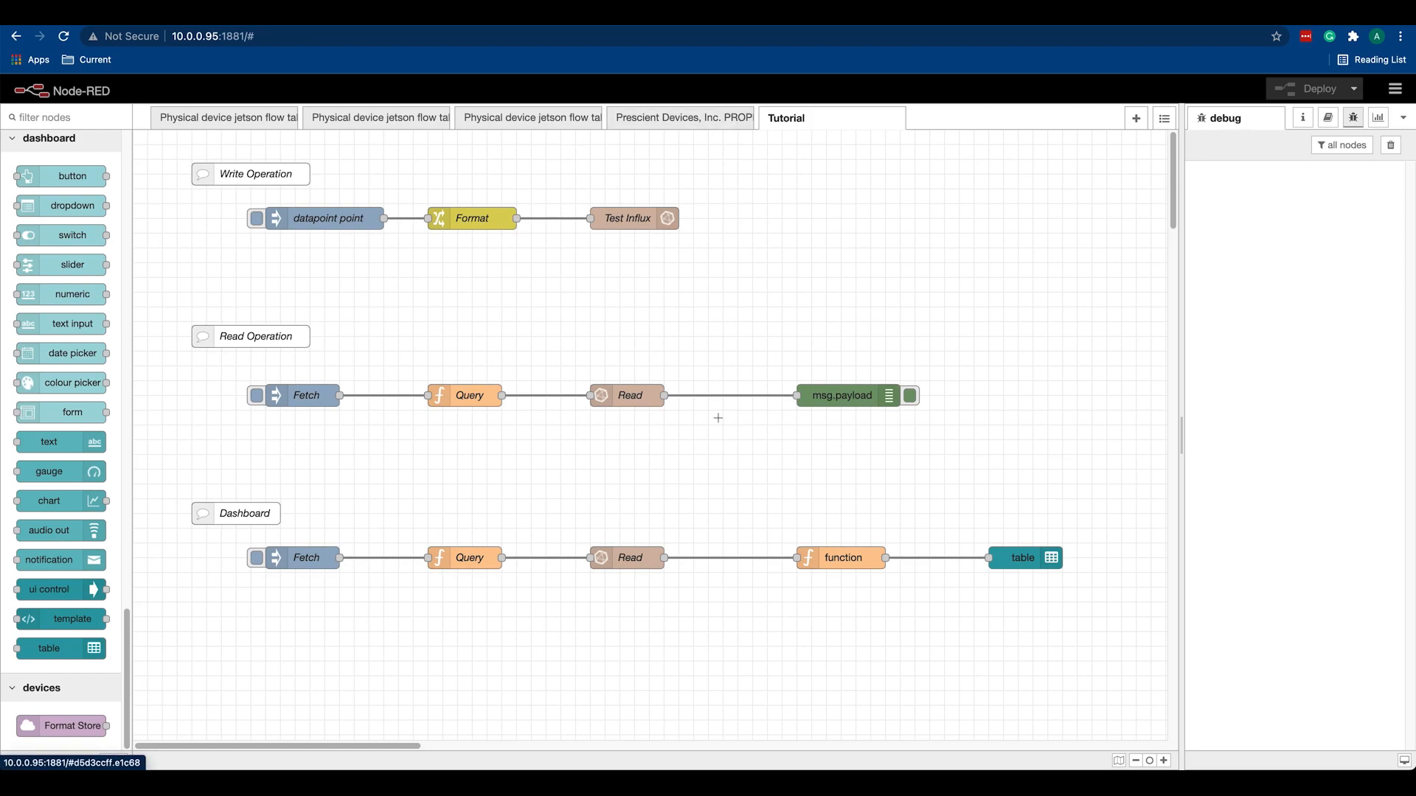